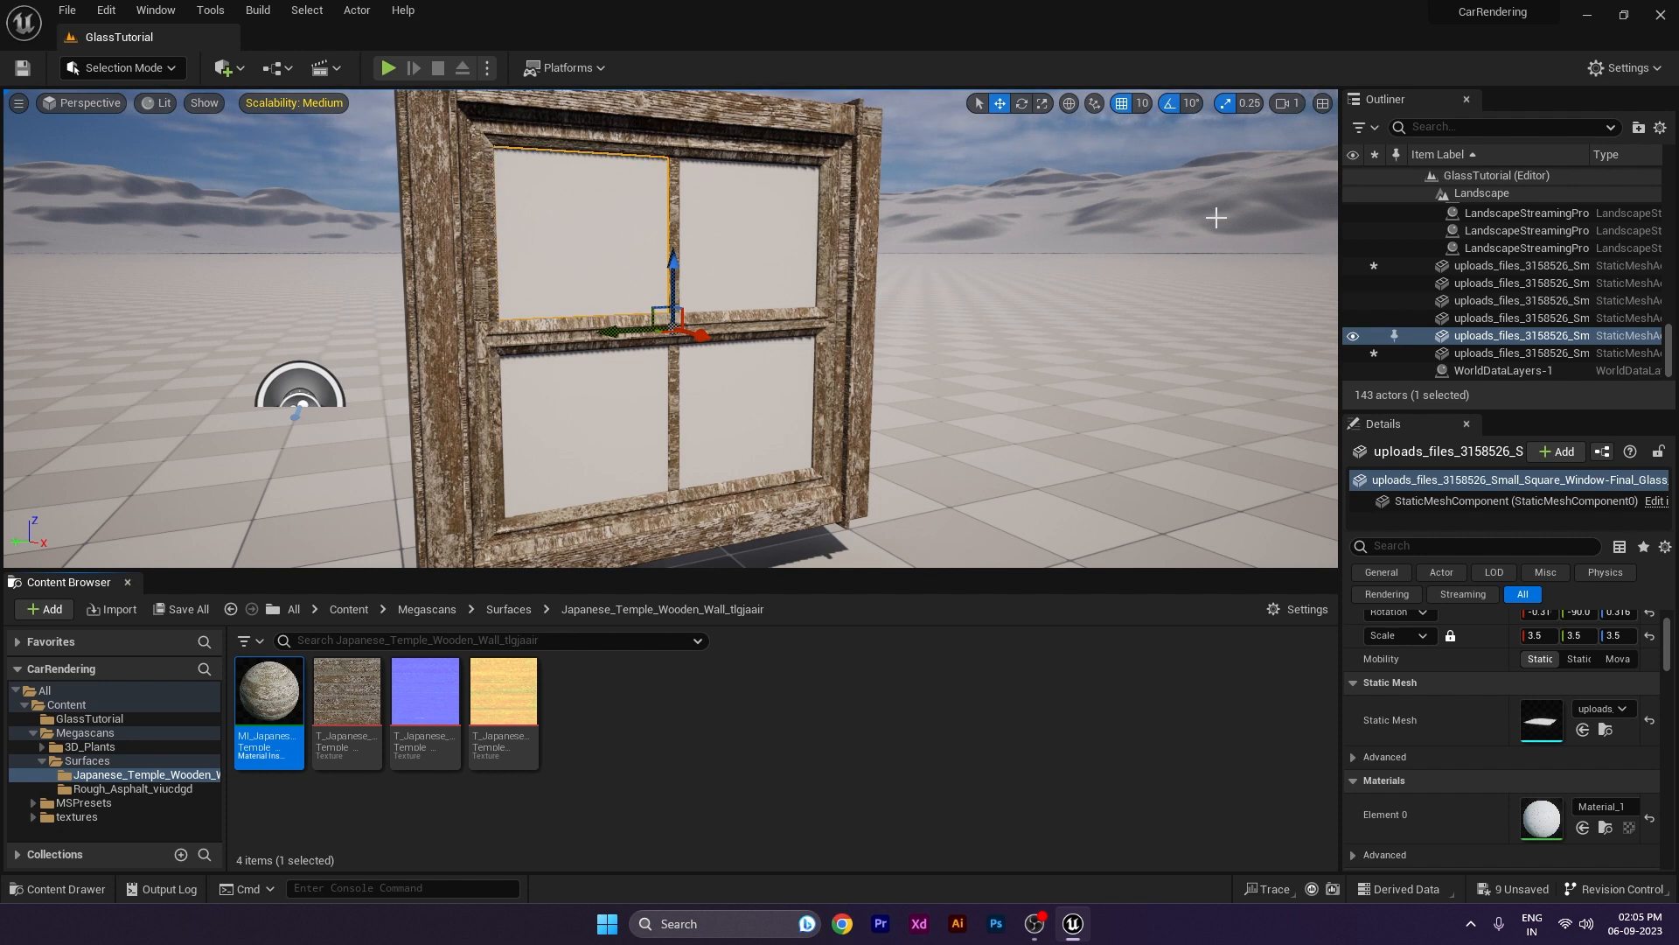
pyautogui.moveTo(1196, 303)
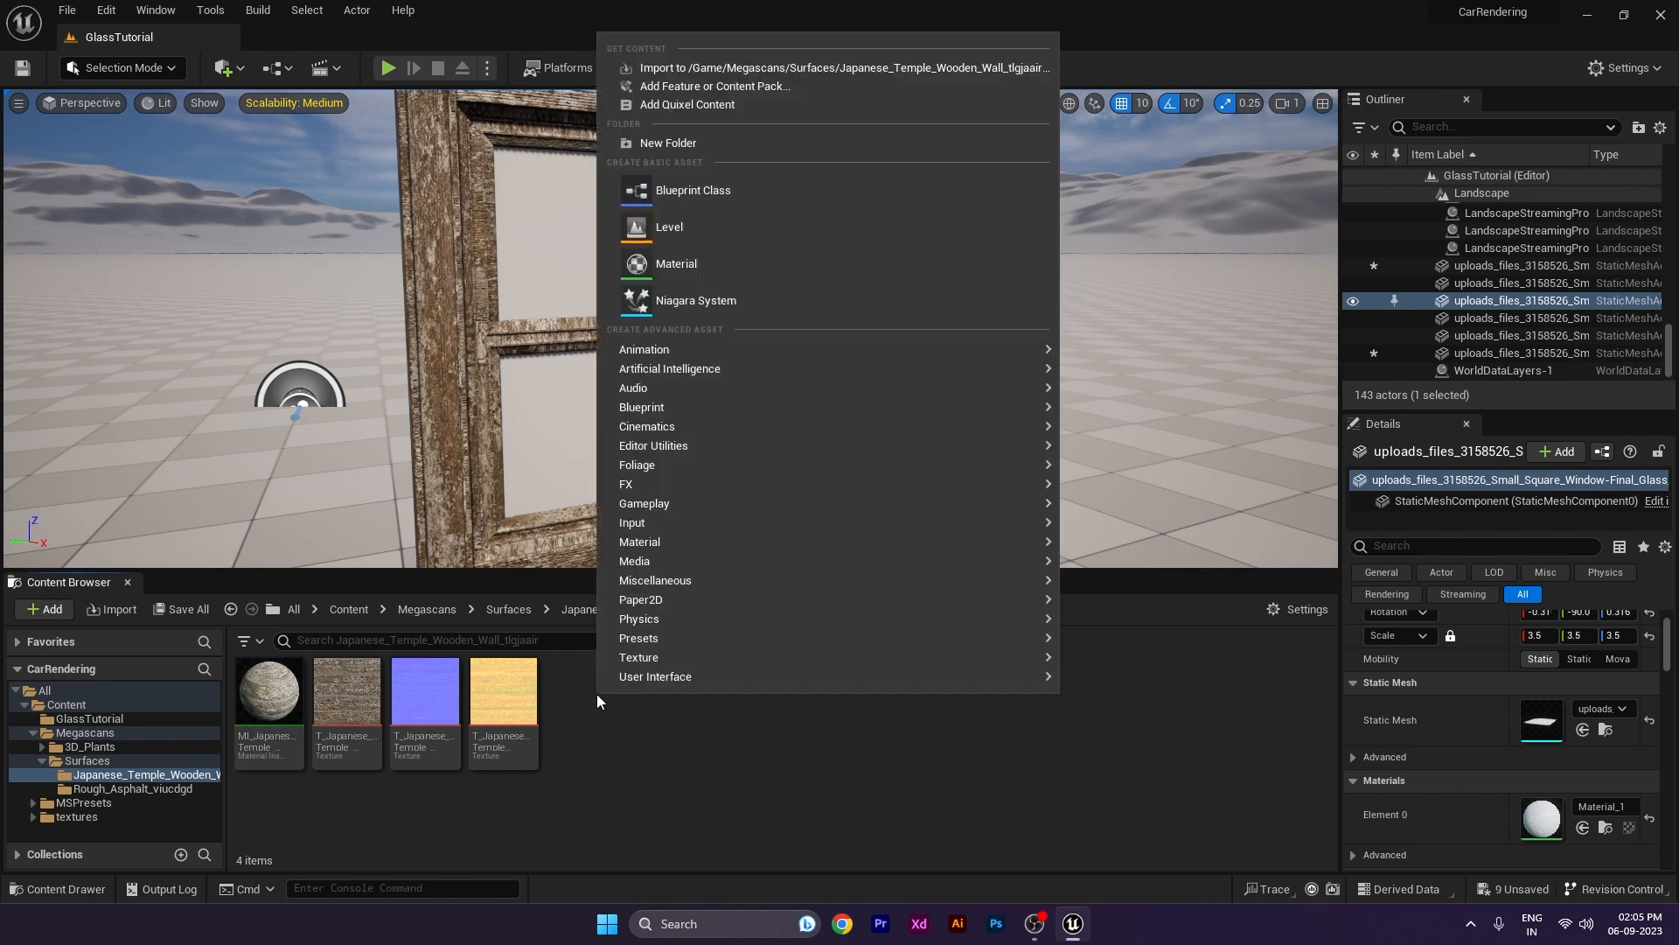
pyautogui.moveTo(676, 264)
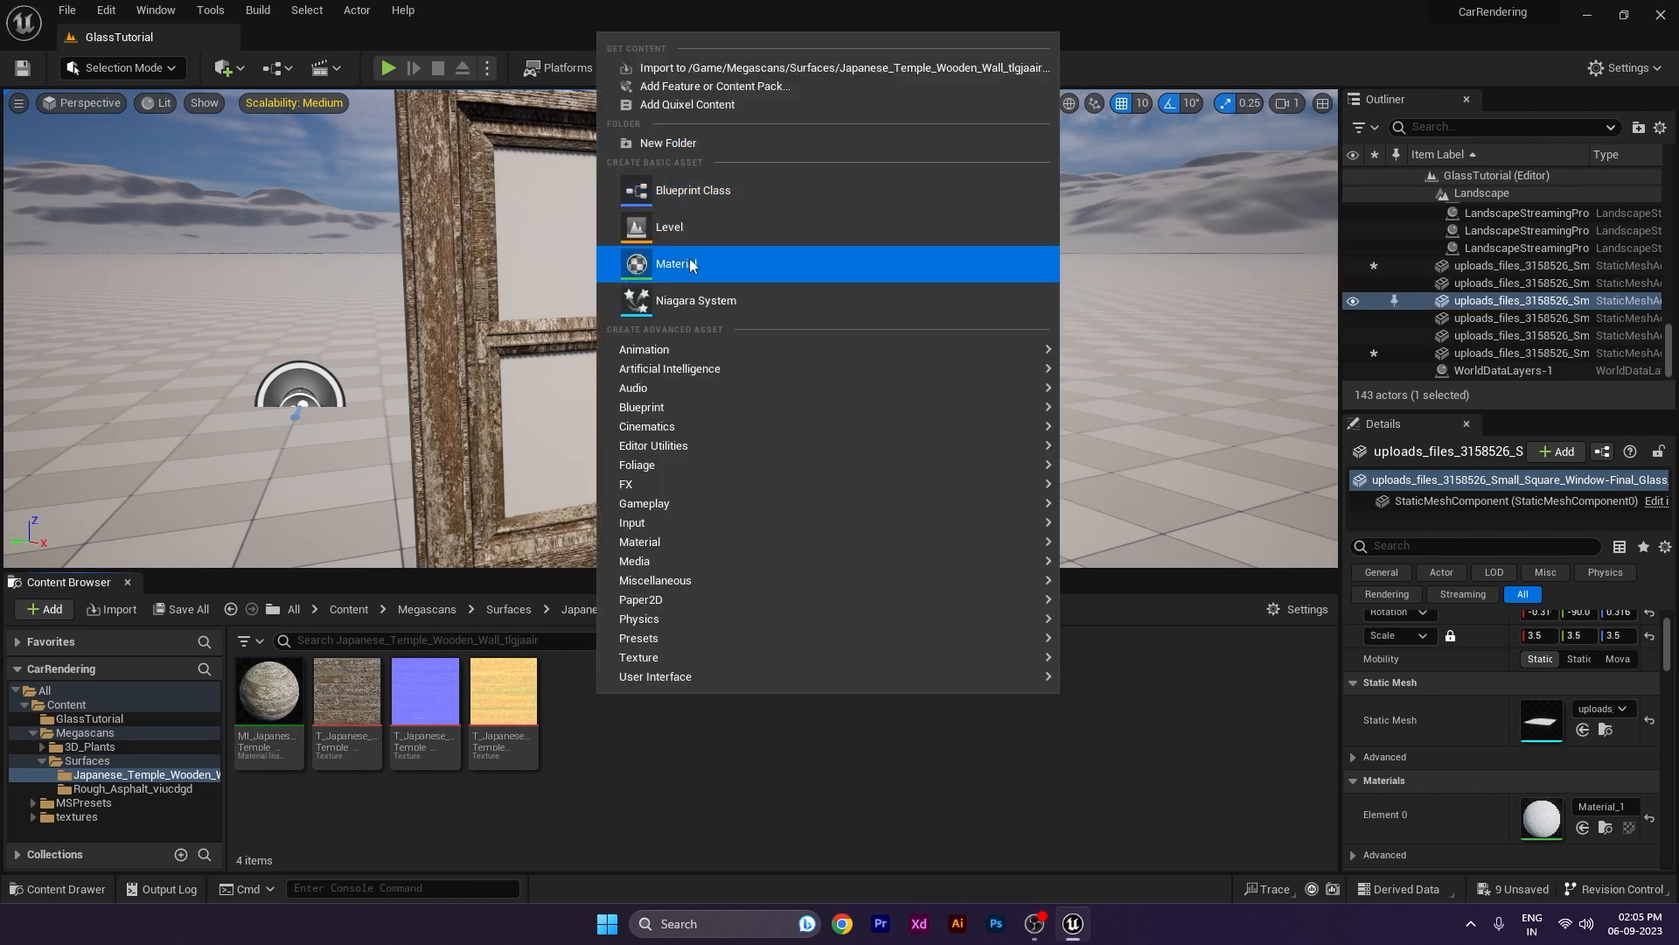
# Step: Create a material named Glass and assign it to the window's glass Element 0 slot
pyautogui.click(676, 264)
pyautogui.write('Glass')
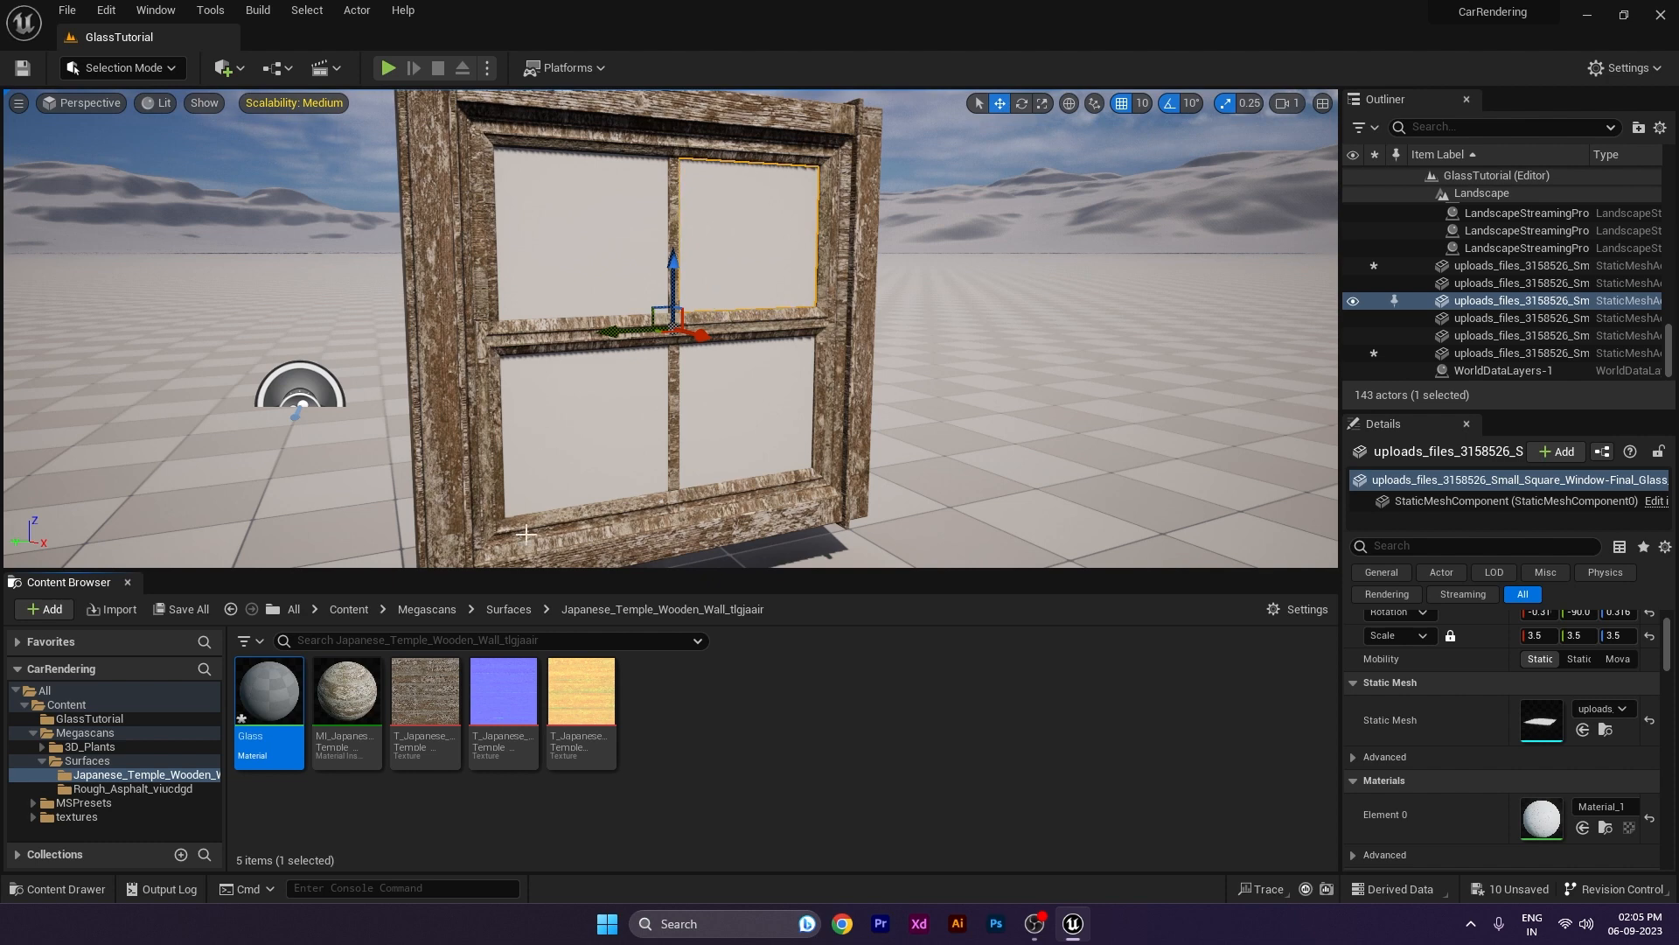
pyautogui.rightClick(268, 692)
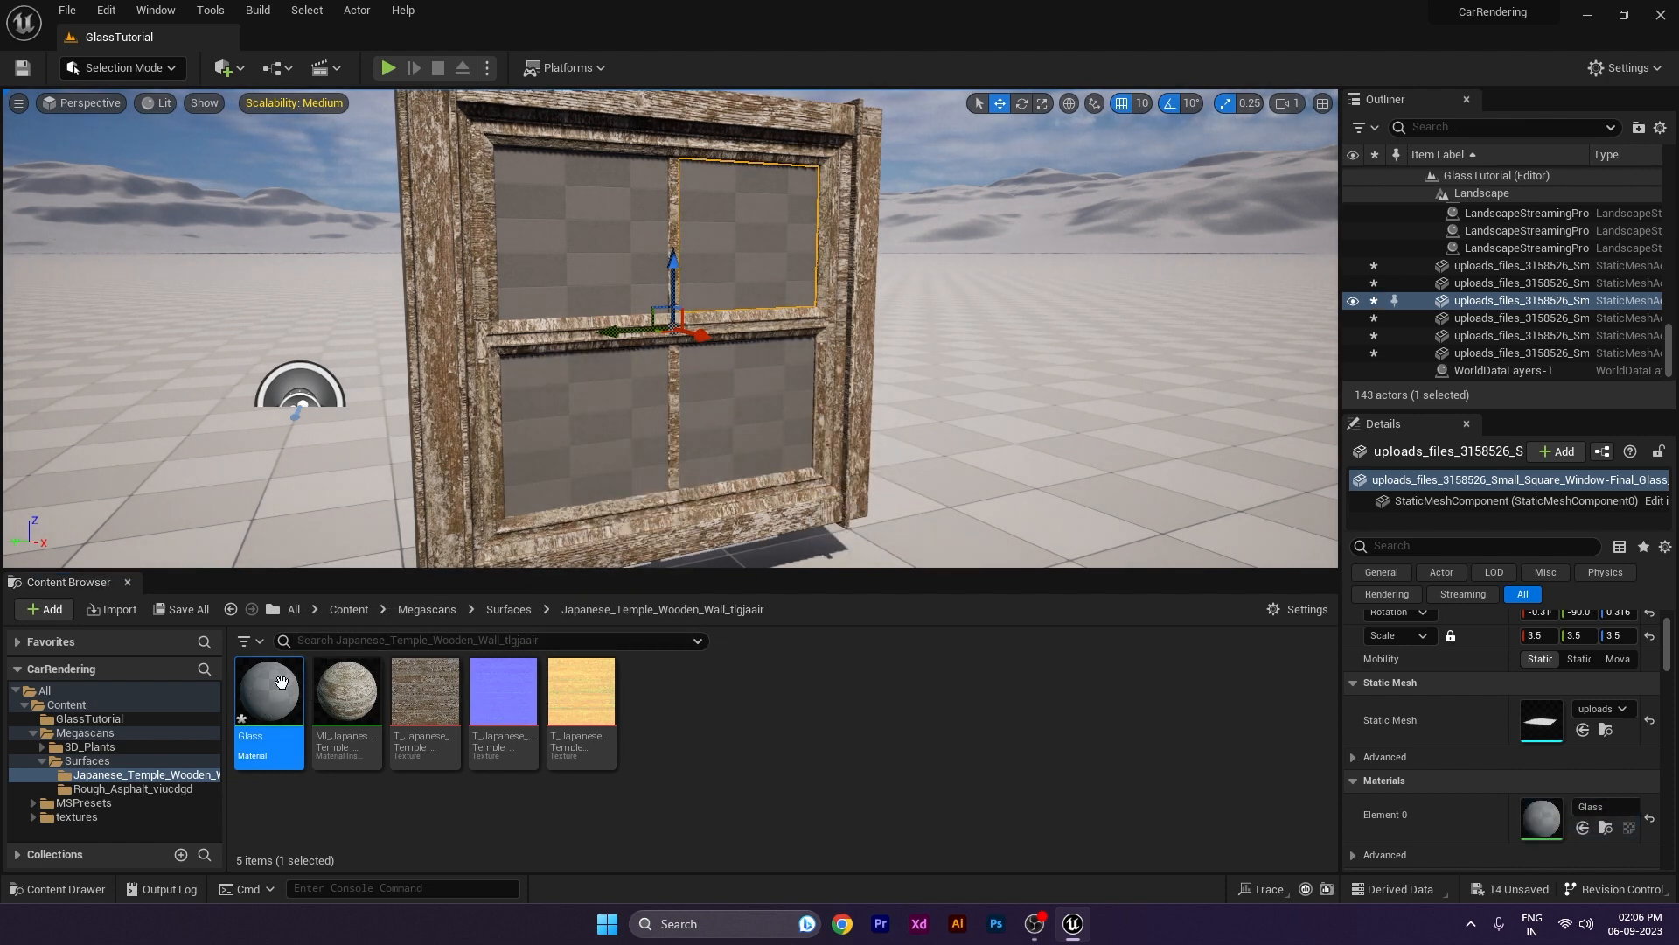
# Step: Add a blue colour parameter to the Glass material and connect it to Base Color
pyautogui.doubleClick(269, 691)
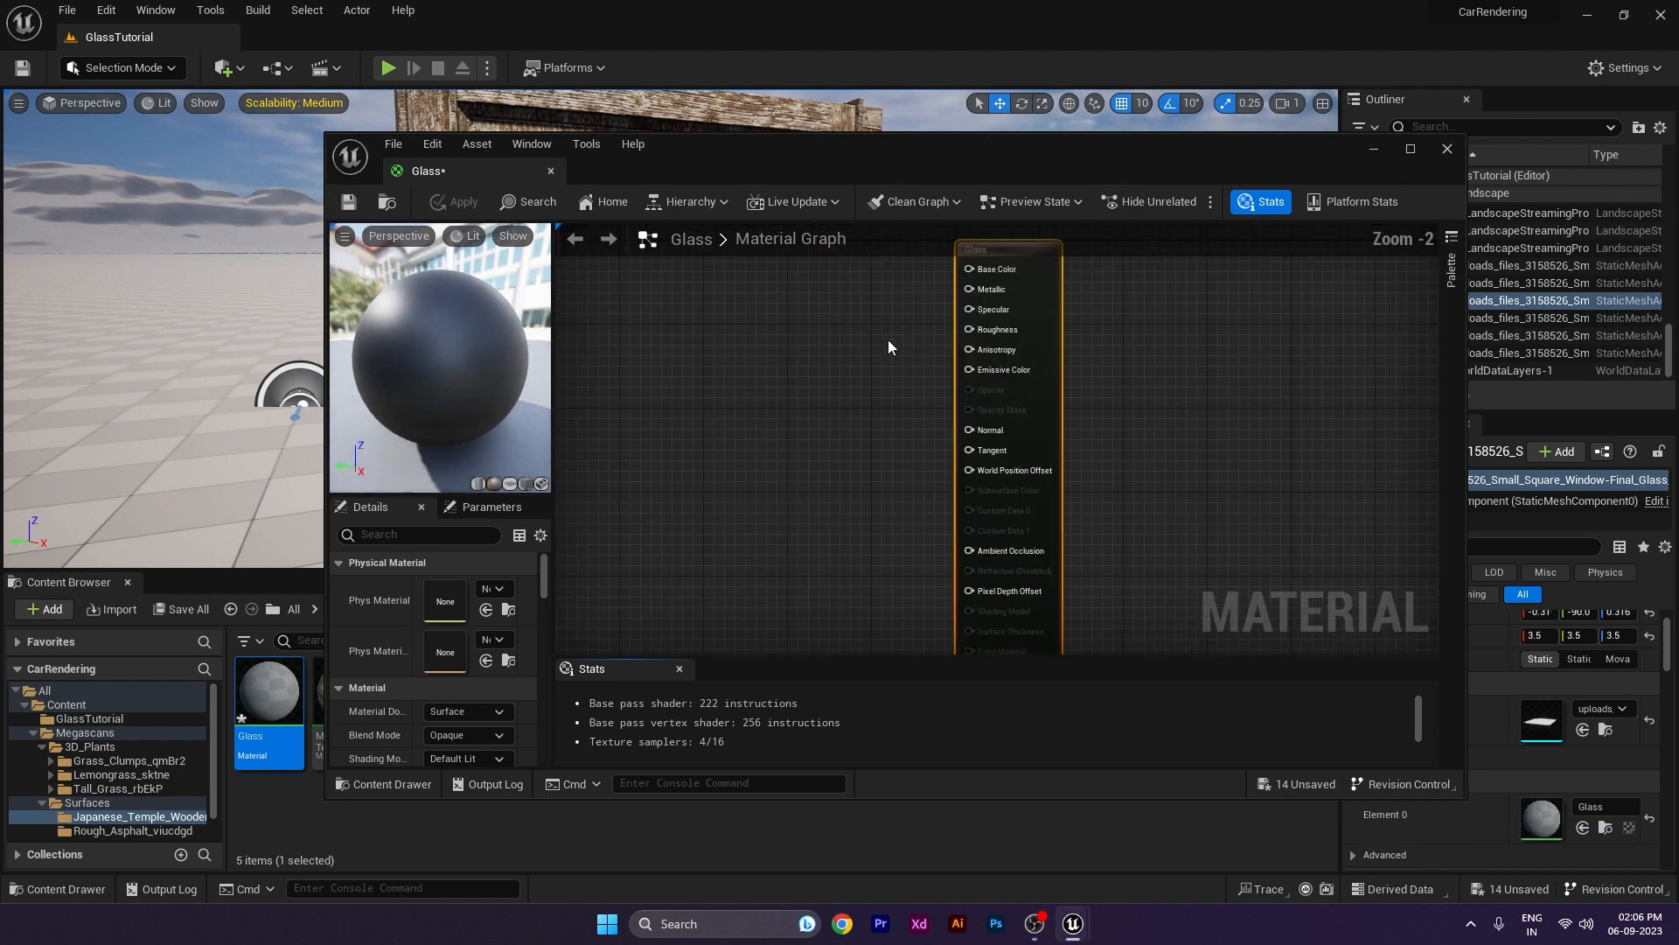
pyautogui.scroll(-3)
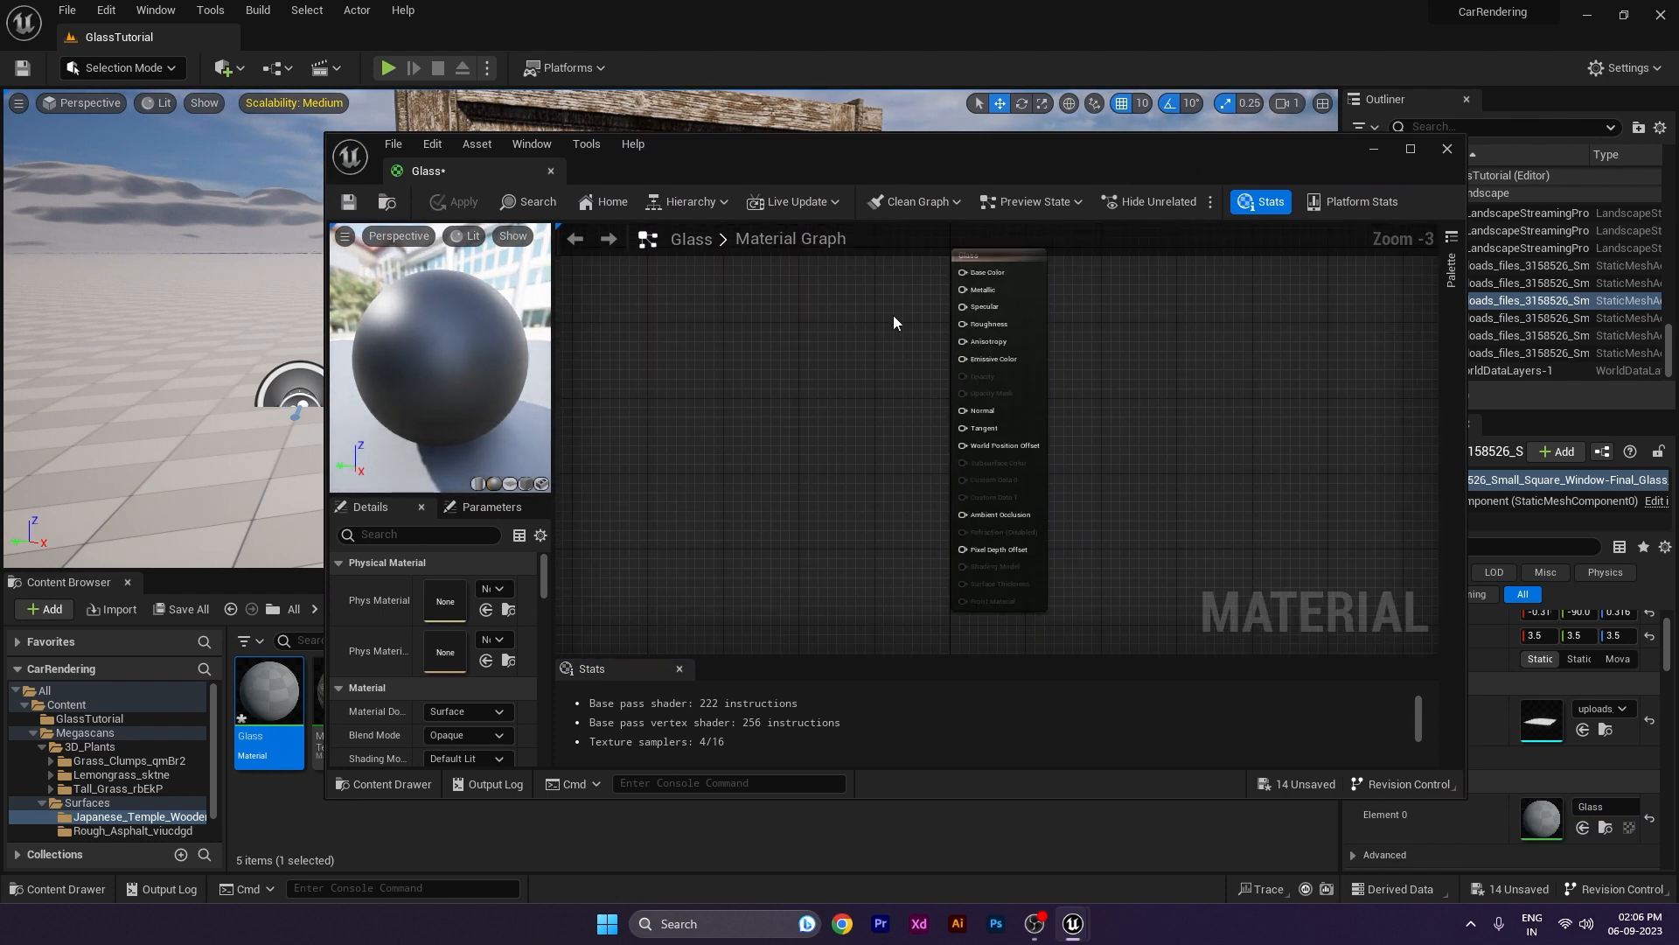
pyautogui.moveTo(914, 367)
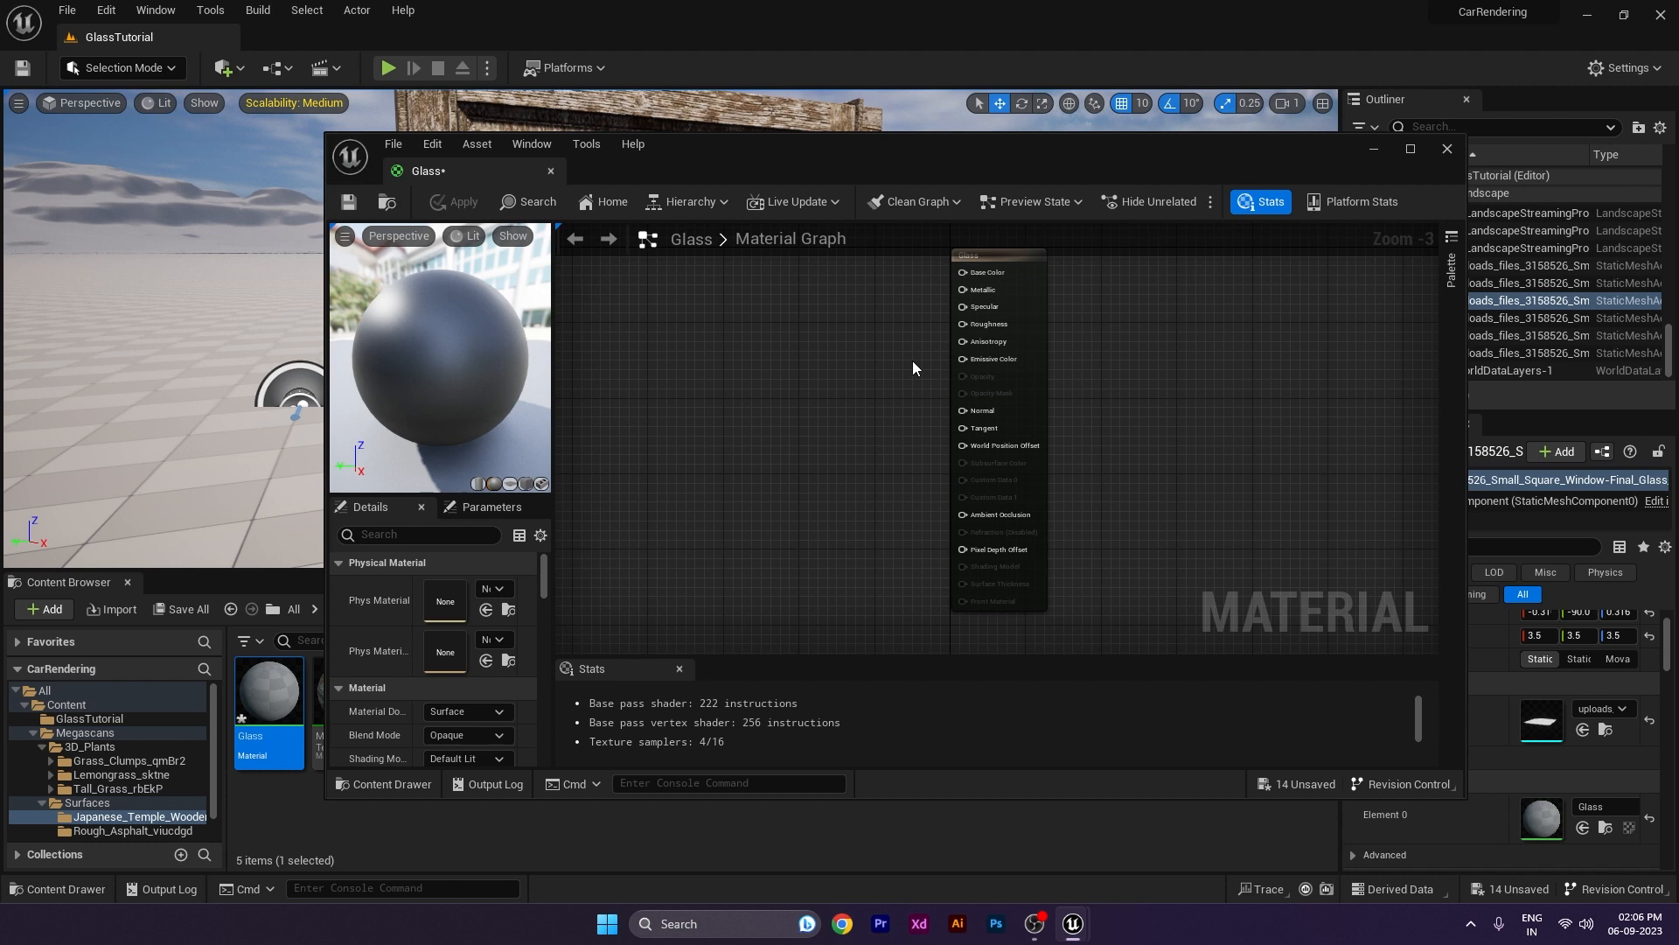
pyautogui.moveTo(756, 350)
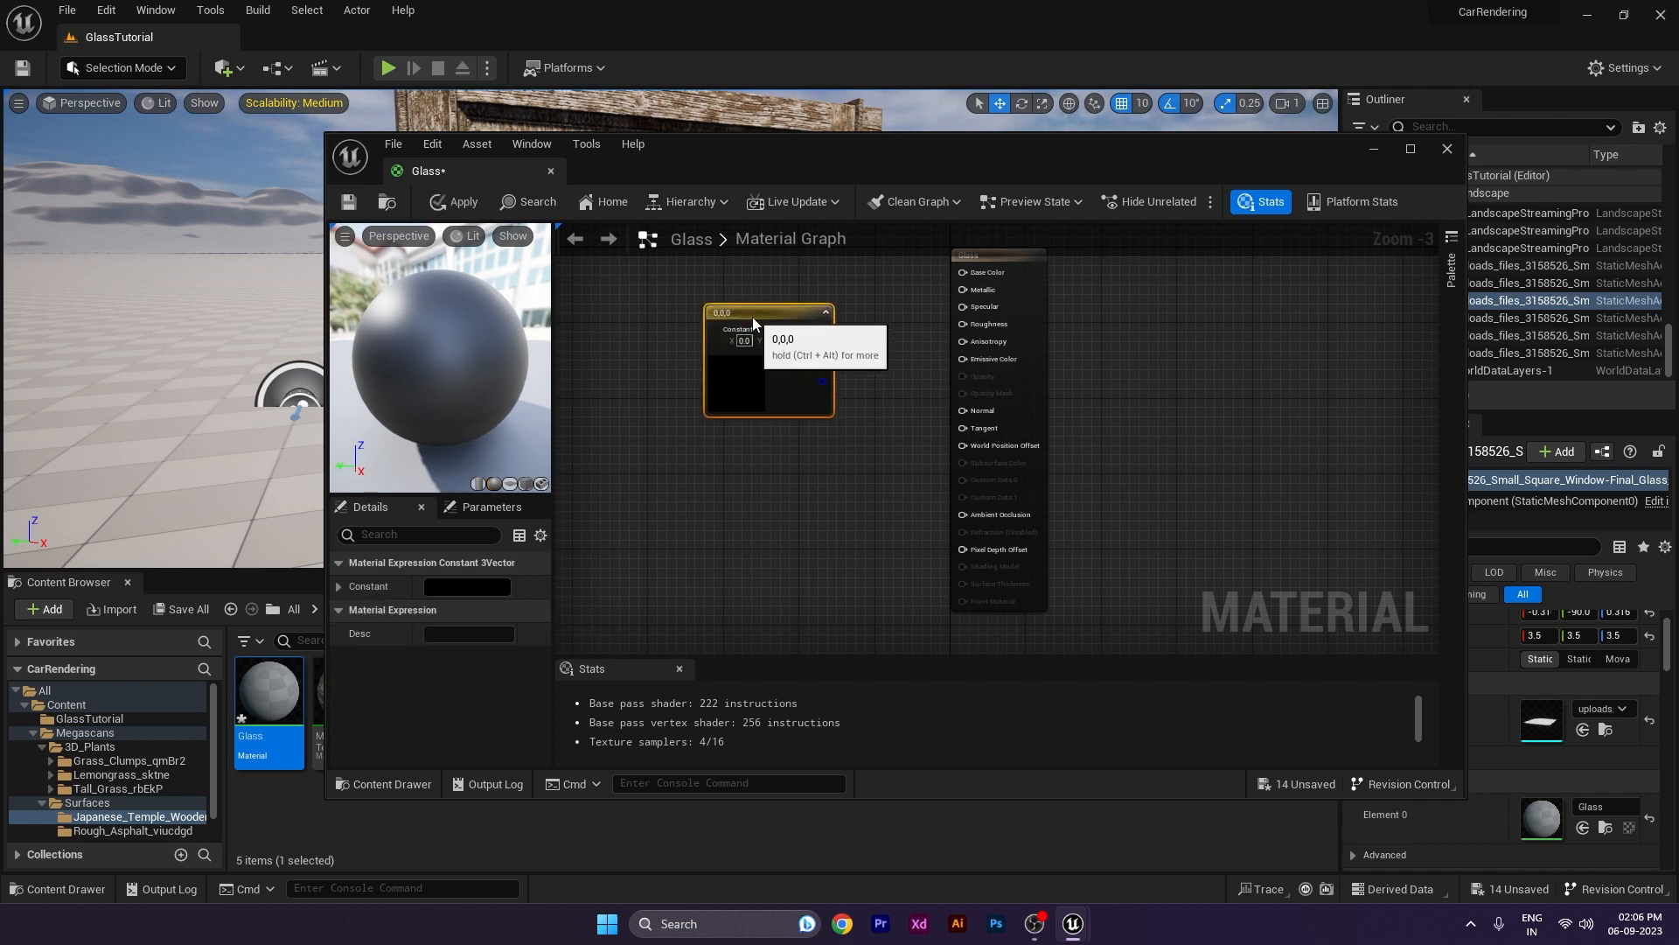
pyautogui.moveTo(785, 358)
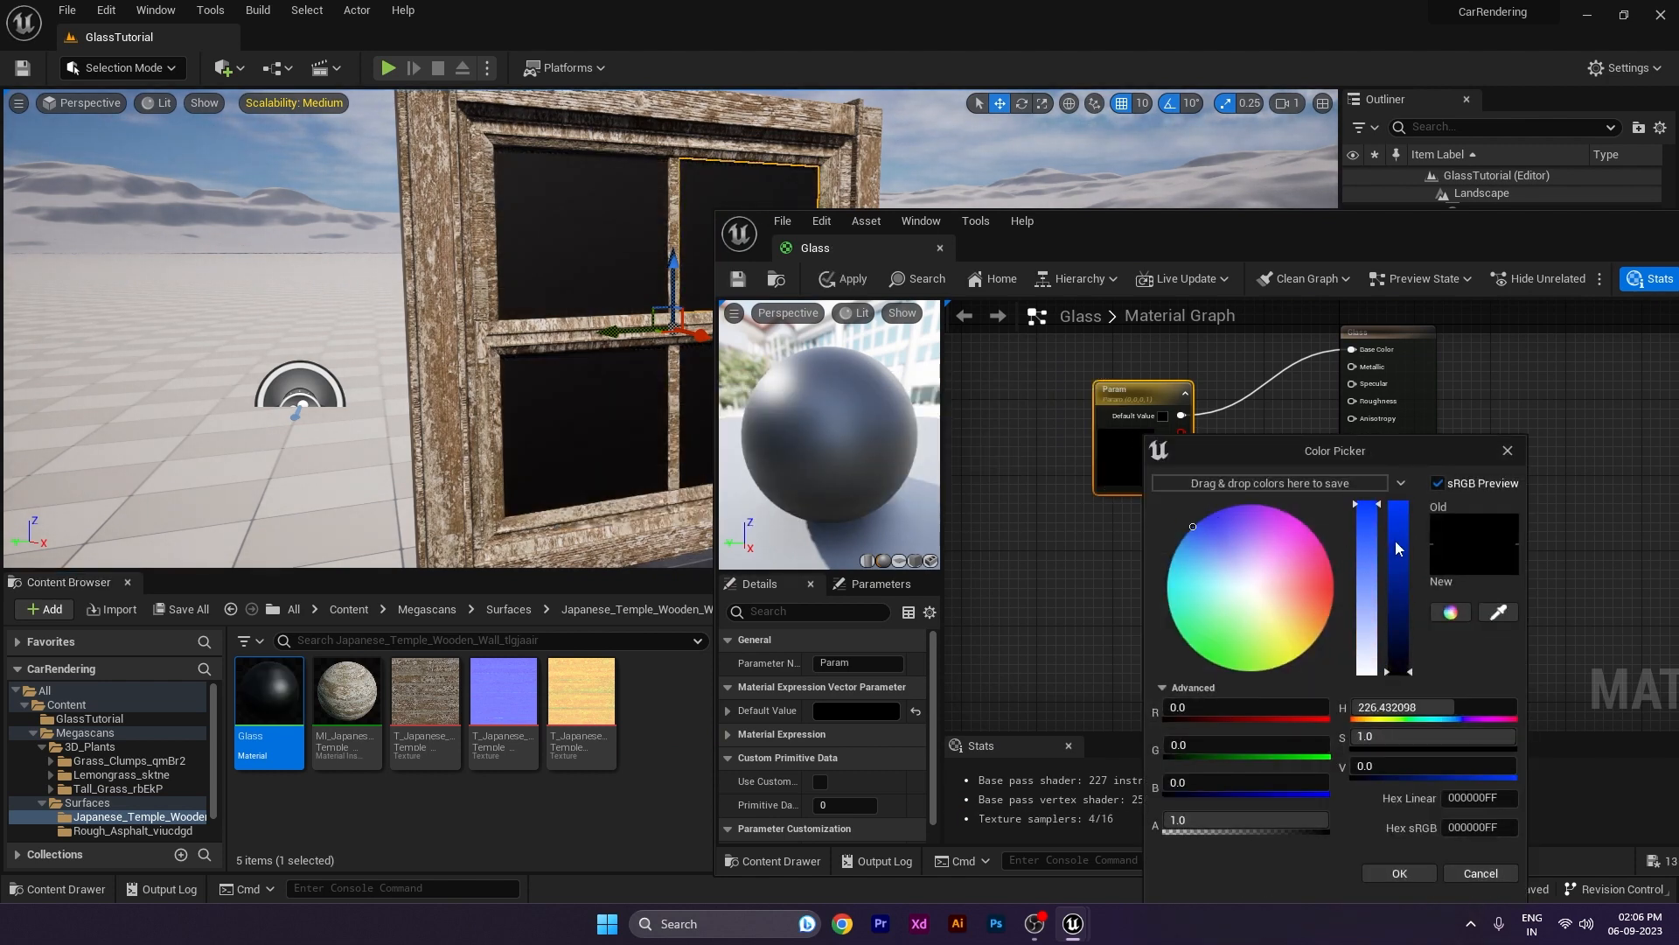
pyautogui.click(1397, 873)
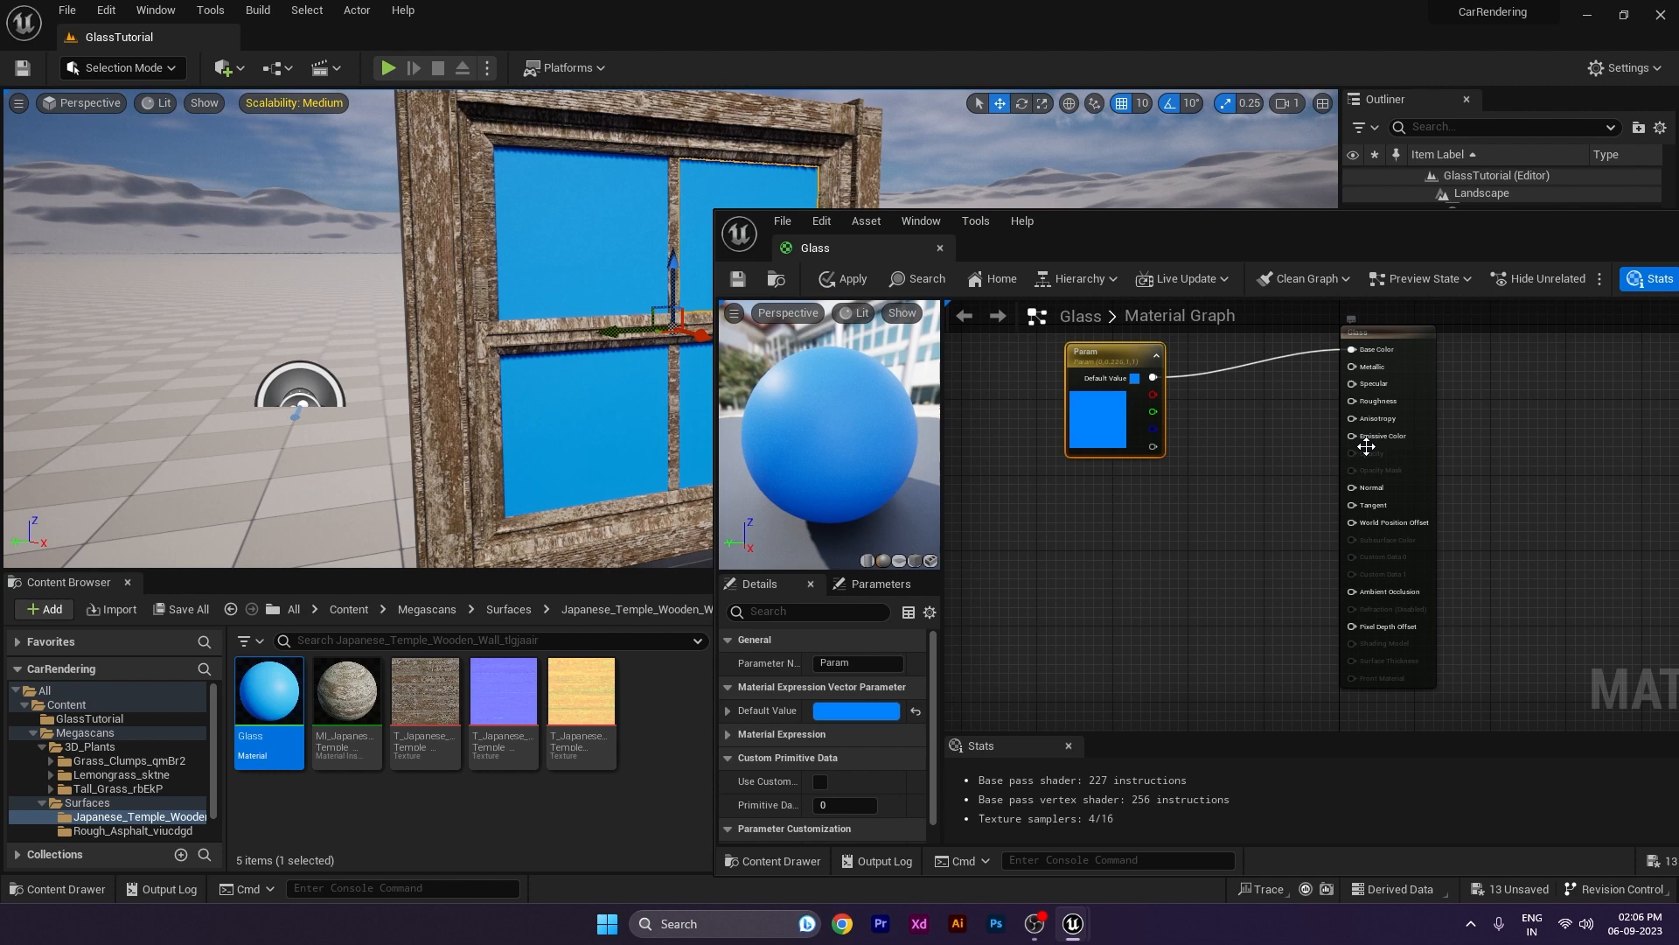
pyautogui.moveTo(1282, 506)
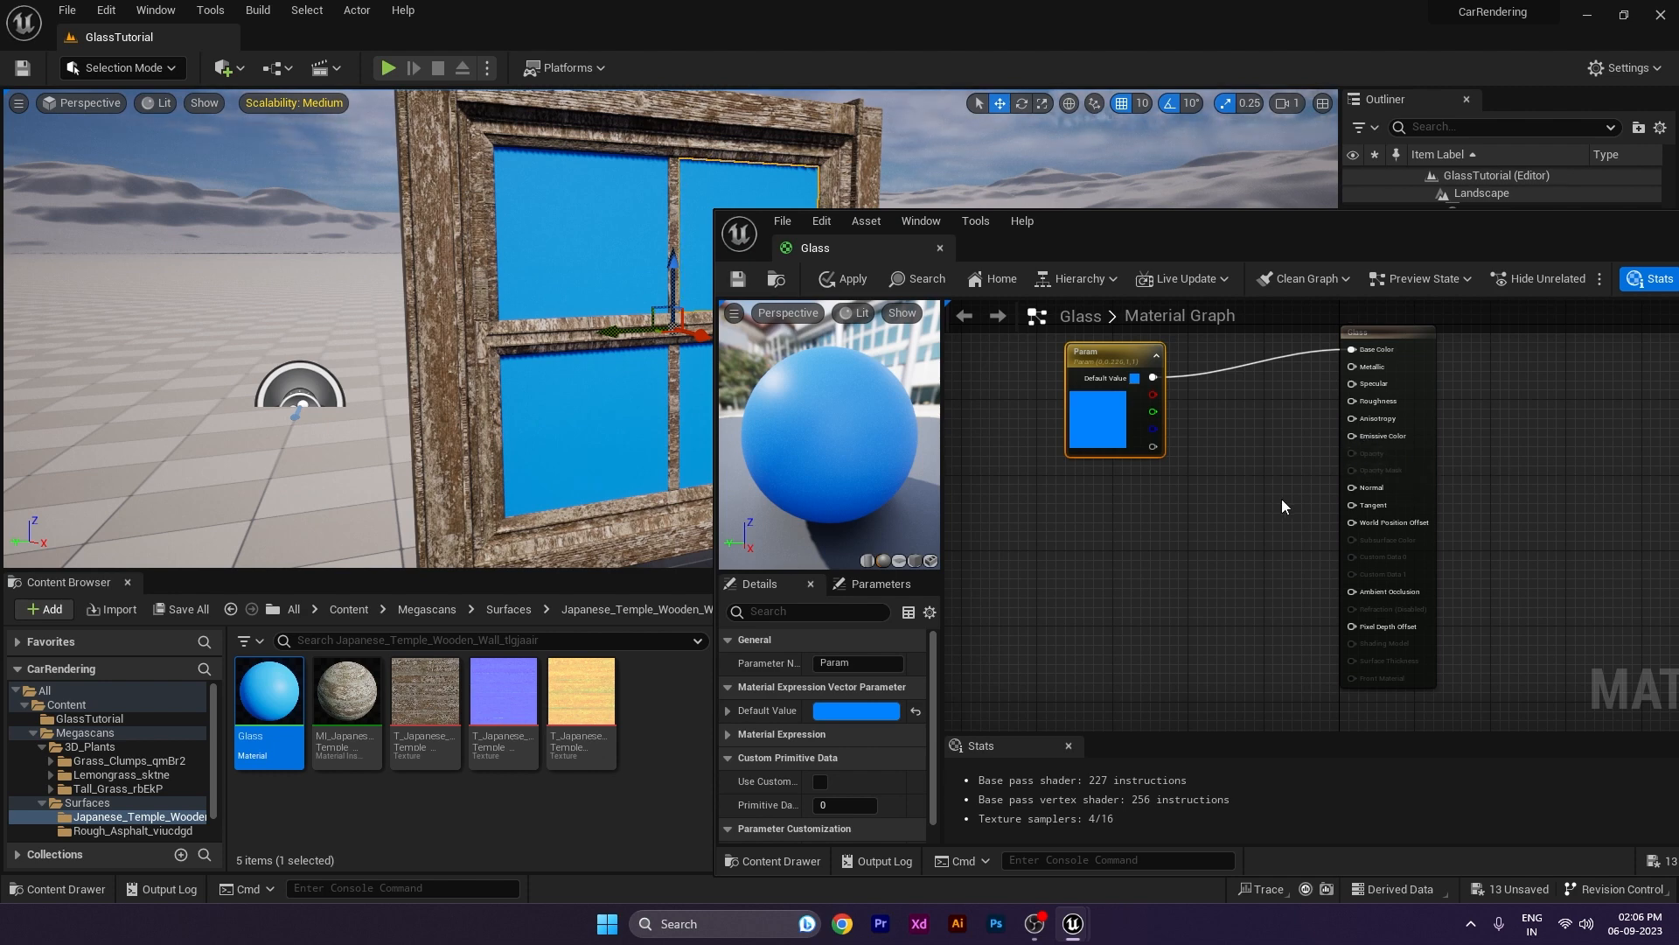
pyautogui.moveTo(1176, 537)
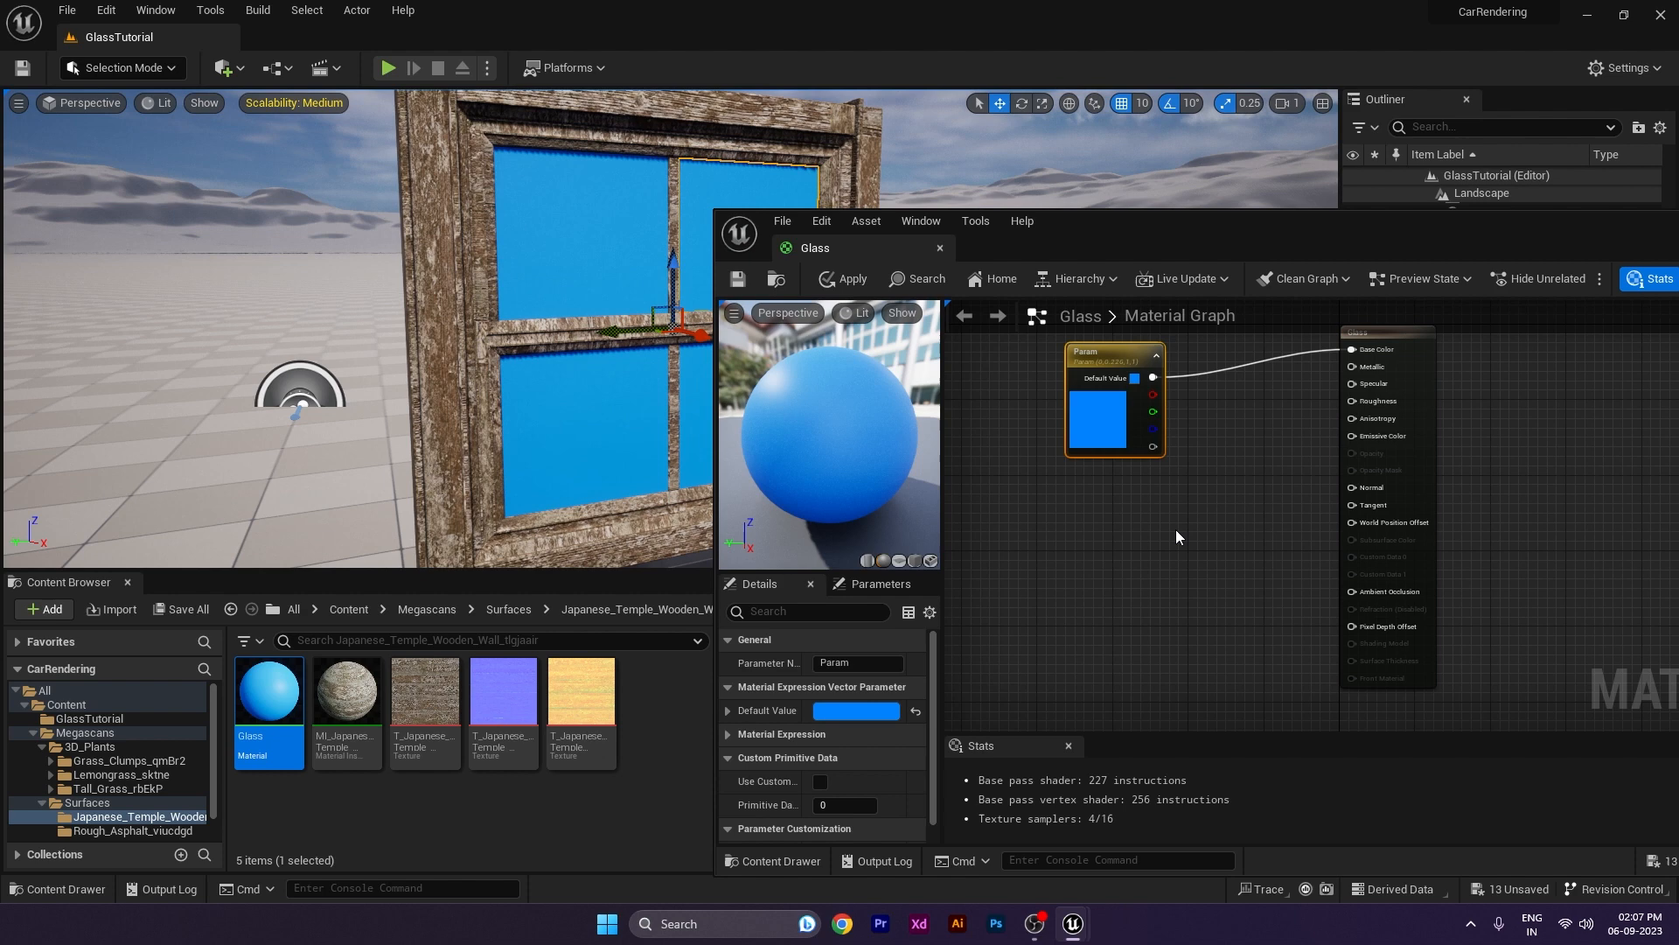
pyautogui.moveTo(1410, 343)
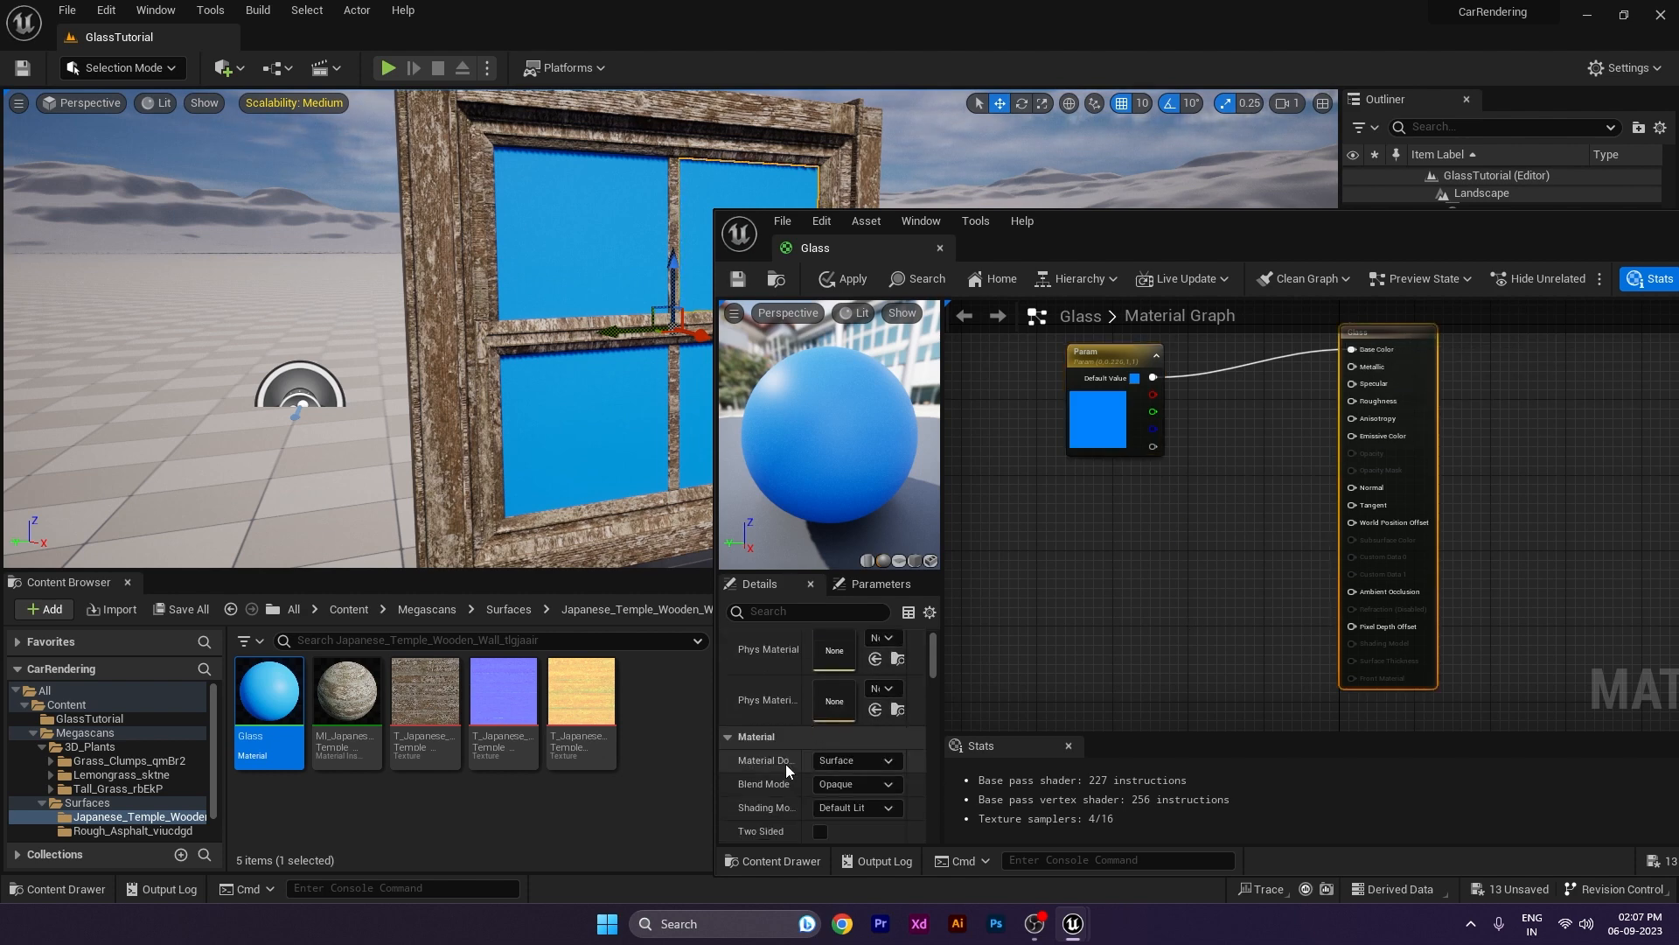
# Step: Change the Glass material's Blend Mode from Opaque to Translucent
pyautogui.scroll(-3)
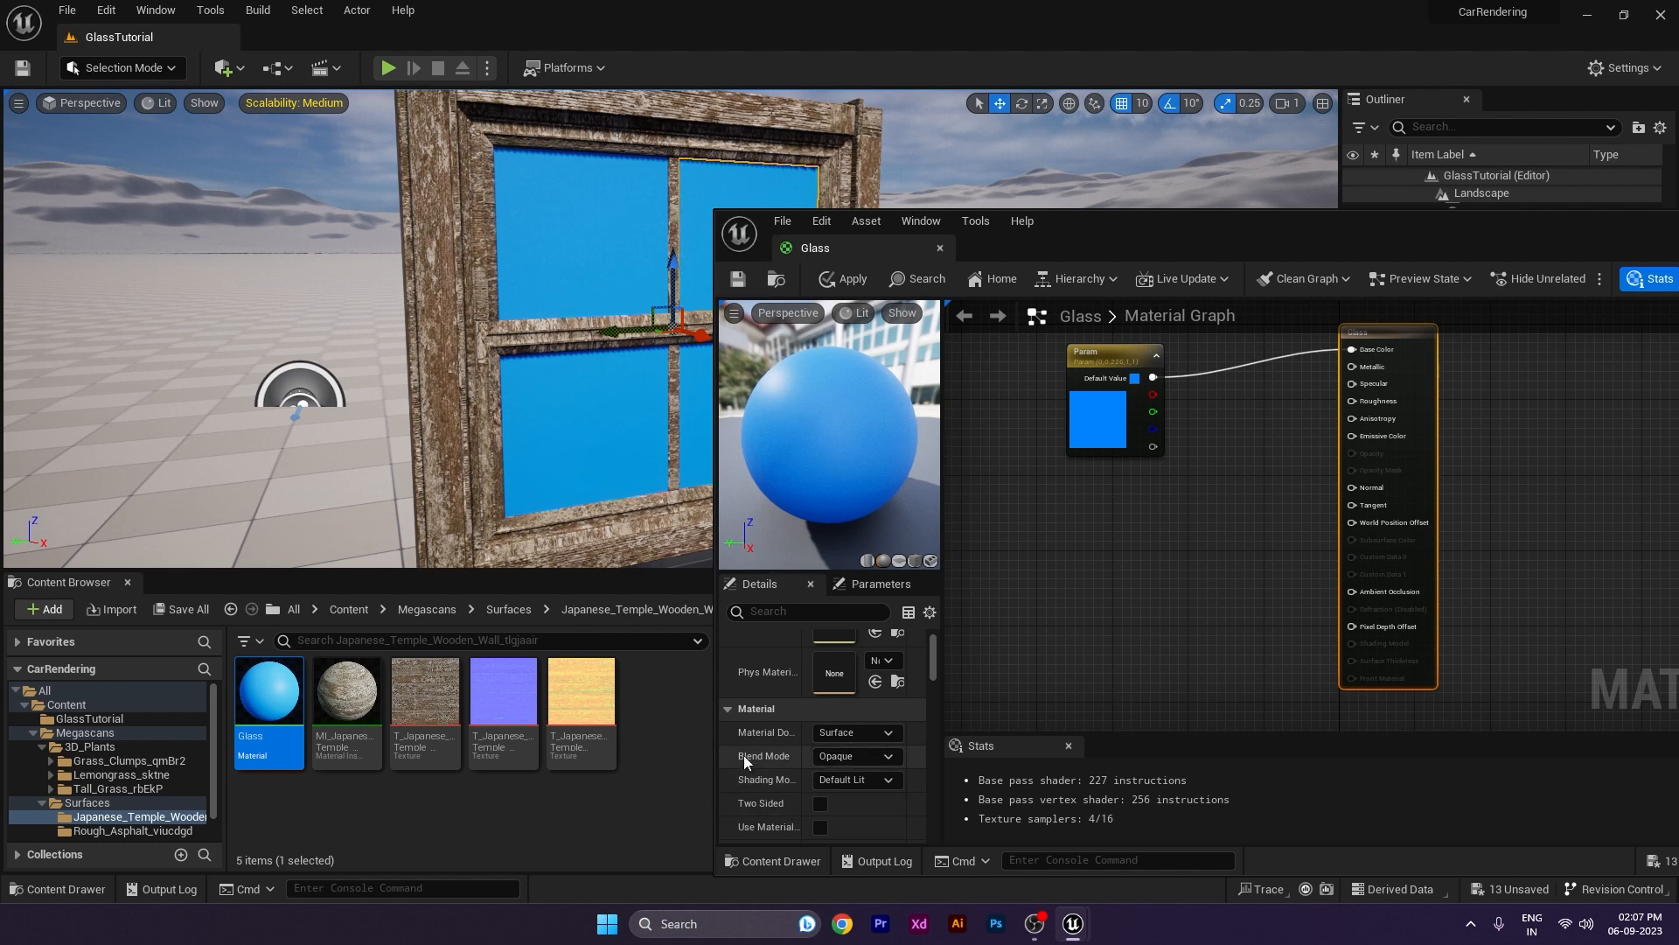
pyautogui.click(856, 755)
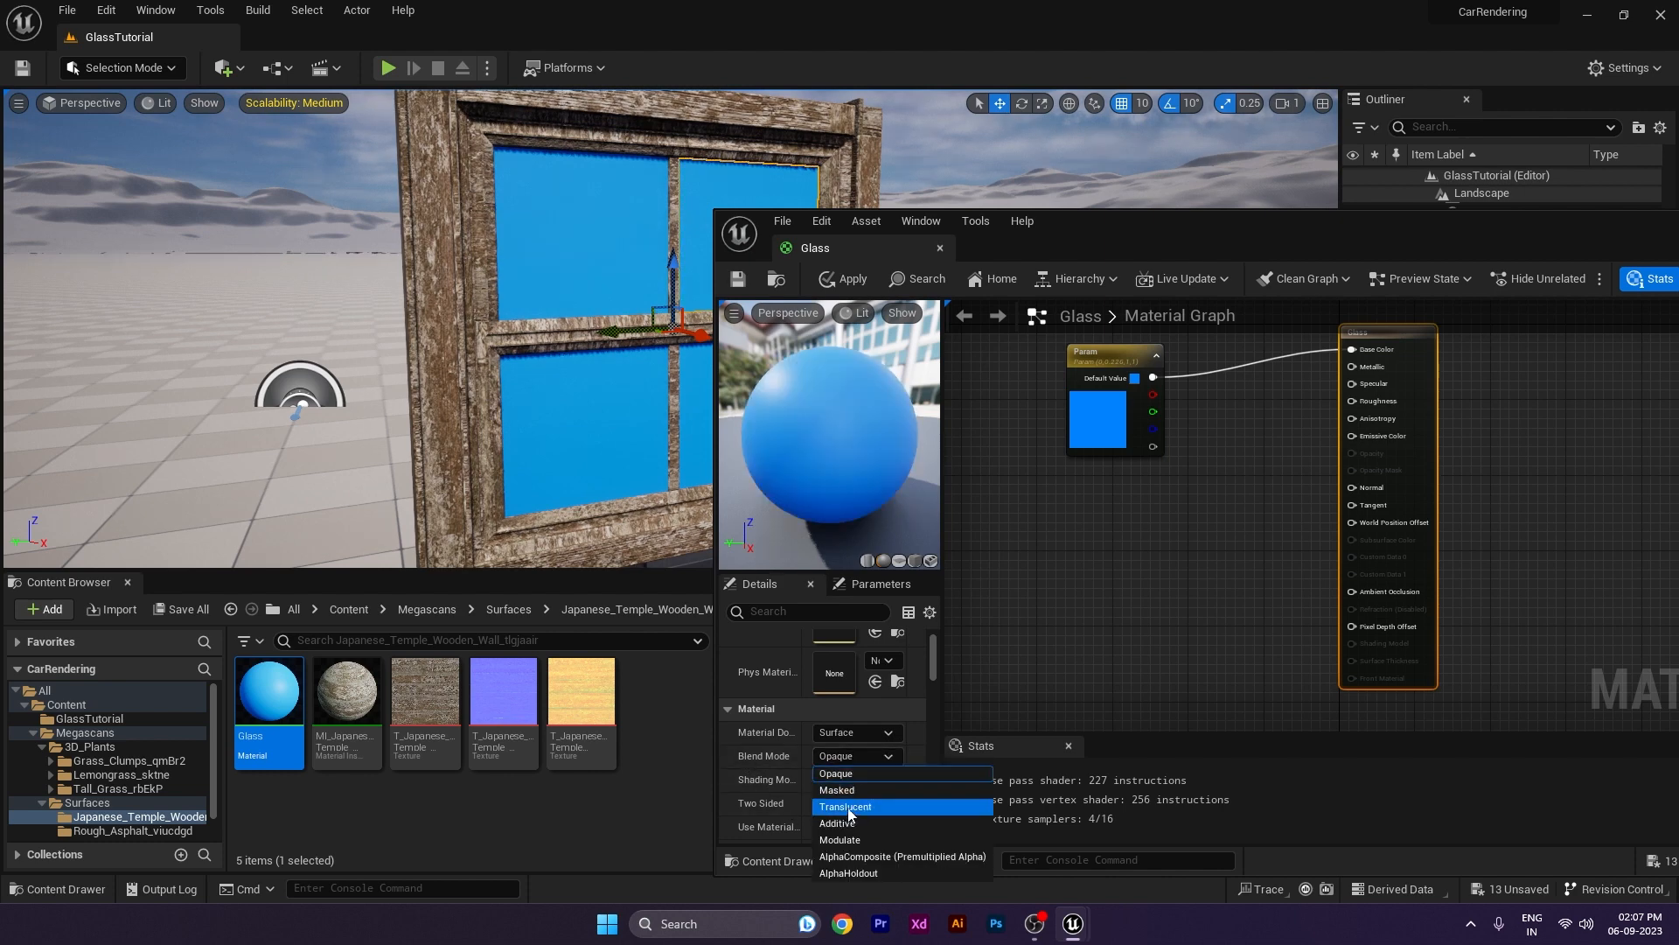
pyautogui.click(845, 806)
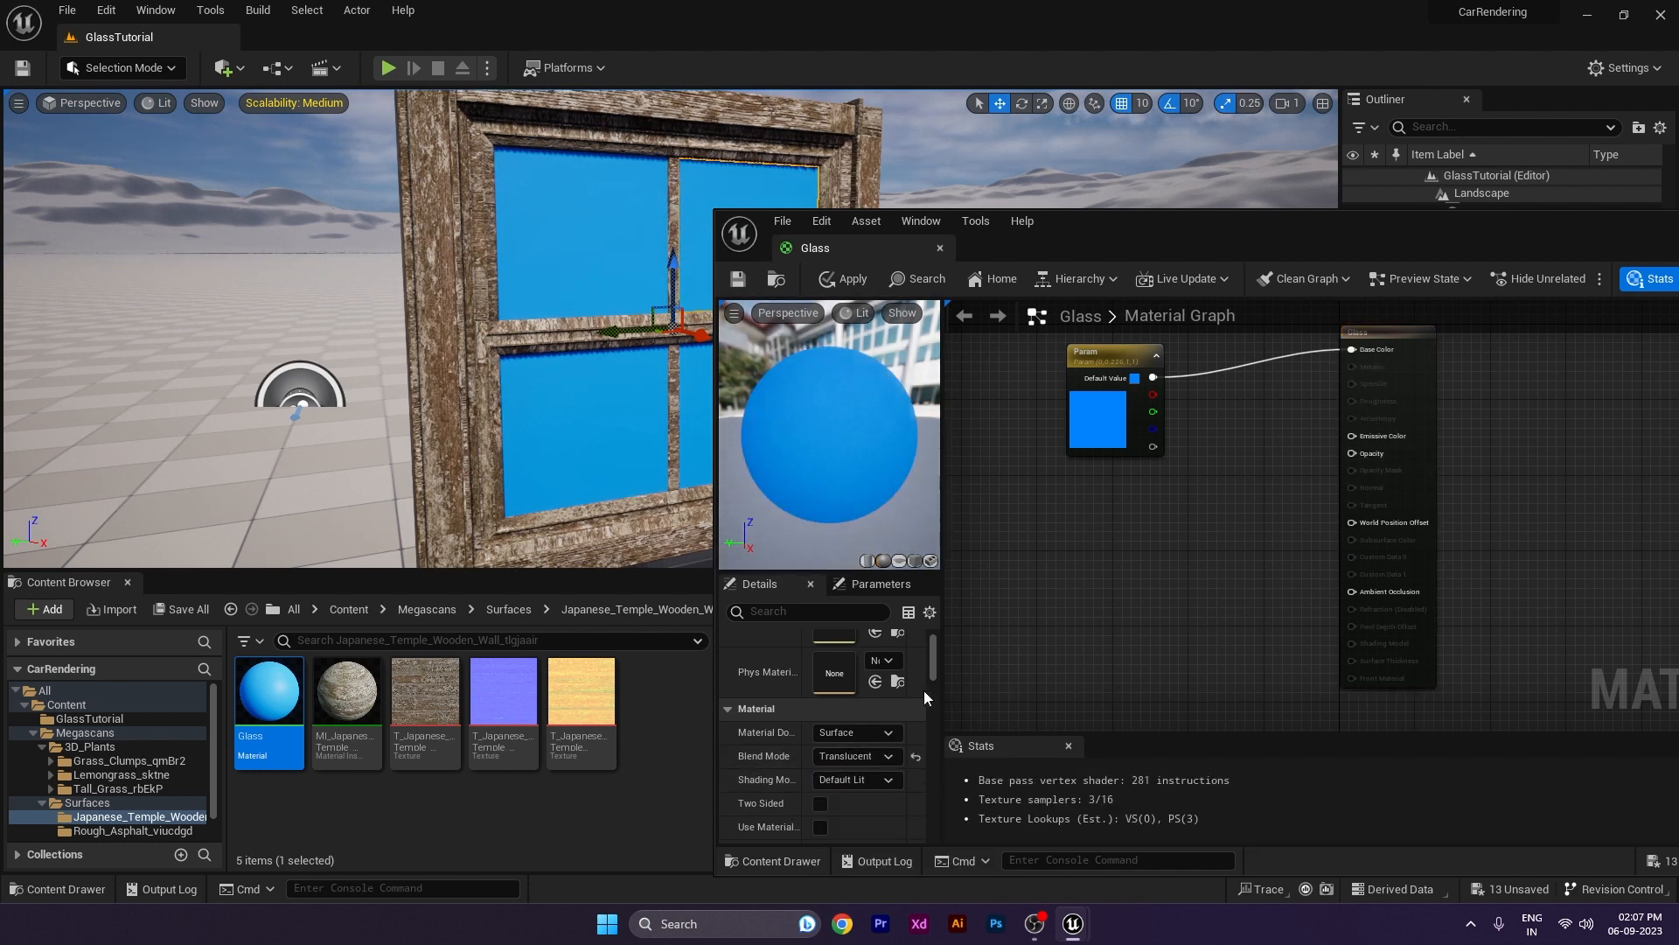
pyautogui.moveTo(1368, 462)
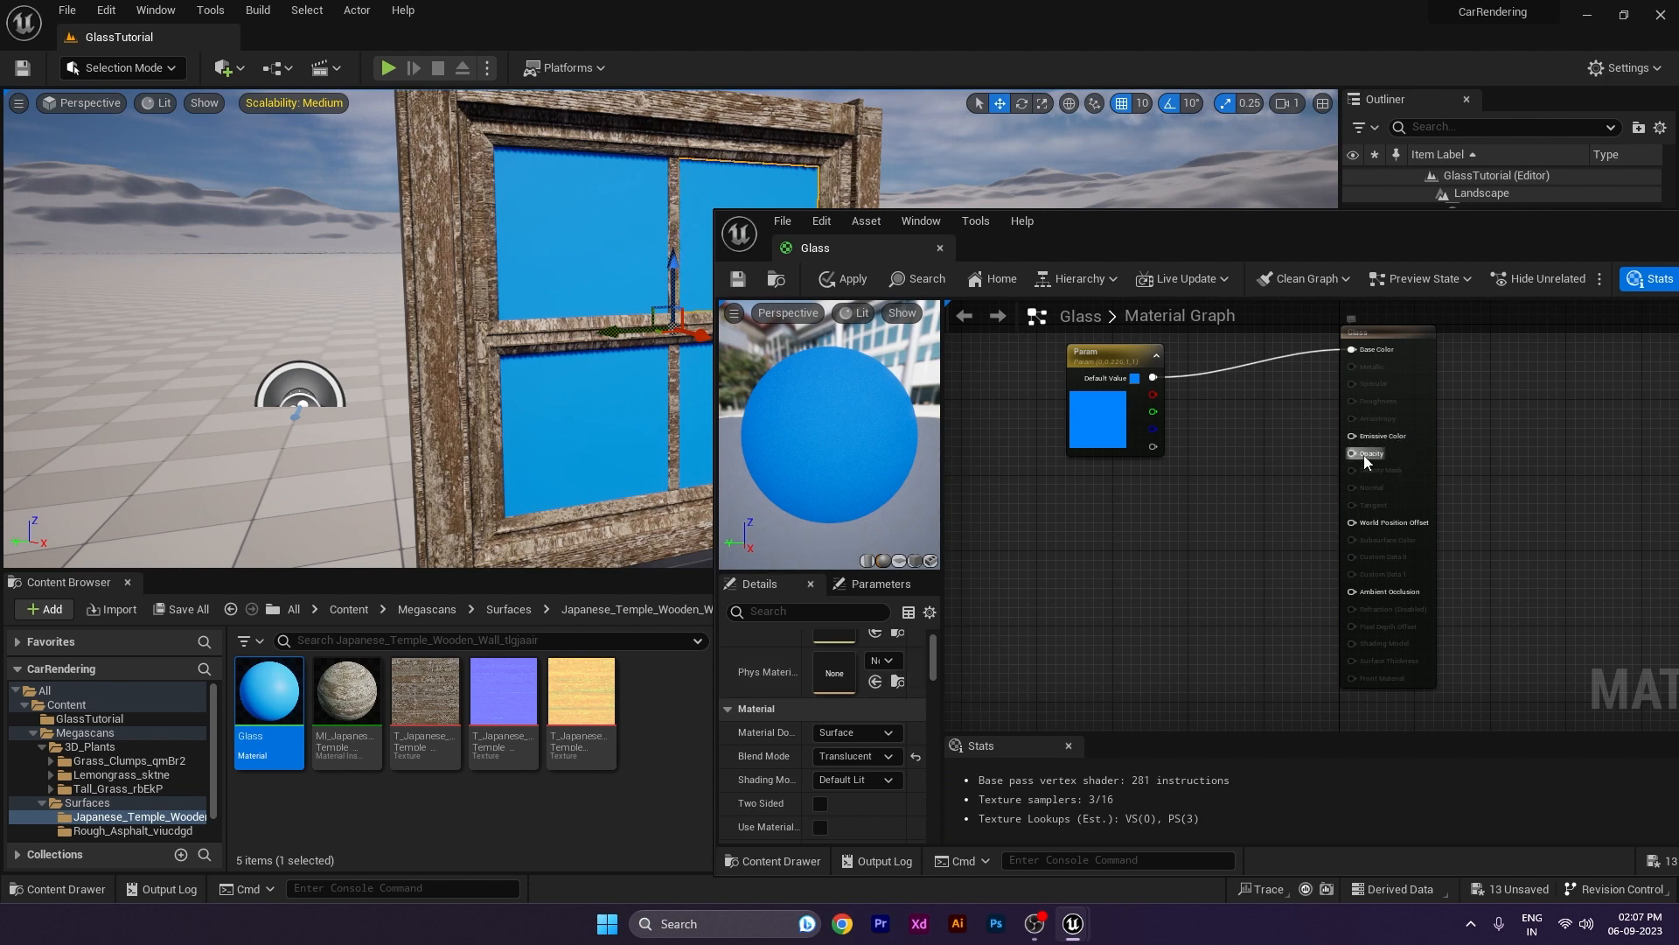
pyautogui.moveTo(1368, 452)
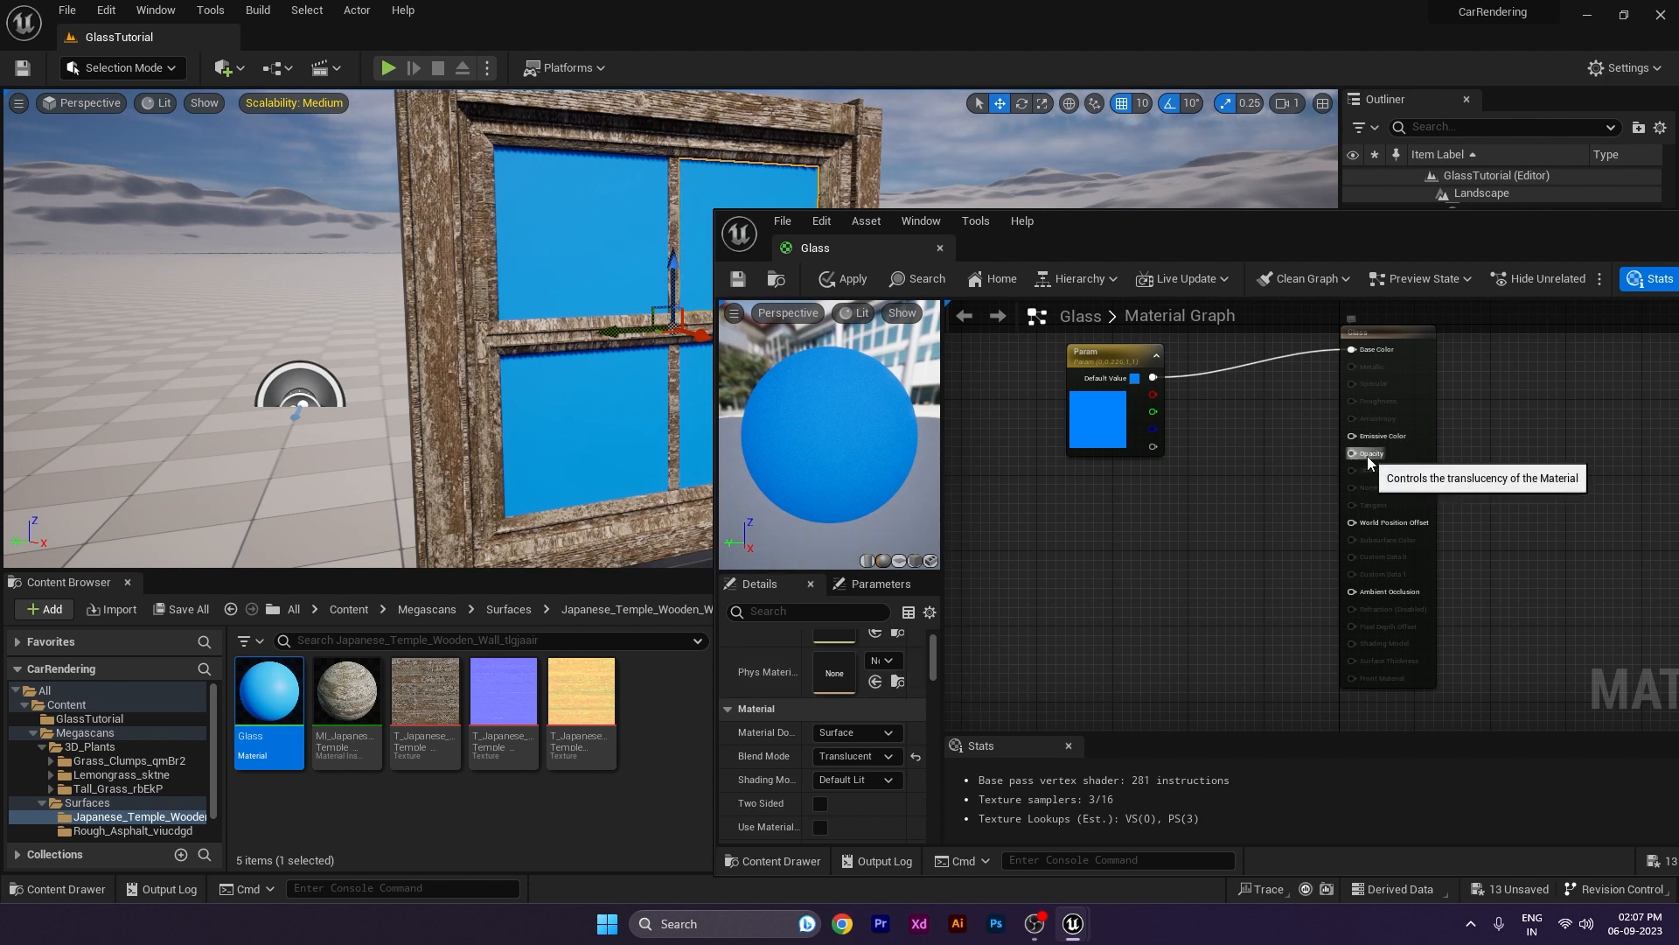
pyautogui.moveTo(1109, 537)
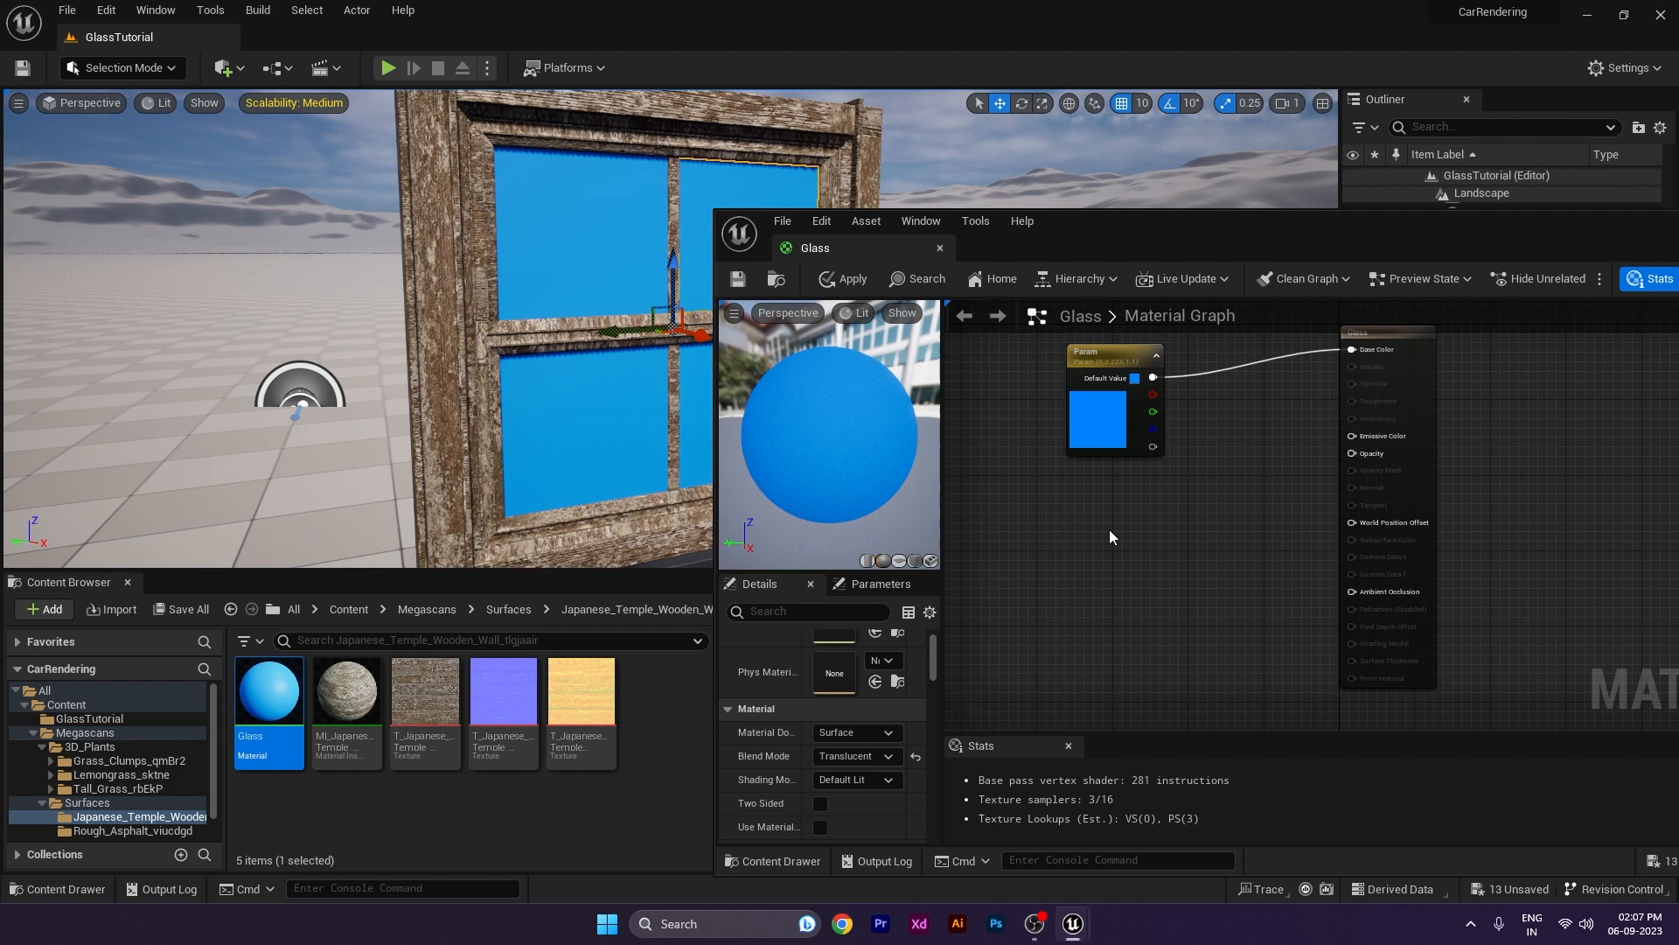
pyautogui.moveTo(1371, 460)
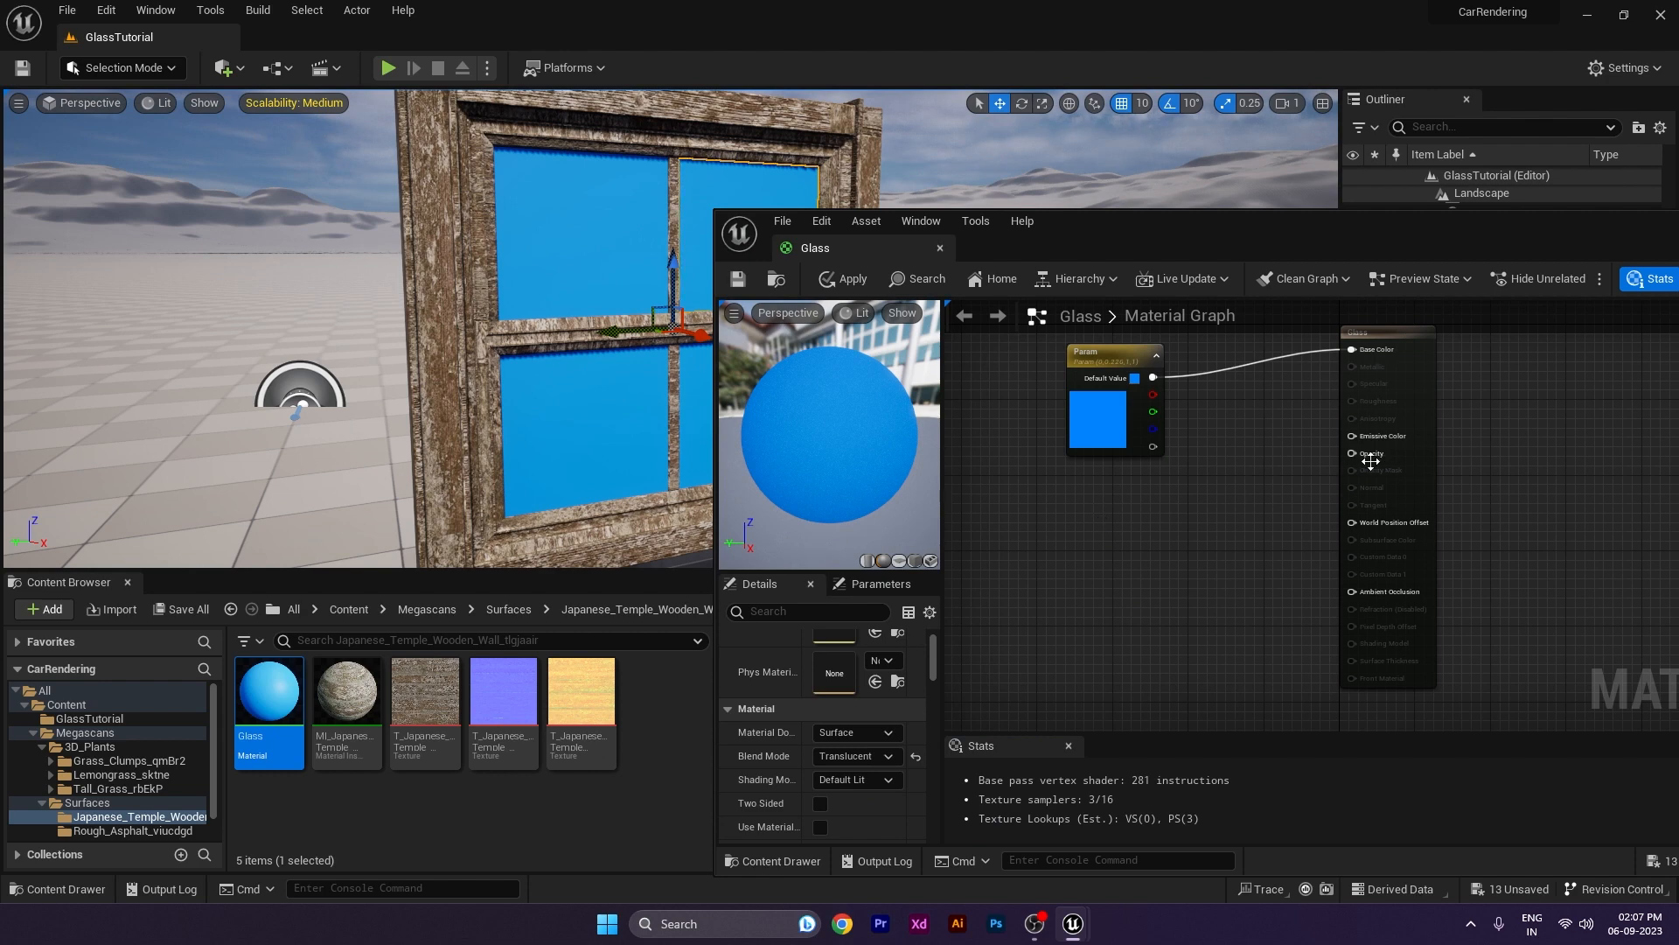
pyautogui.moveTo(1275, 547)
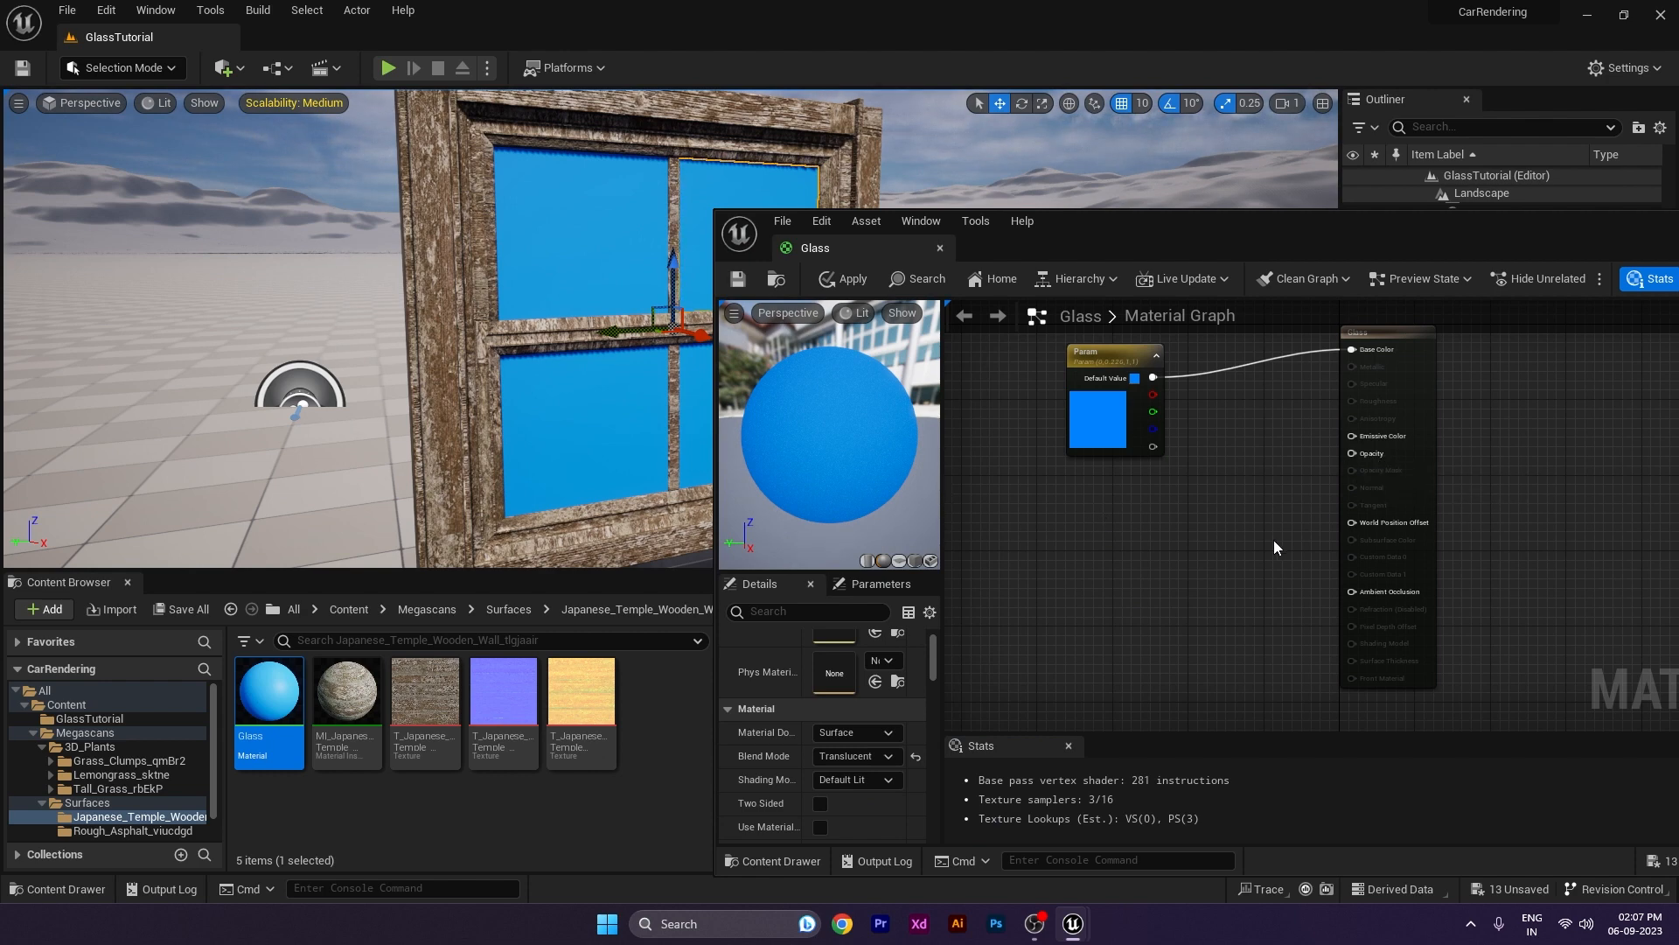
pyautogui.moveTo(1193, 557)
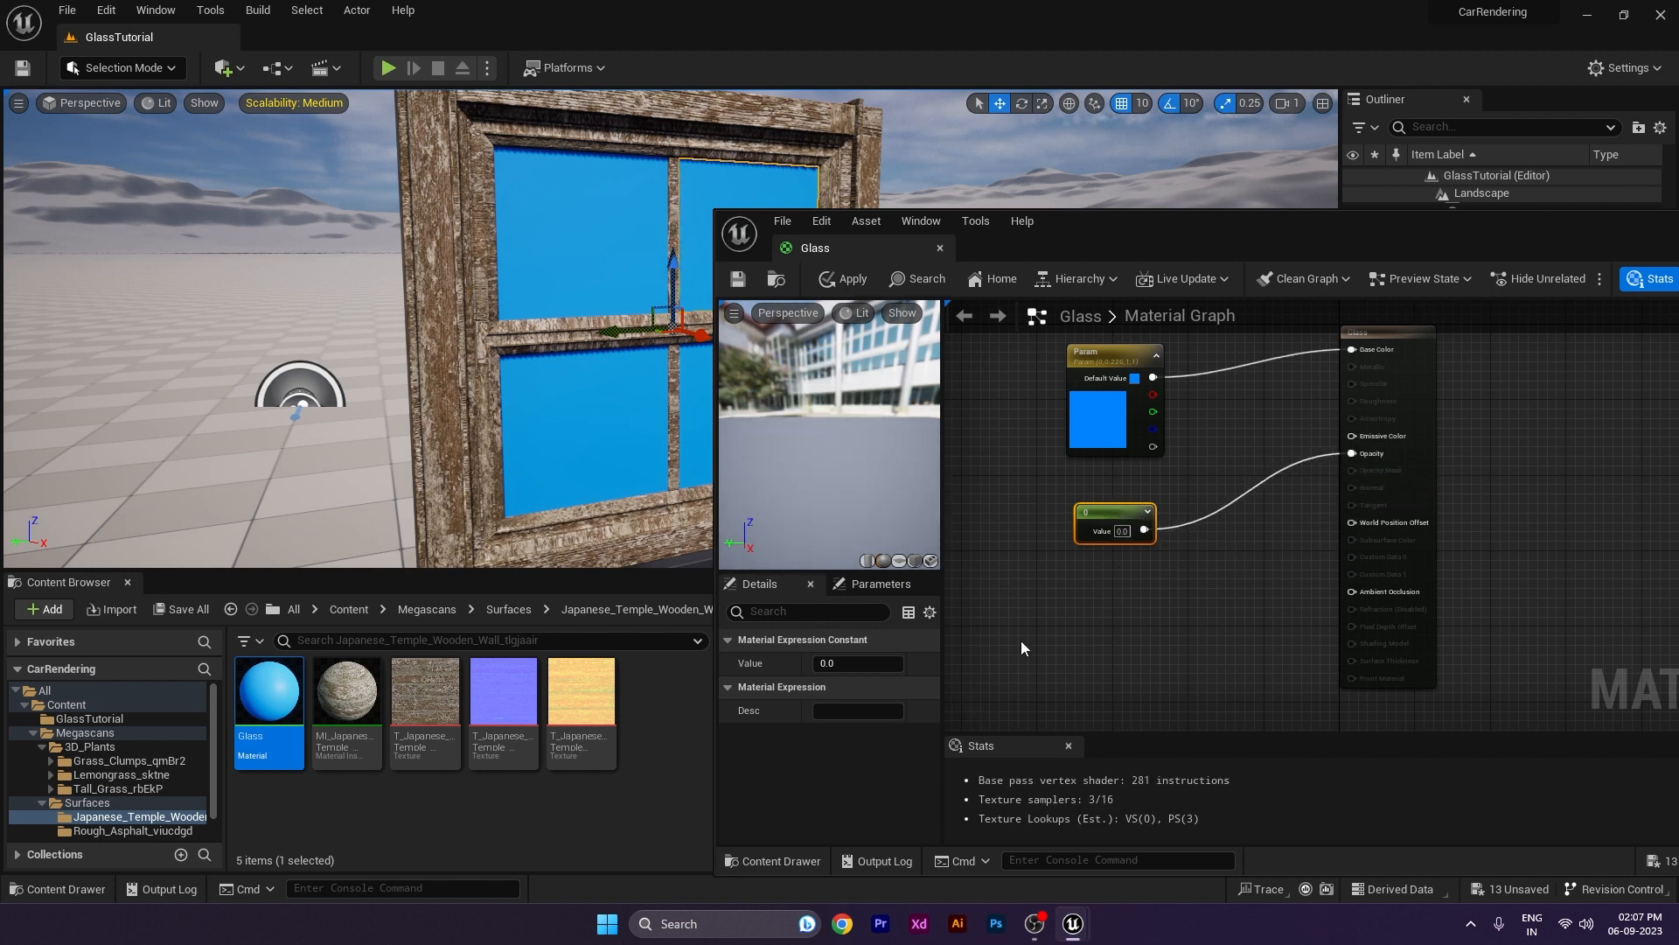
pyautogui.moveTo(1090, 239)
pyautogui.write('1')
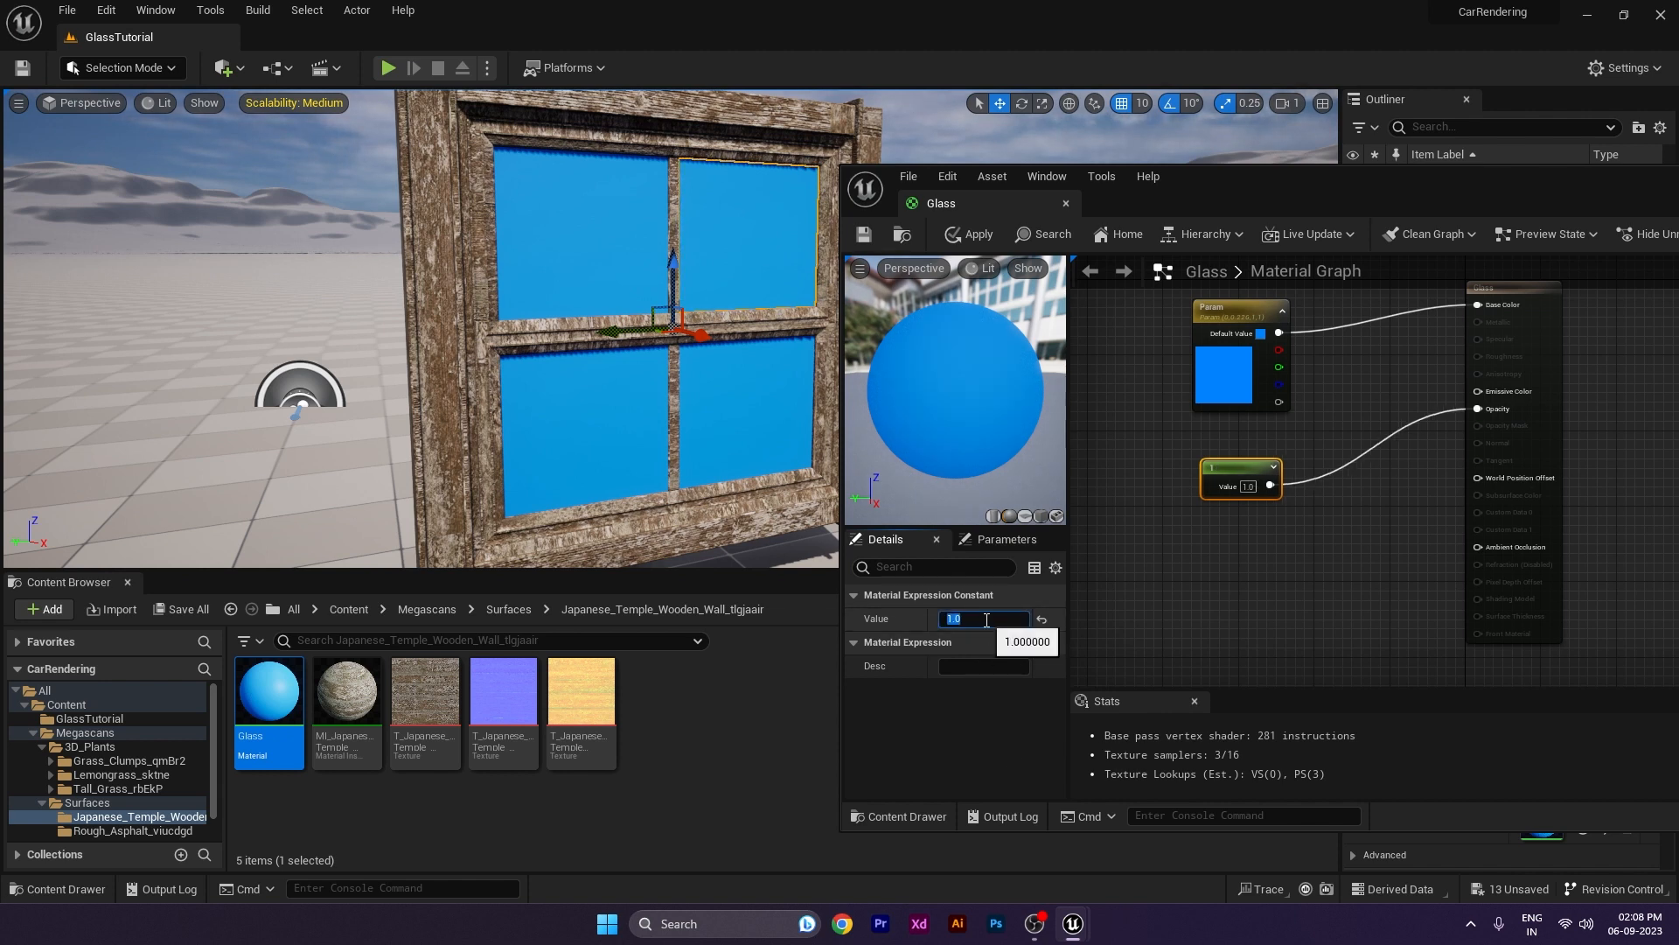
# Step: Feed an opacity value into Glass, convert it to a parameter and apply the changes to the original material
pyautogui.write('0.1')
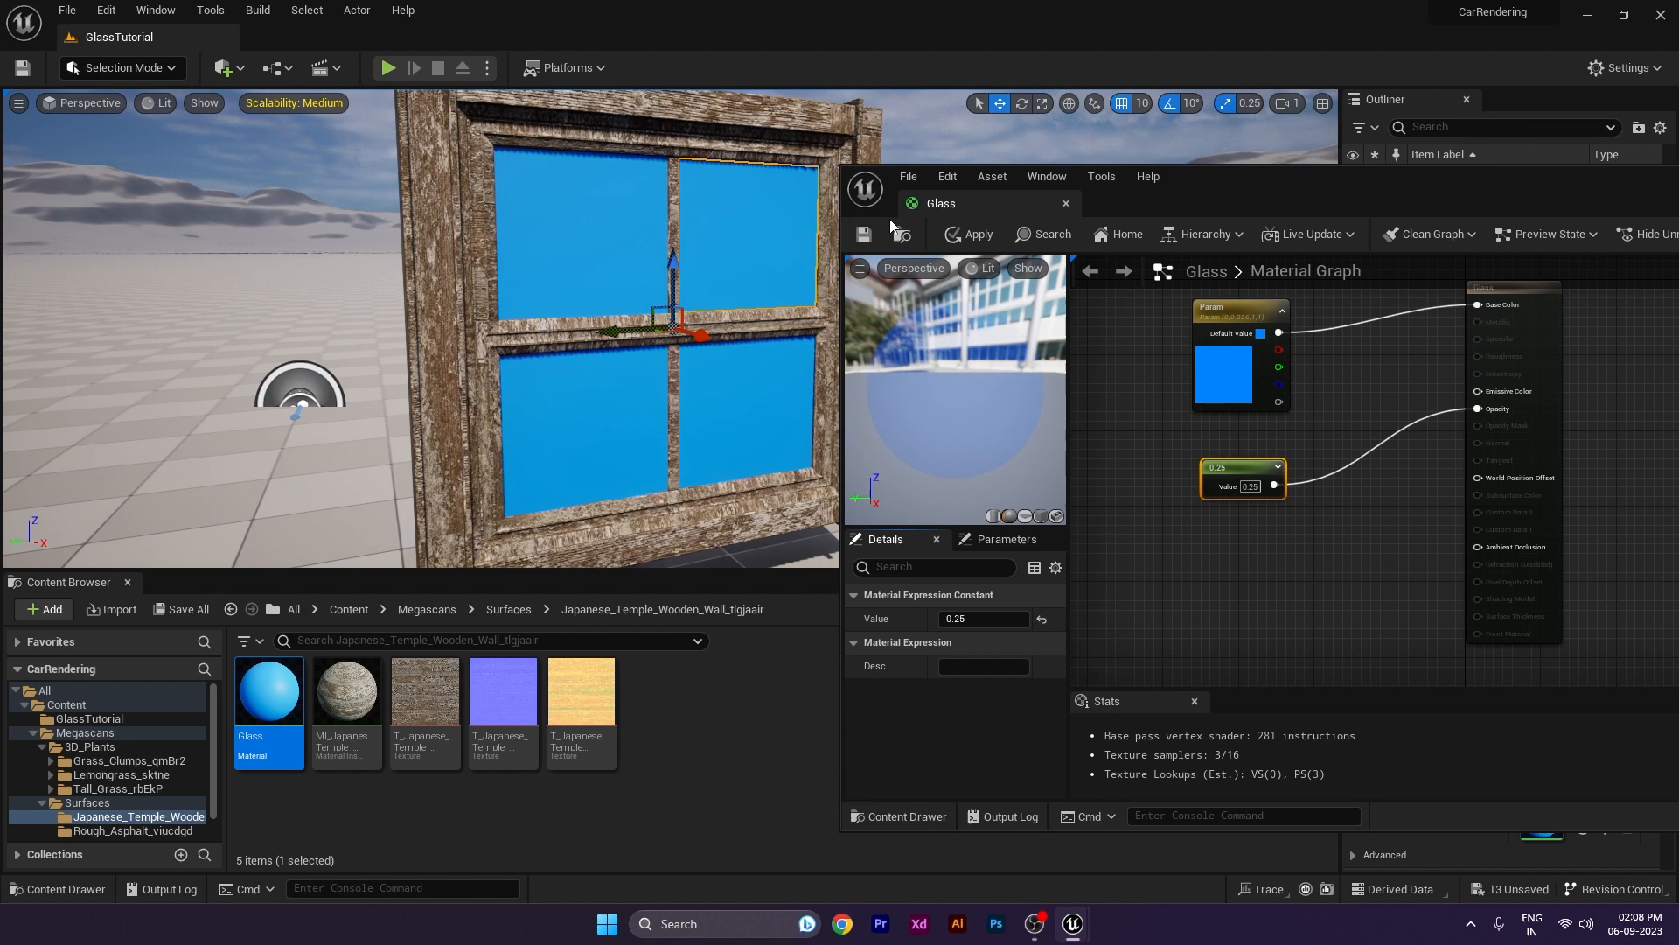
pyautogui.click(863, 234)
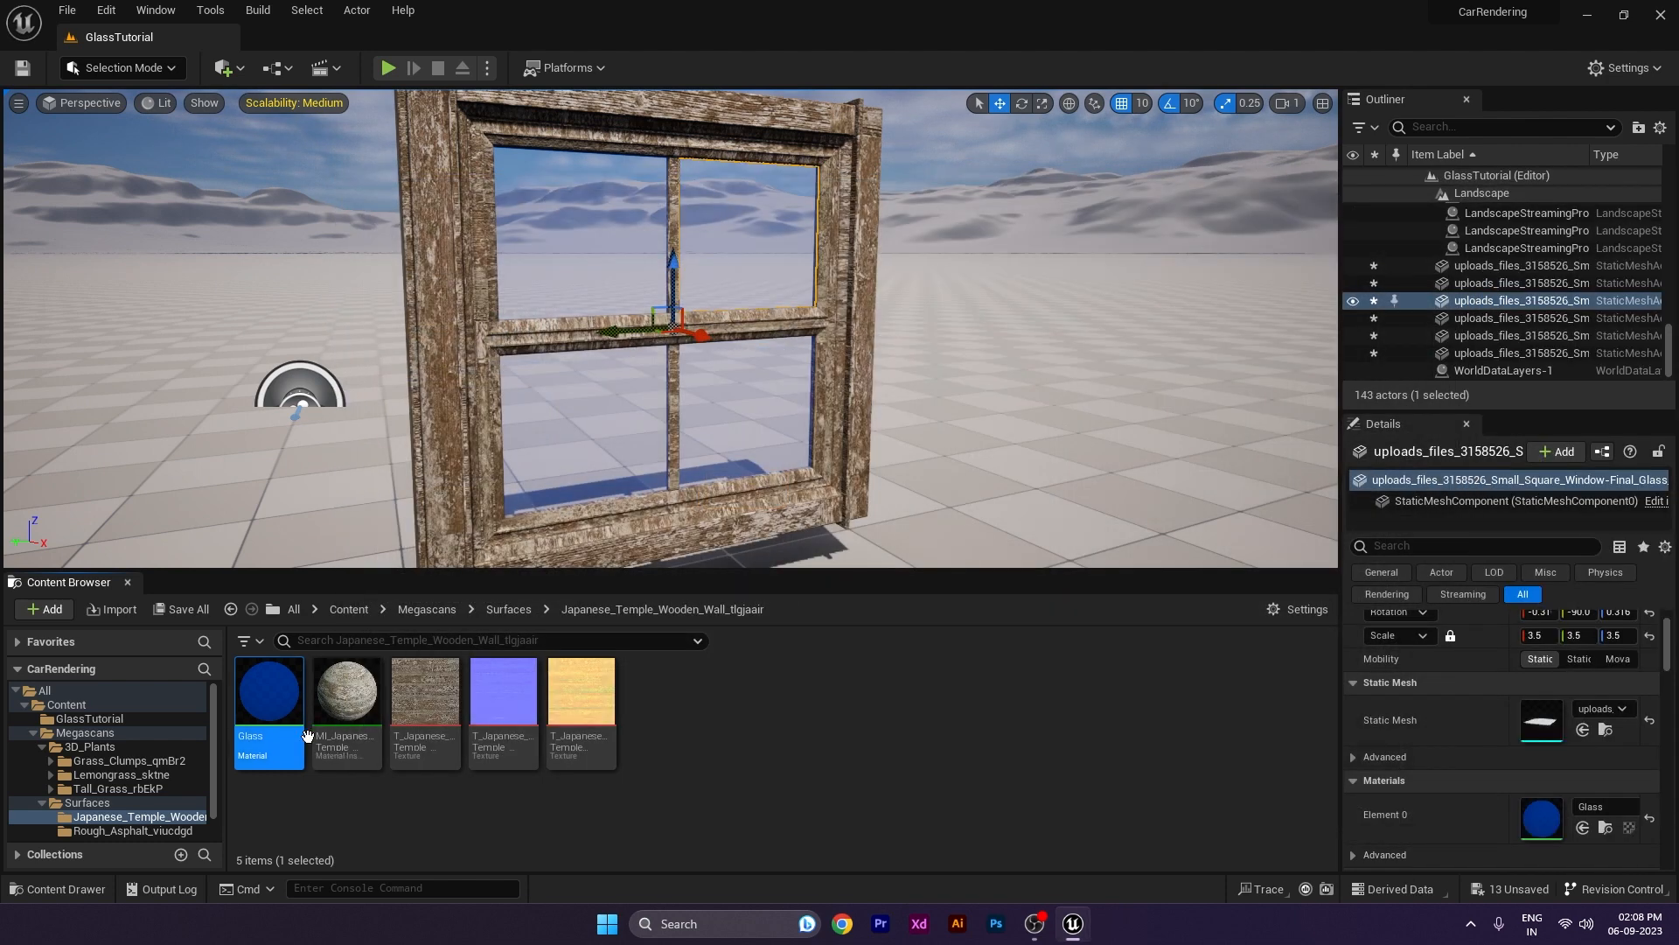
pyautogui.doubleClick(268, 691)
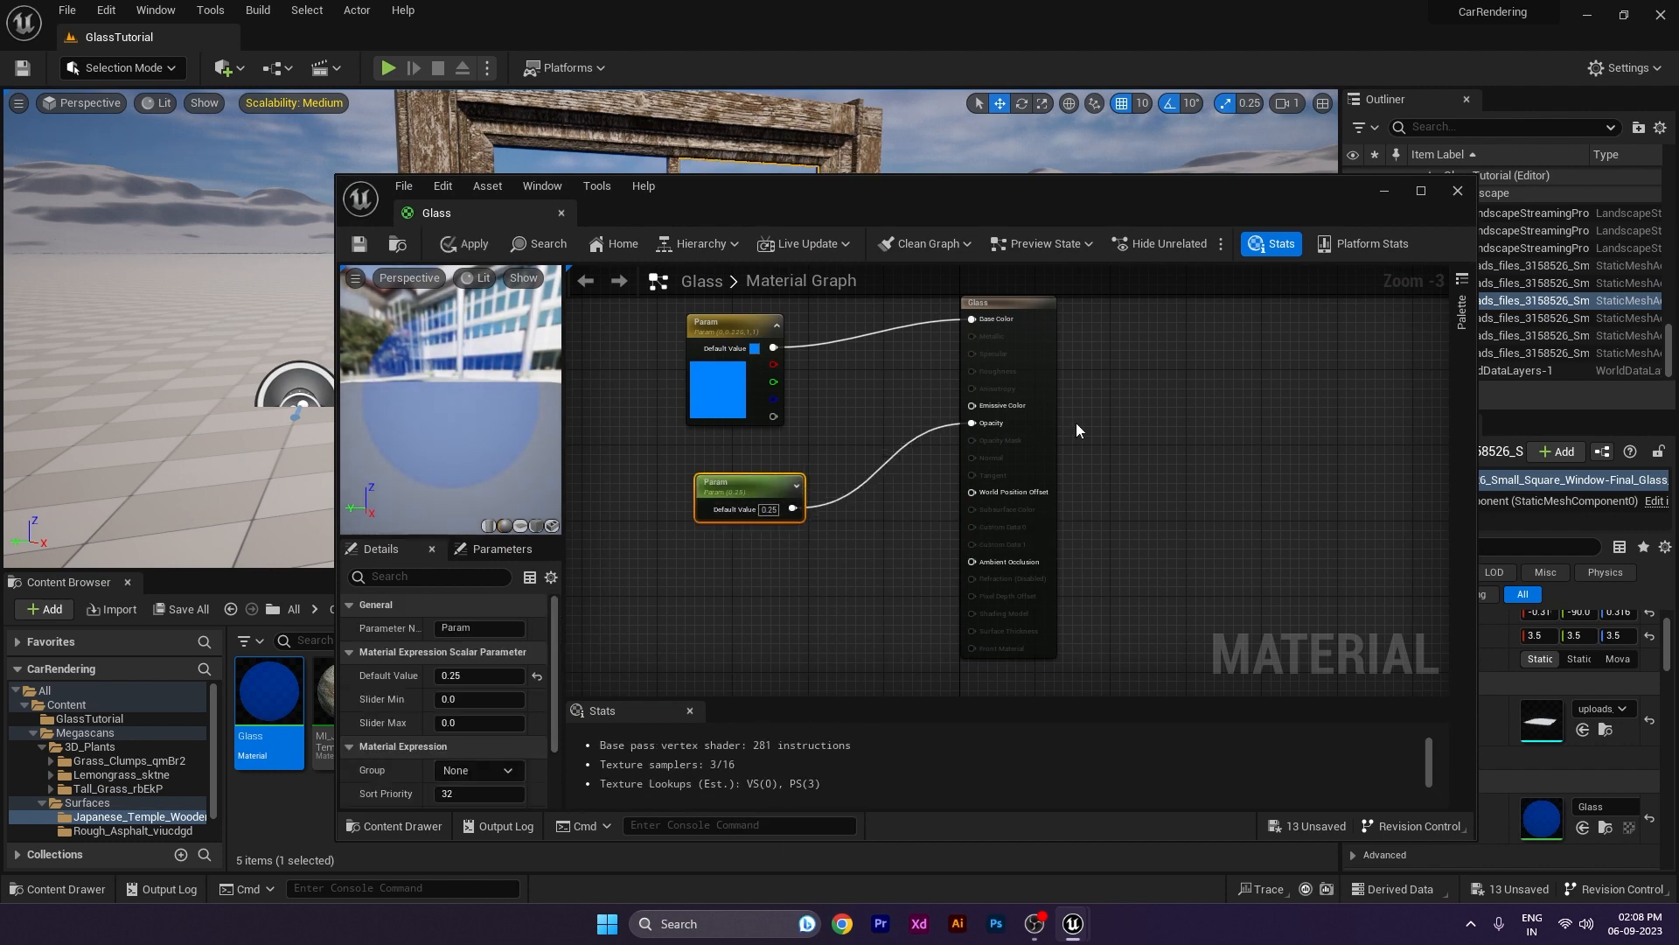
pyautogui.click(462, 243)
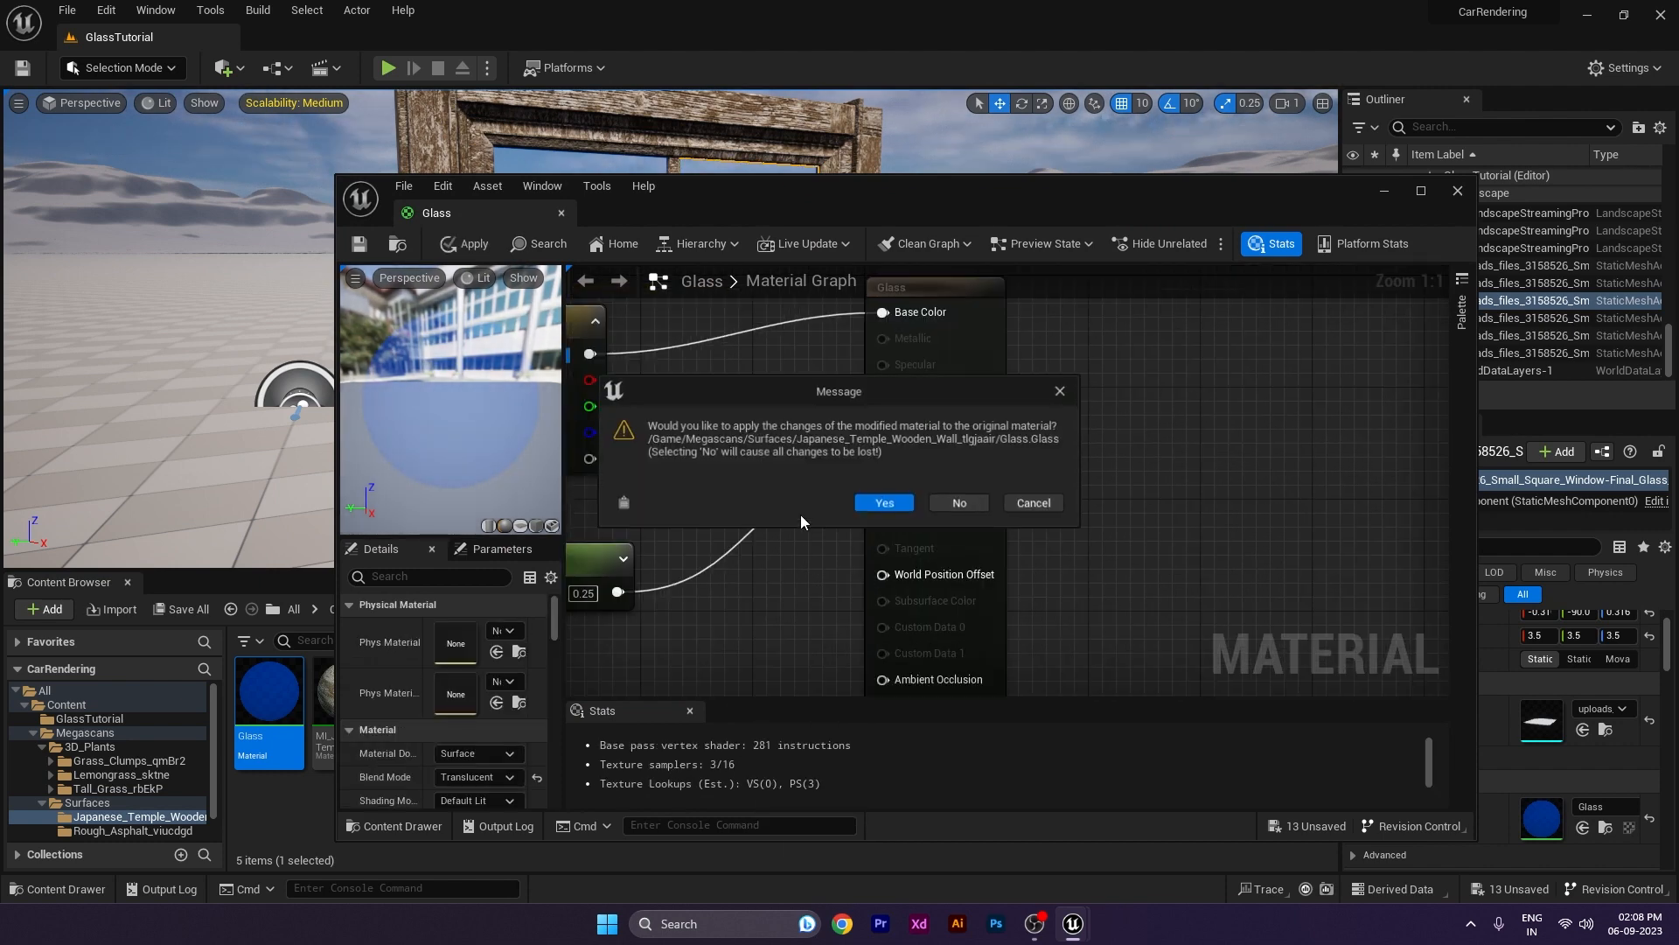
pyautogui.click(882, 502)
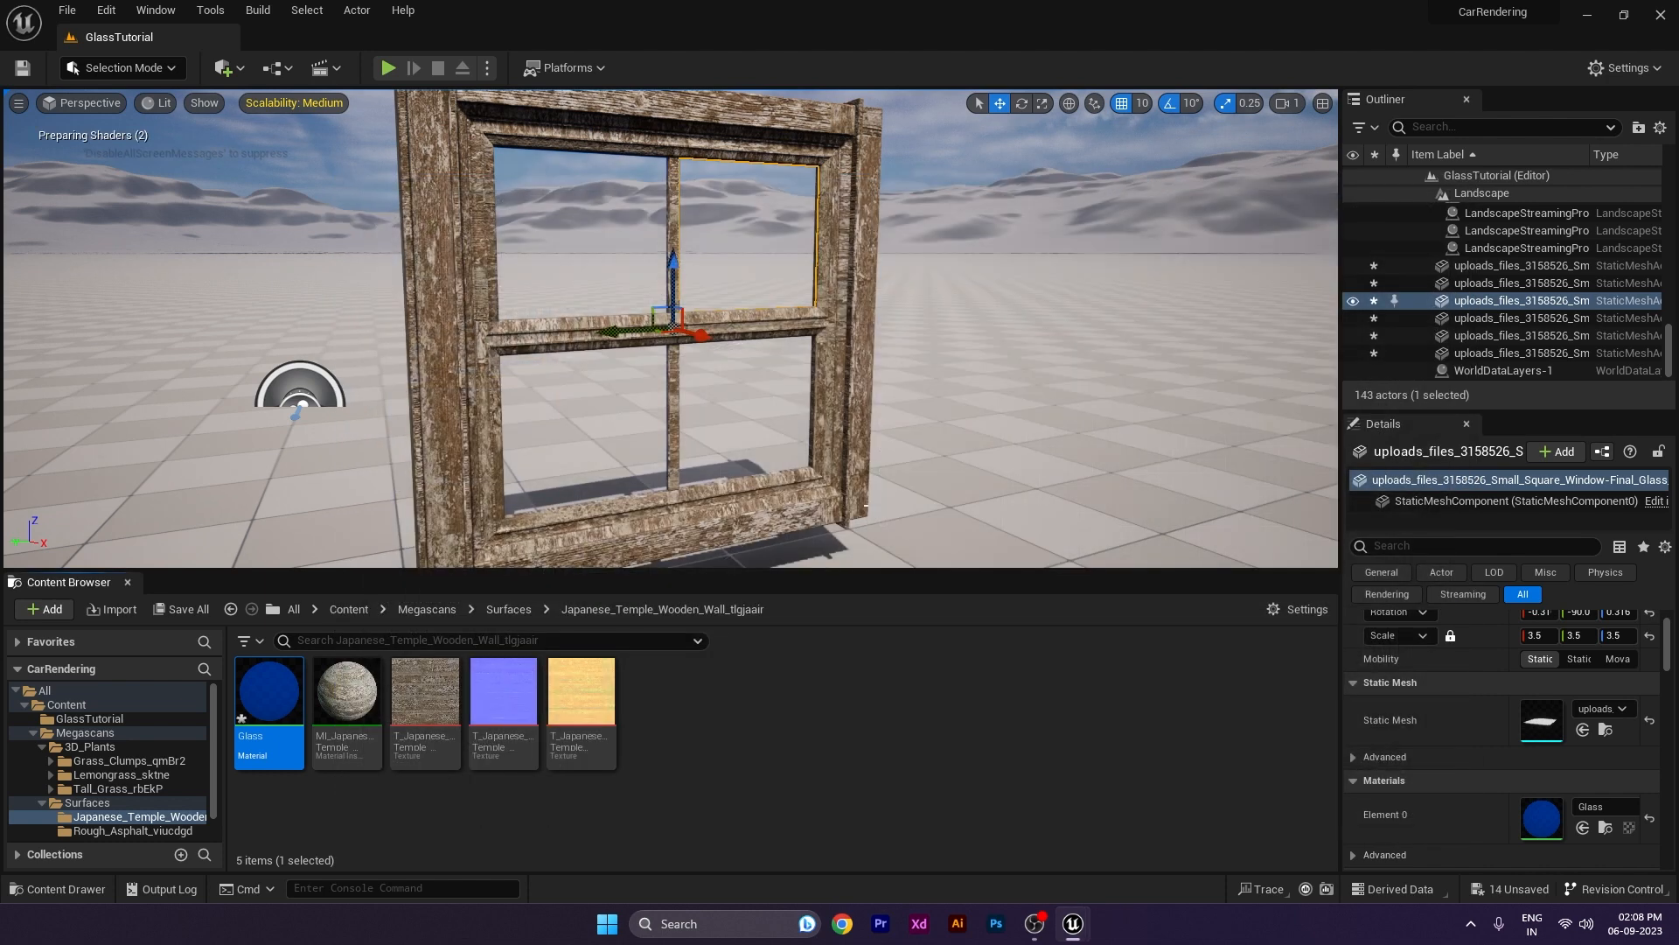
# Step: Create material instance Glass_Inst from Glass and enable its scalar parameter override
pyautogui.rightClick(270, 691)
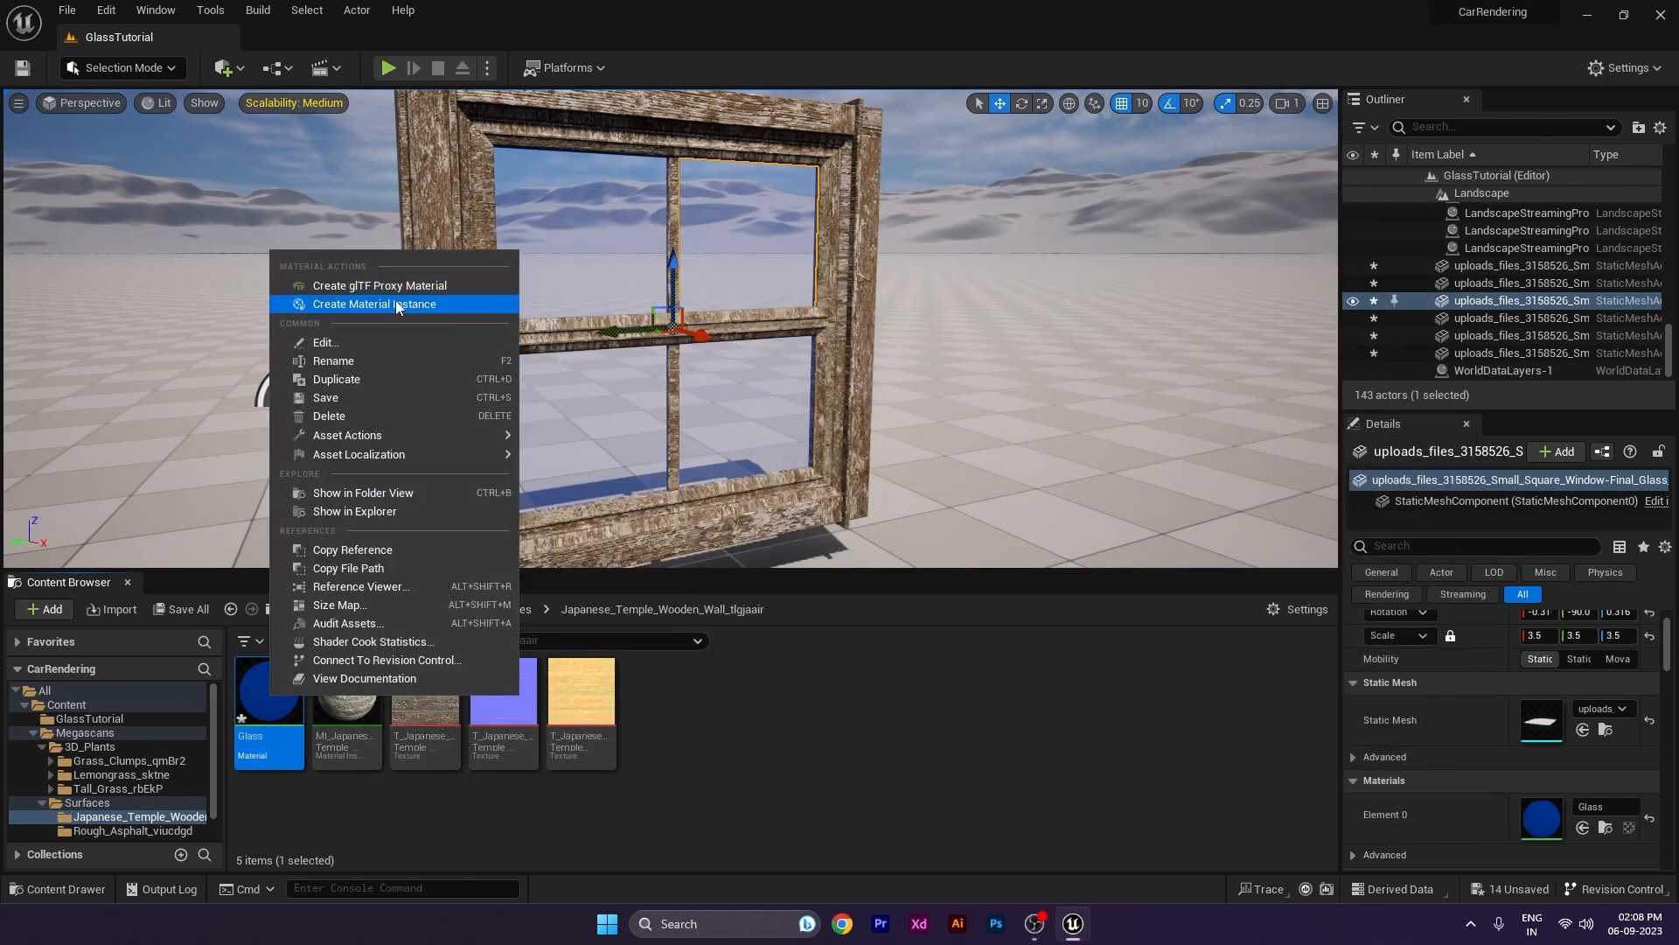
pyautogui.click(374, 305)
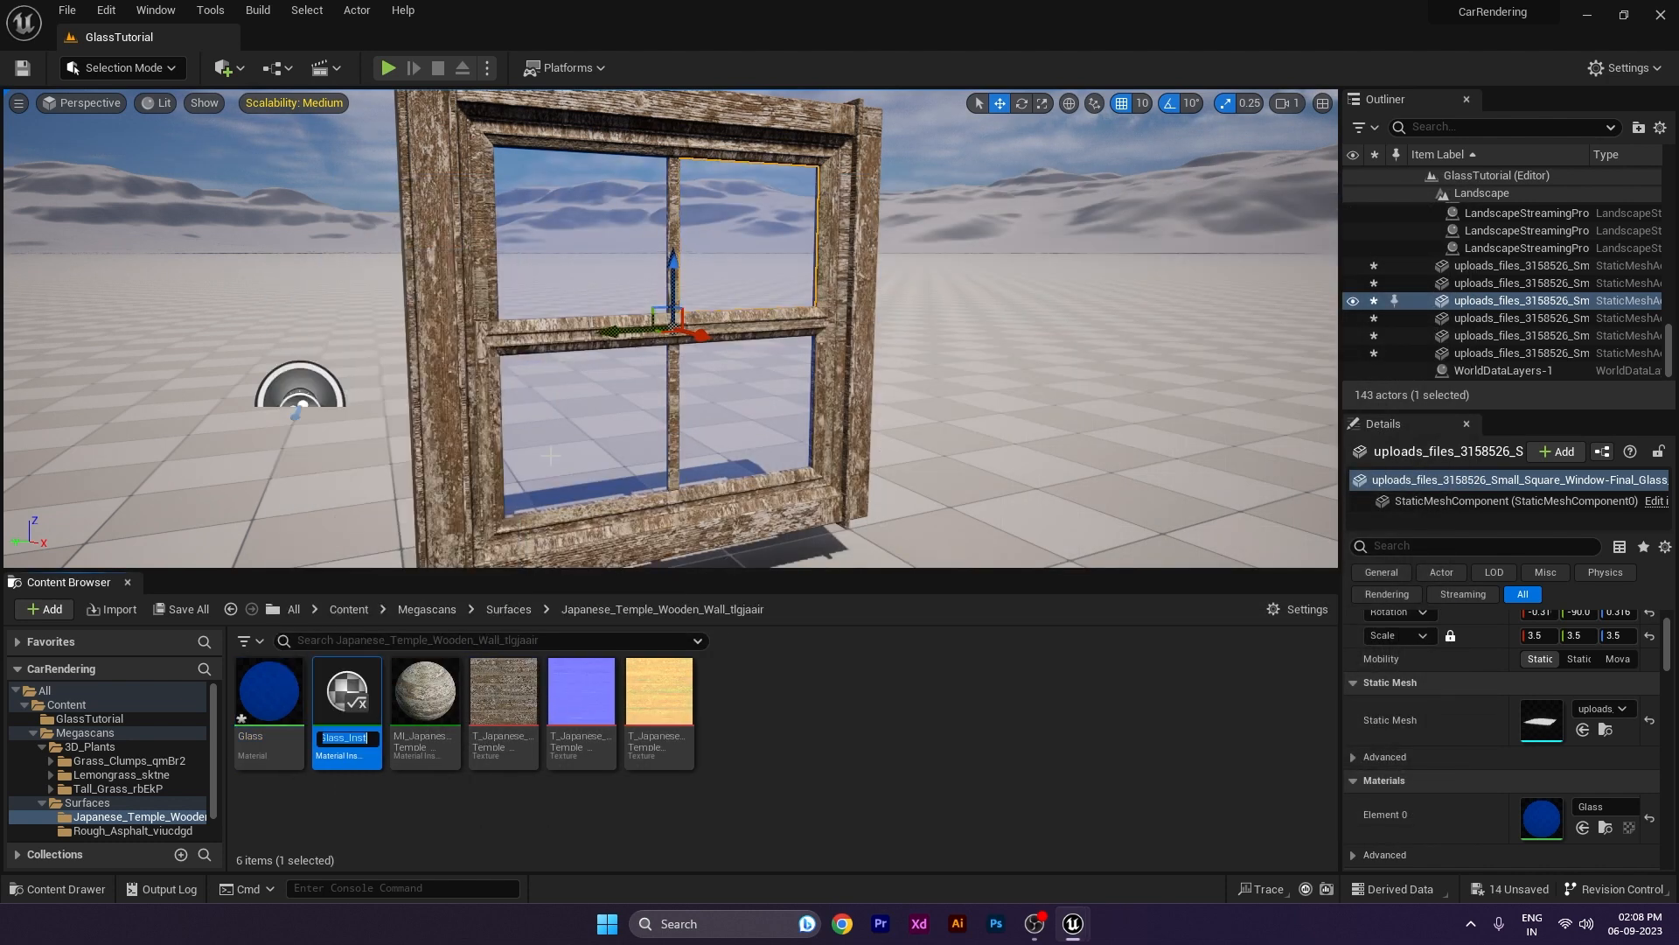
pyautogui.doubleClick(345, 690)
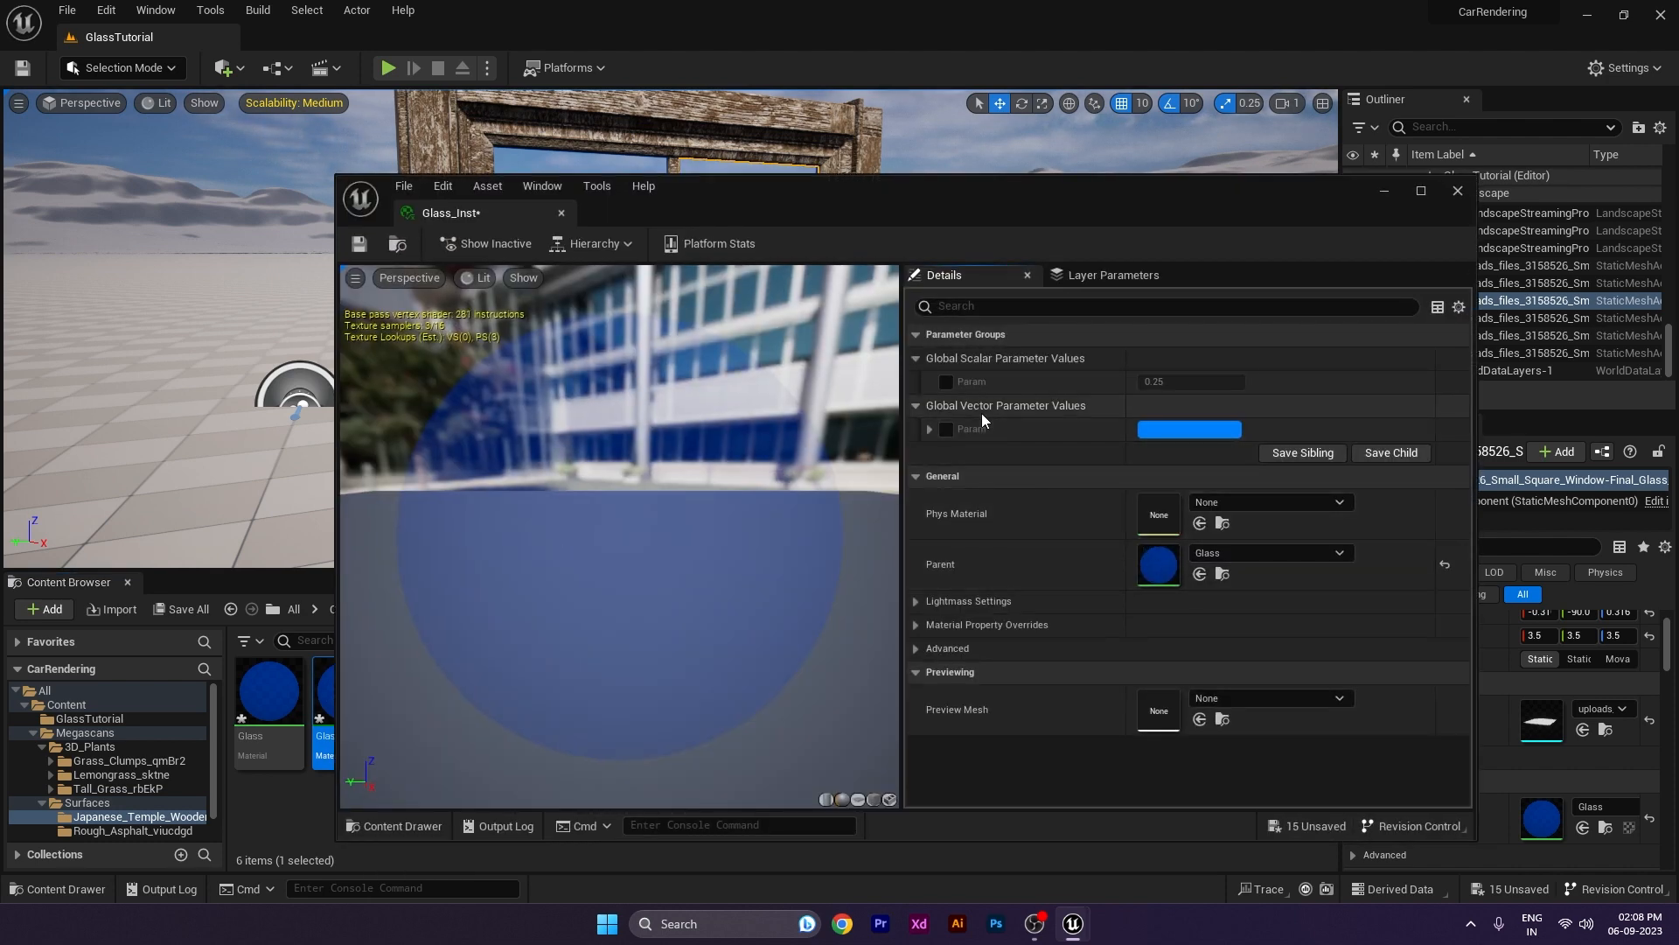
pyautogui.click(946, 381)
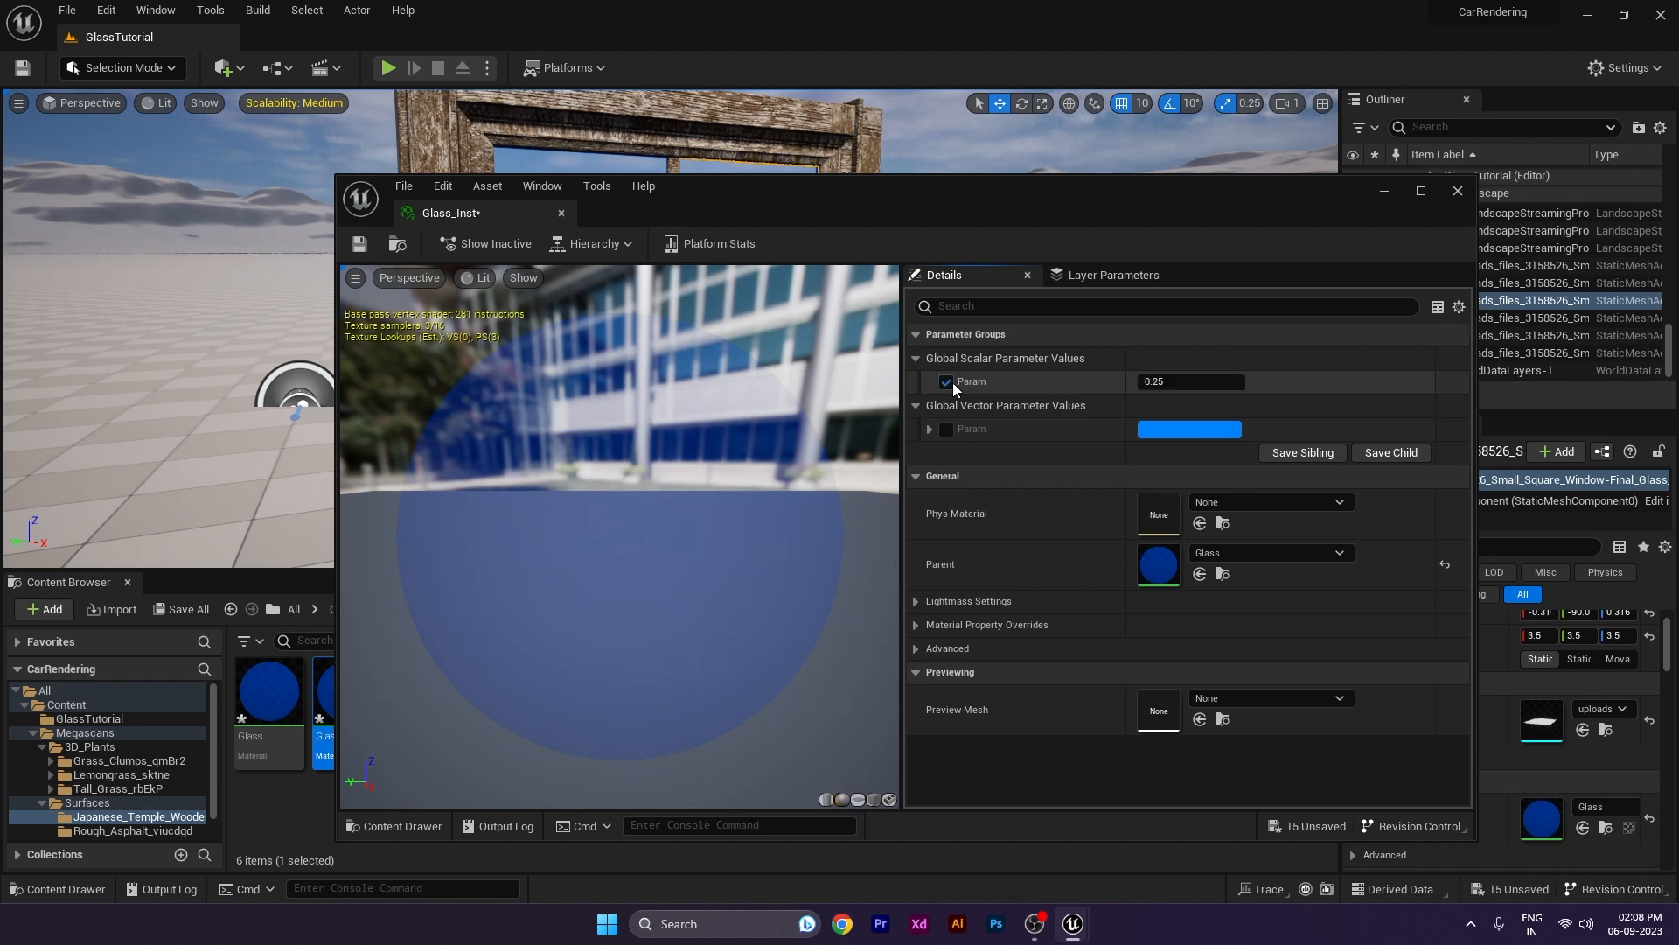
pyautogui.rightClick(971, 382)
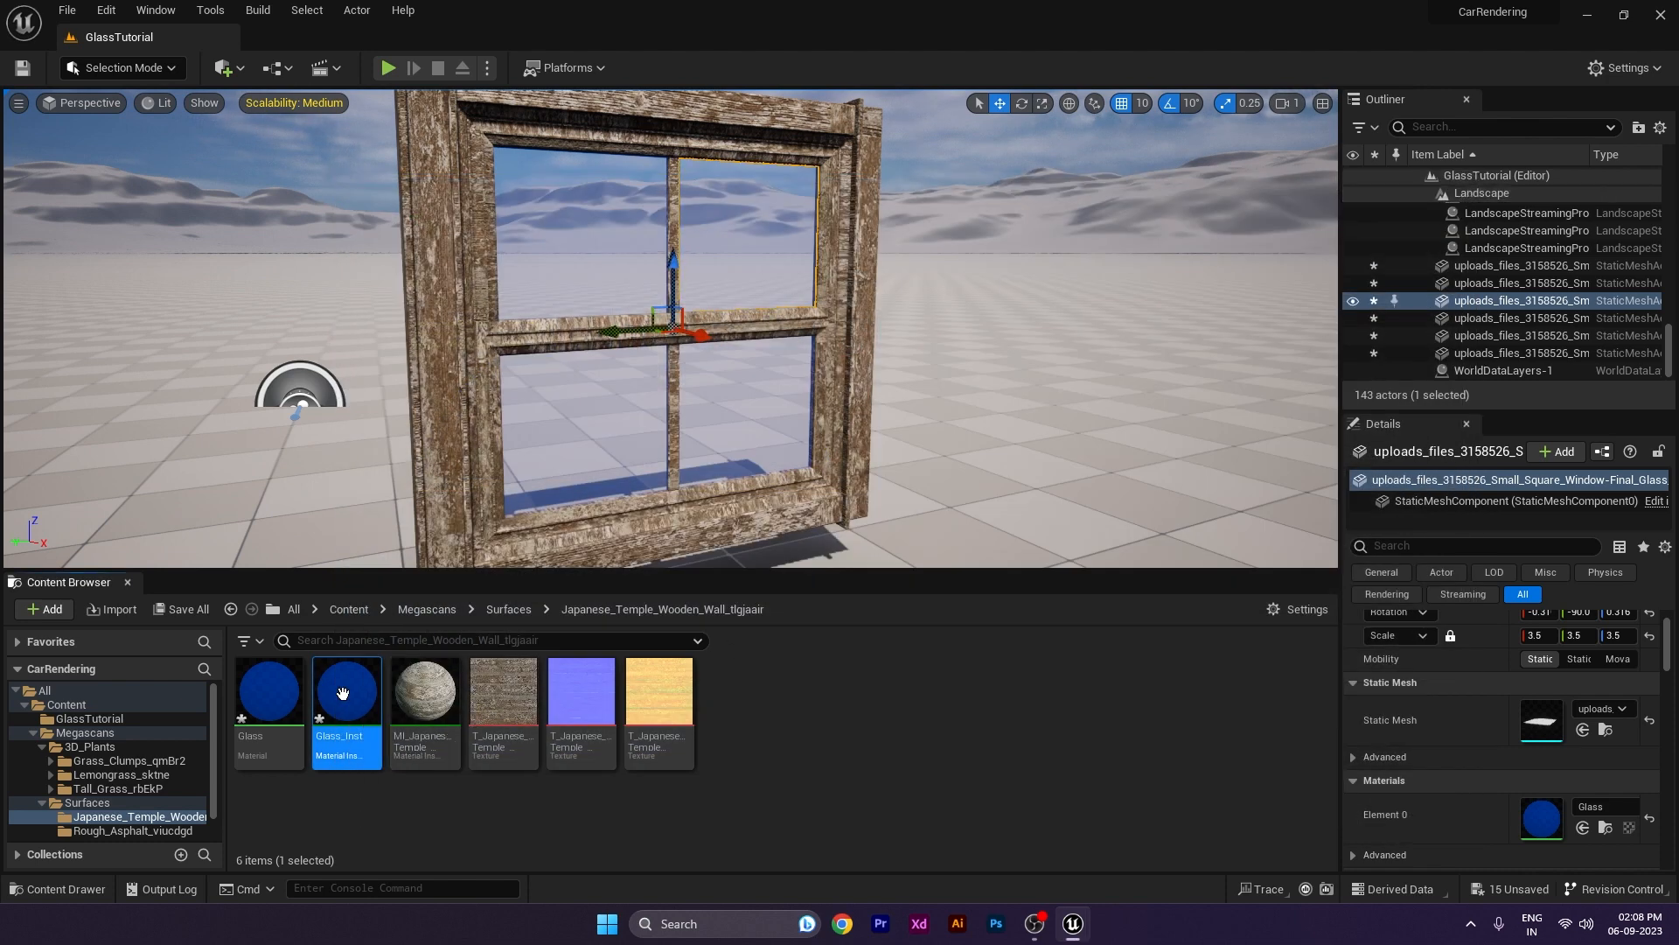
# Step: Rename the Glass material's parameter nodes to Opacity and Color in the Details panel
pyautogui.doubleClick(266, 691)
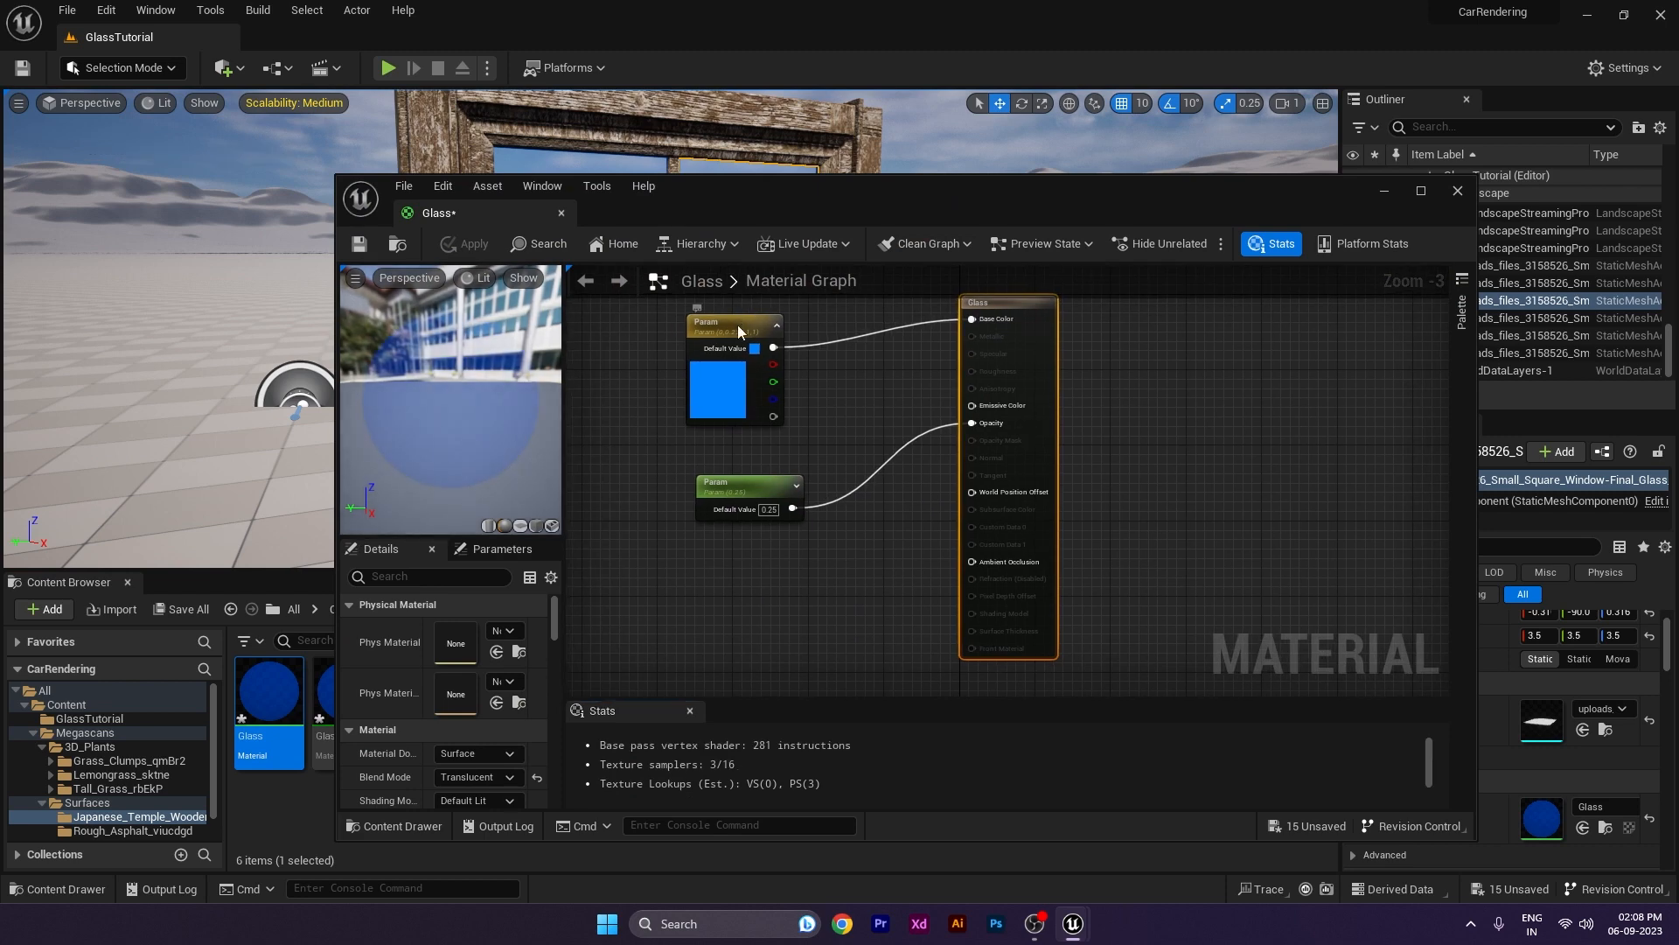
pyautogui.rightClick(736, 327)
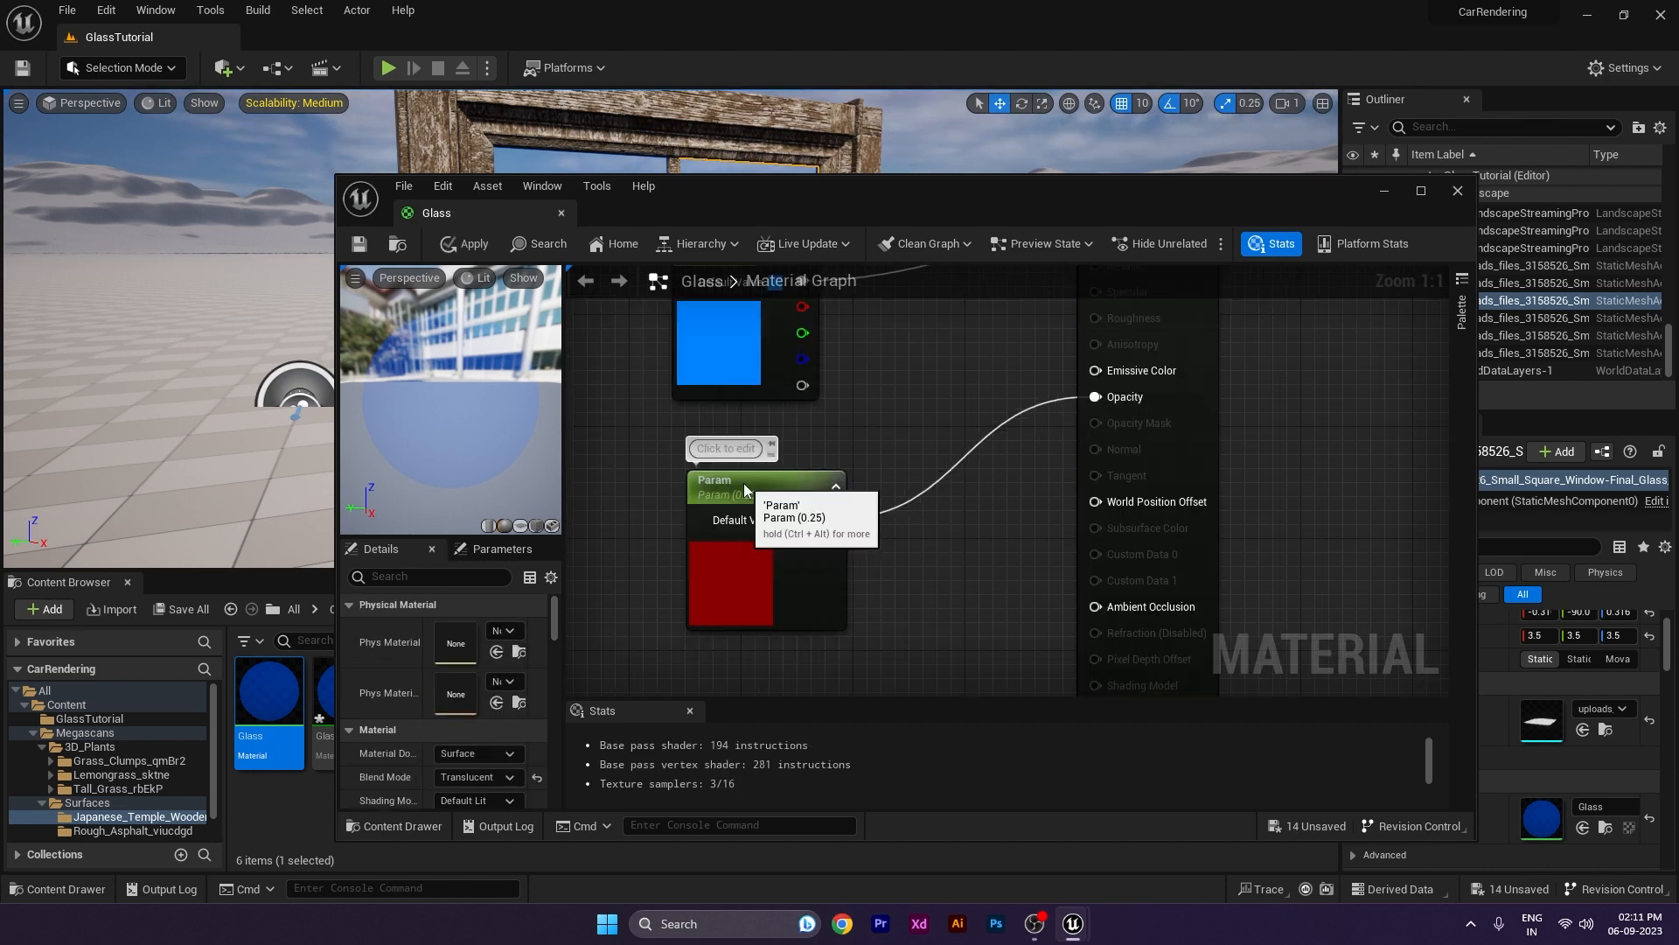
pyautogui.click(750, 480)
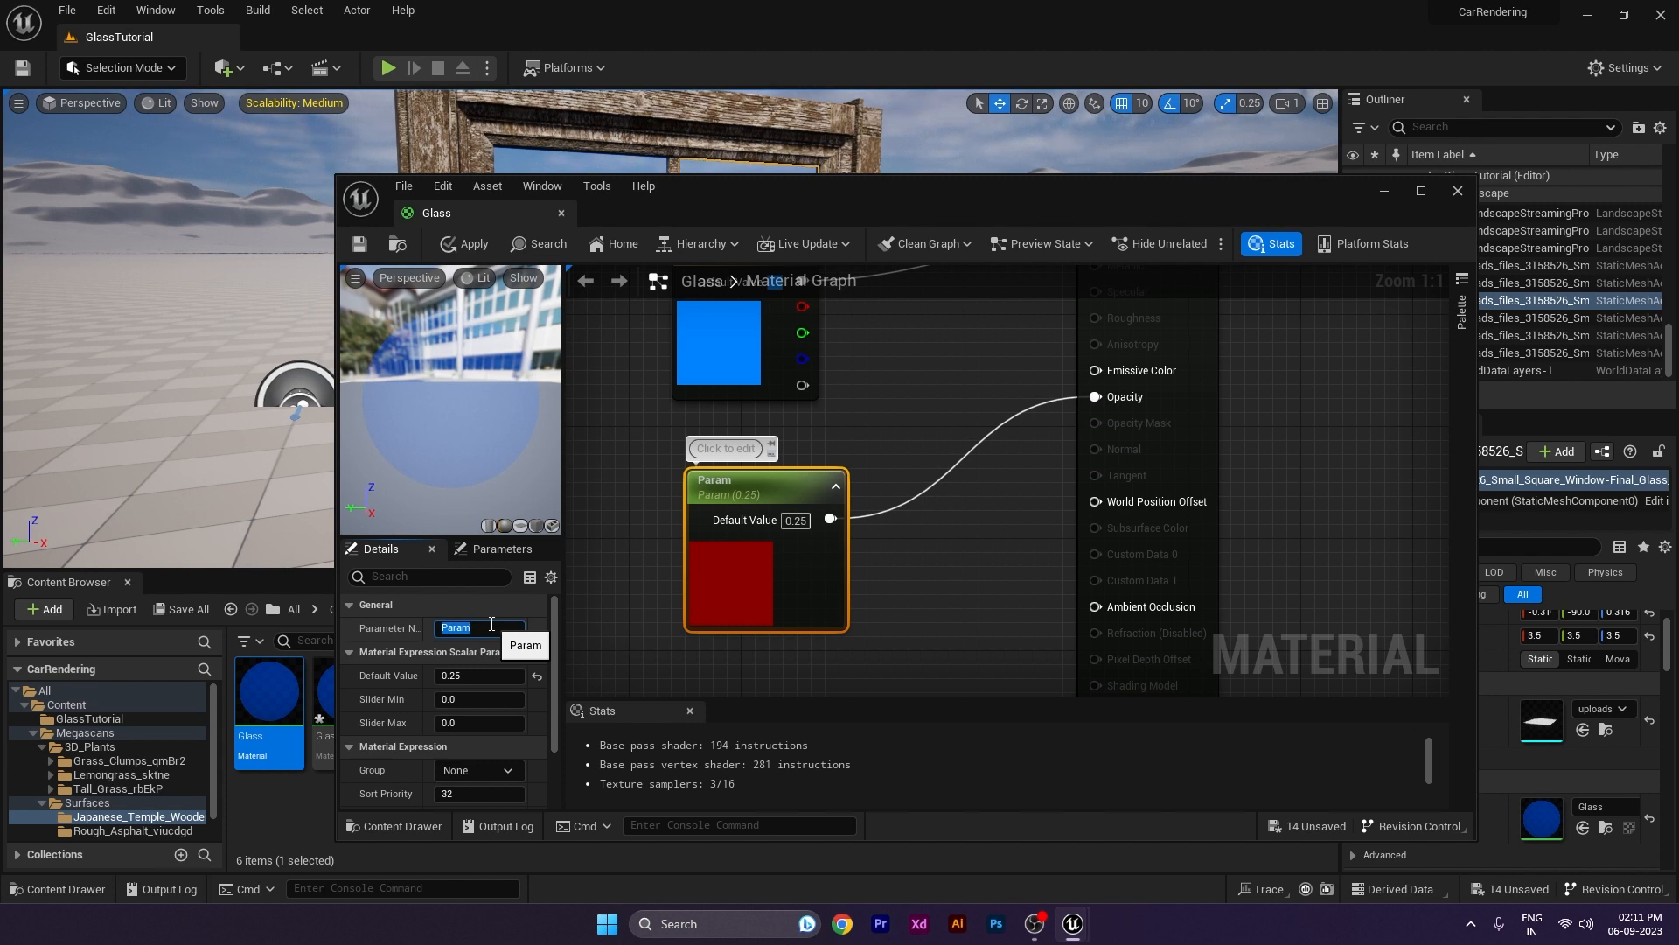
pyautogui.write('Opac')
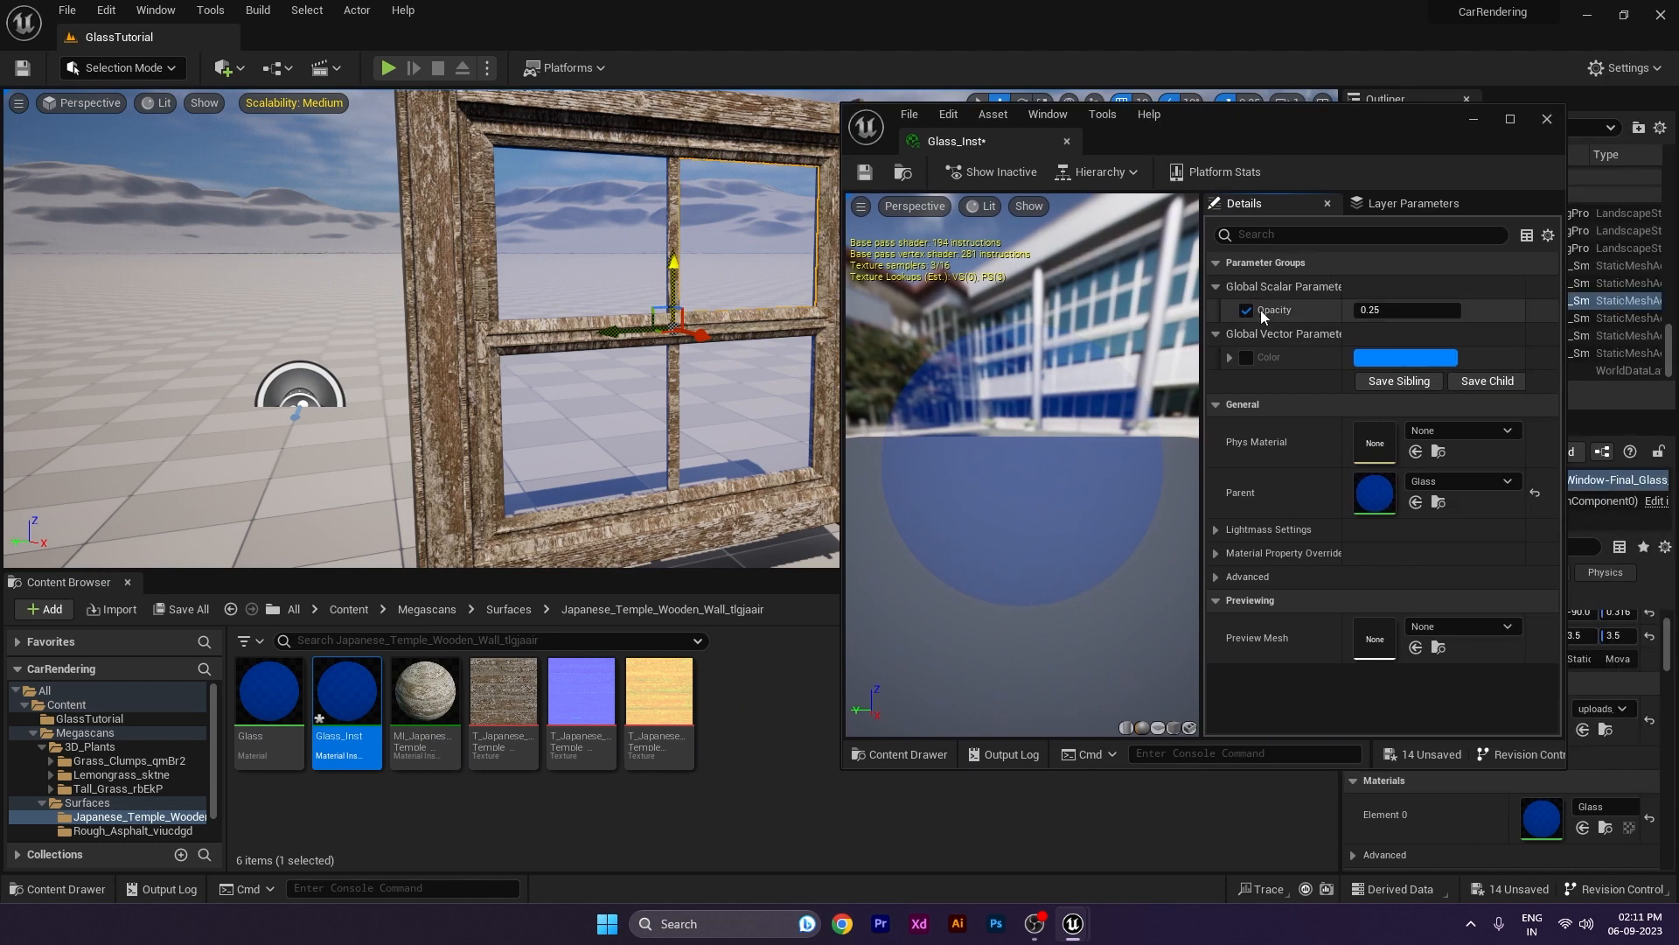
# Step: Enable Glass_Inst's Color override, pick a green tint and set opacity to 0.826
pyautogui.click(1246, 357)
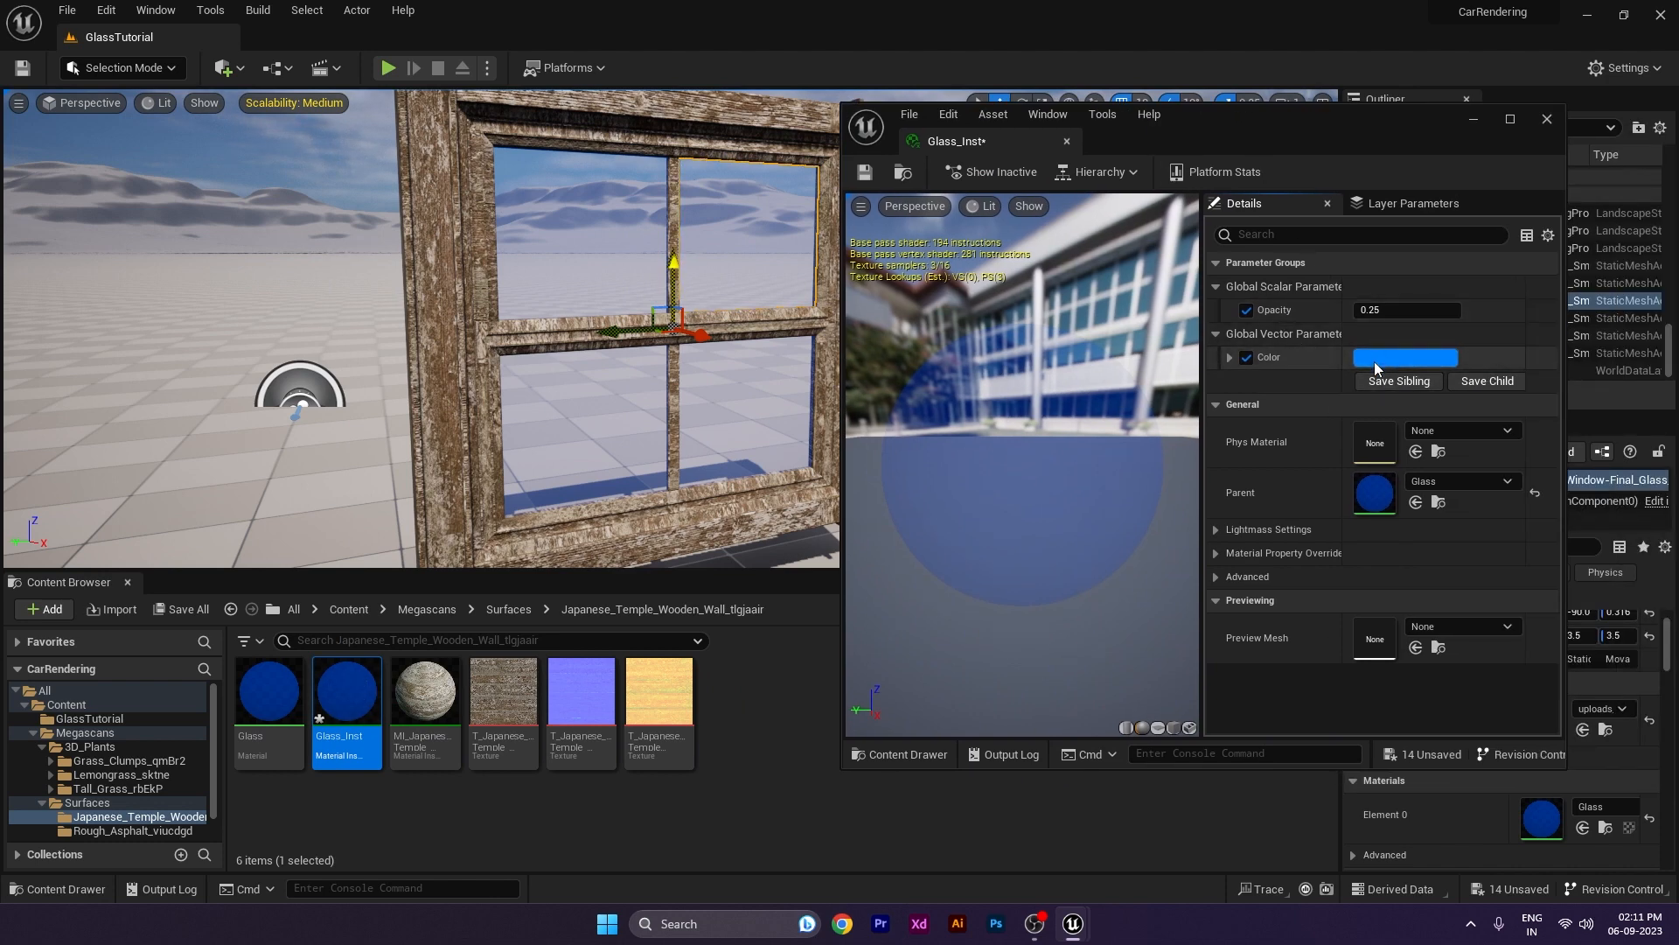
pyautogui.click(1406, 356)
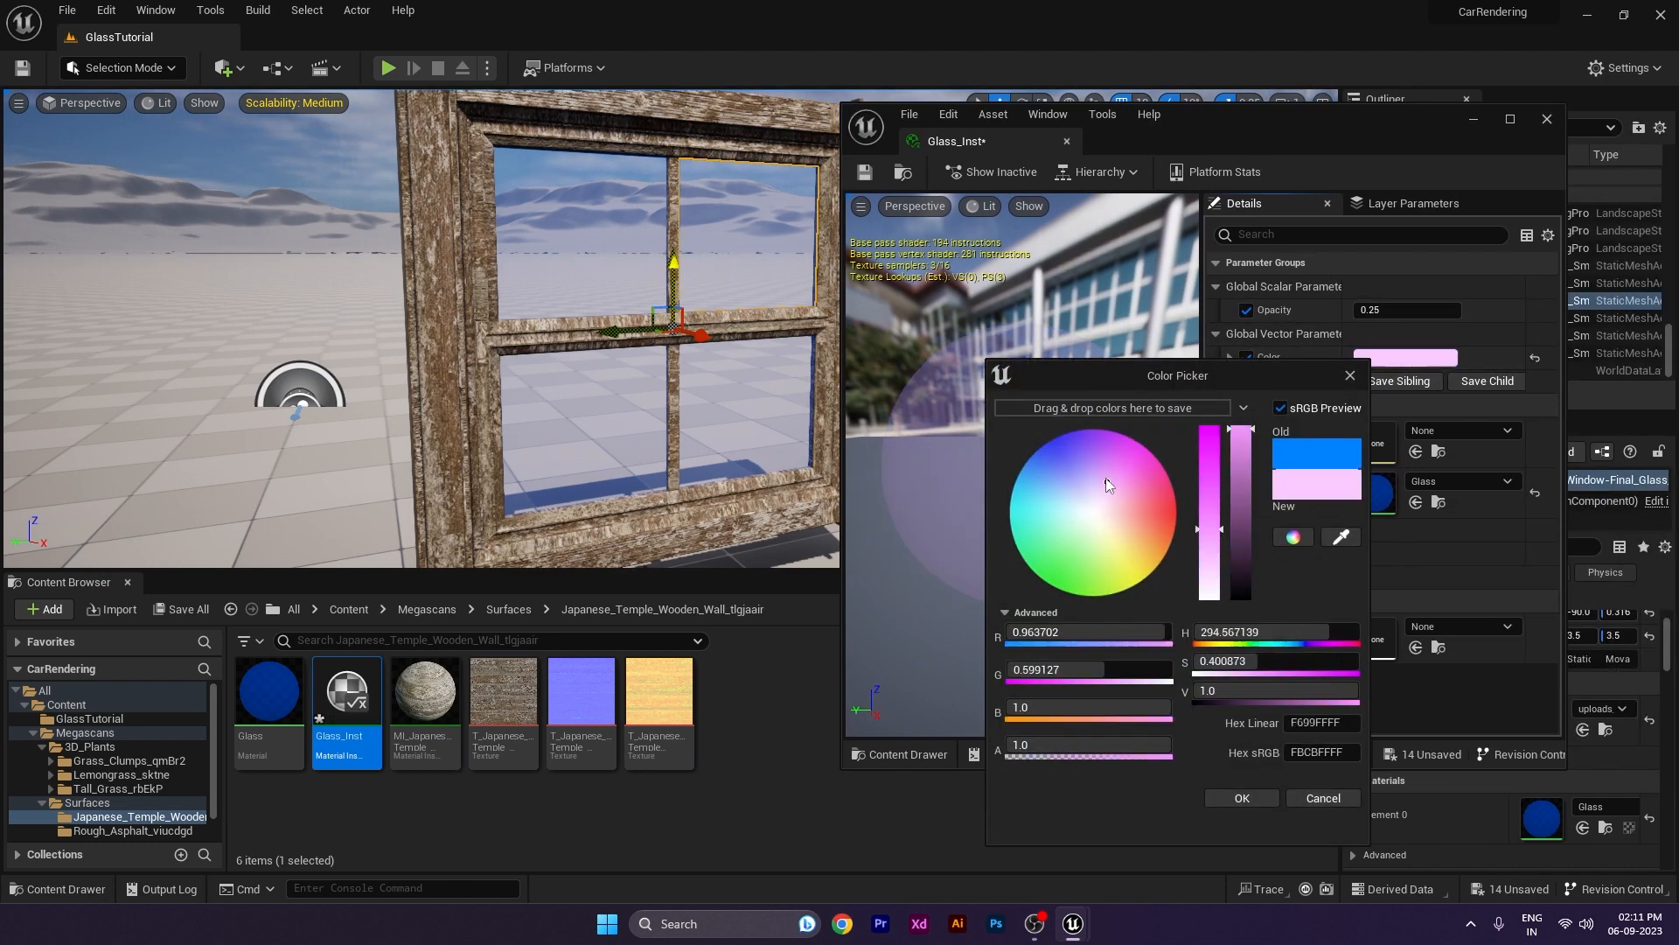
pyautogui.click(1239, 798)
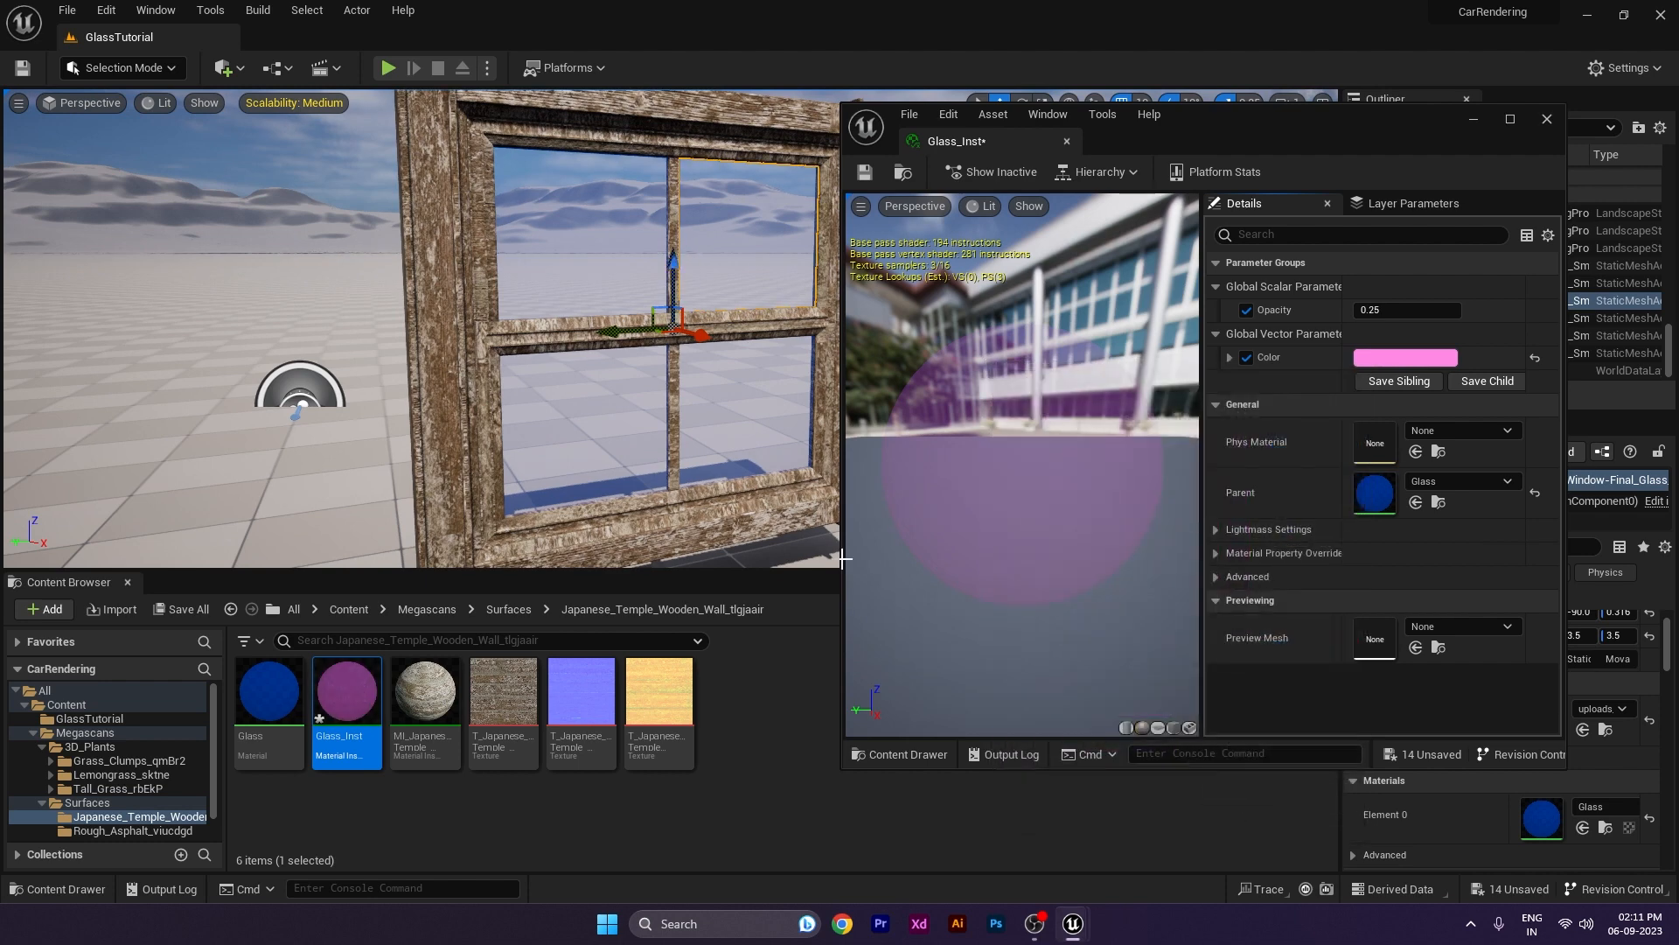
pyautogui.click(1405, 357)
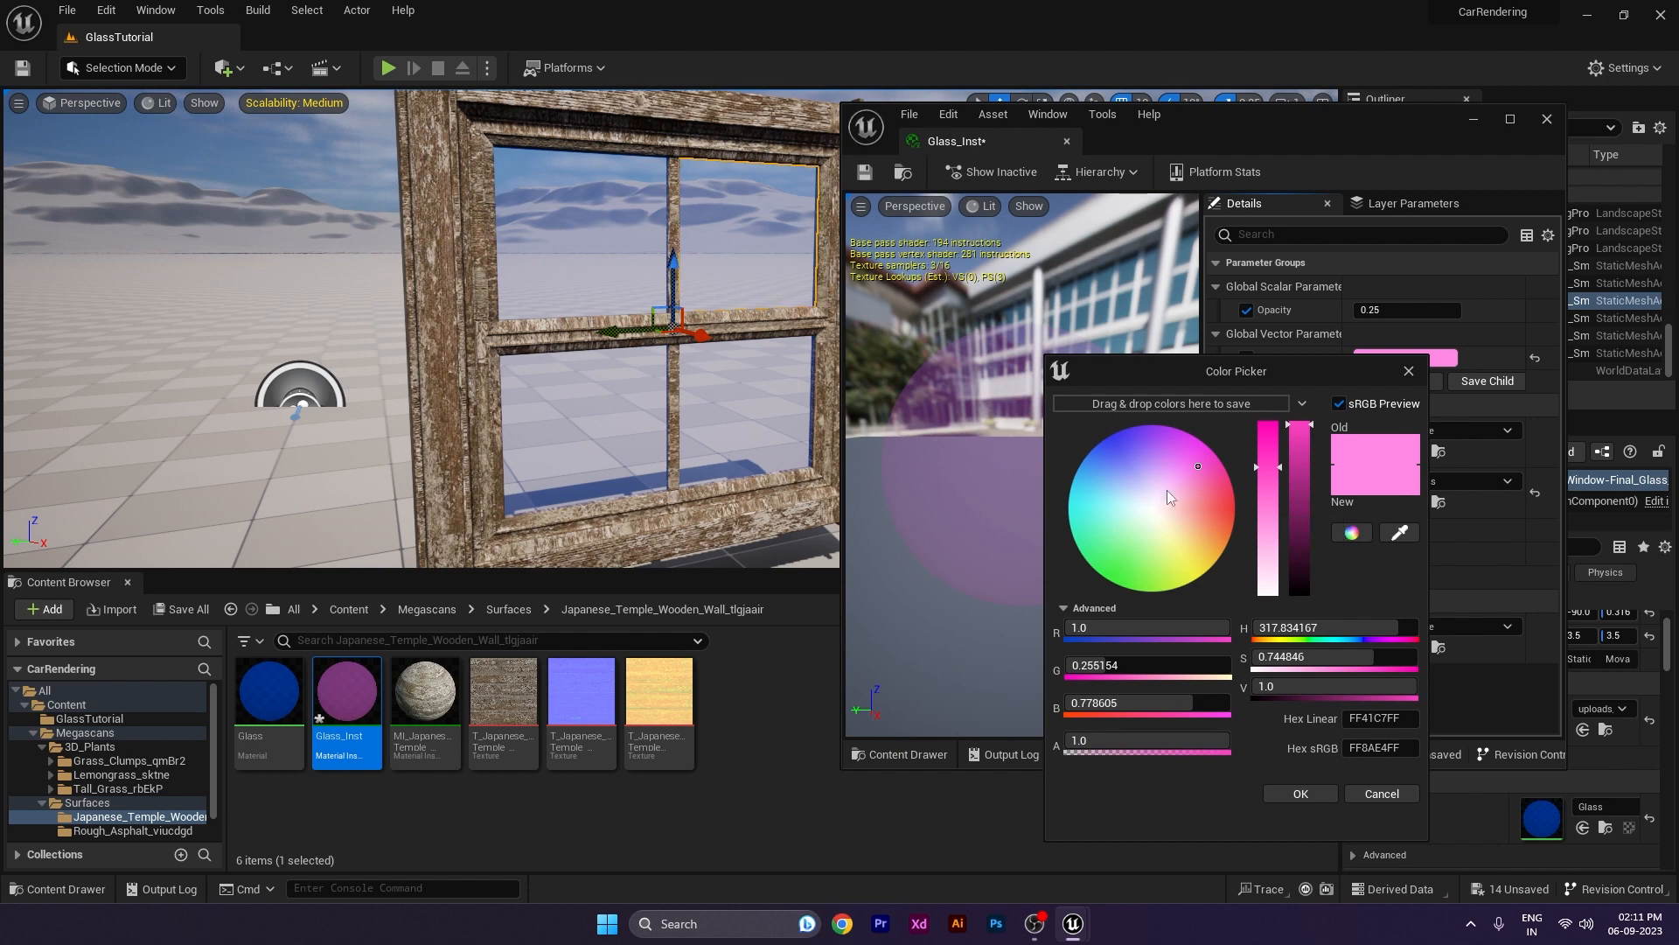
pyautogui.click(1115, 571)
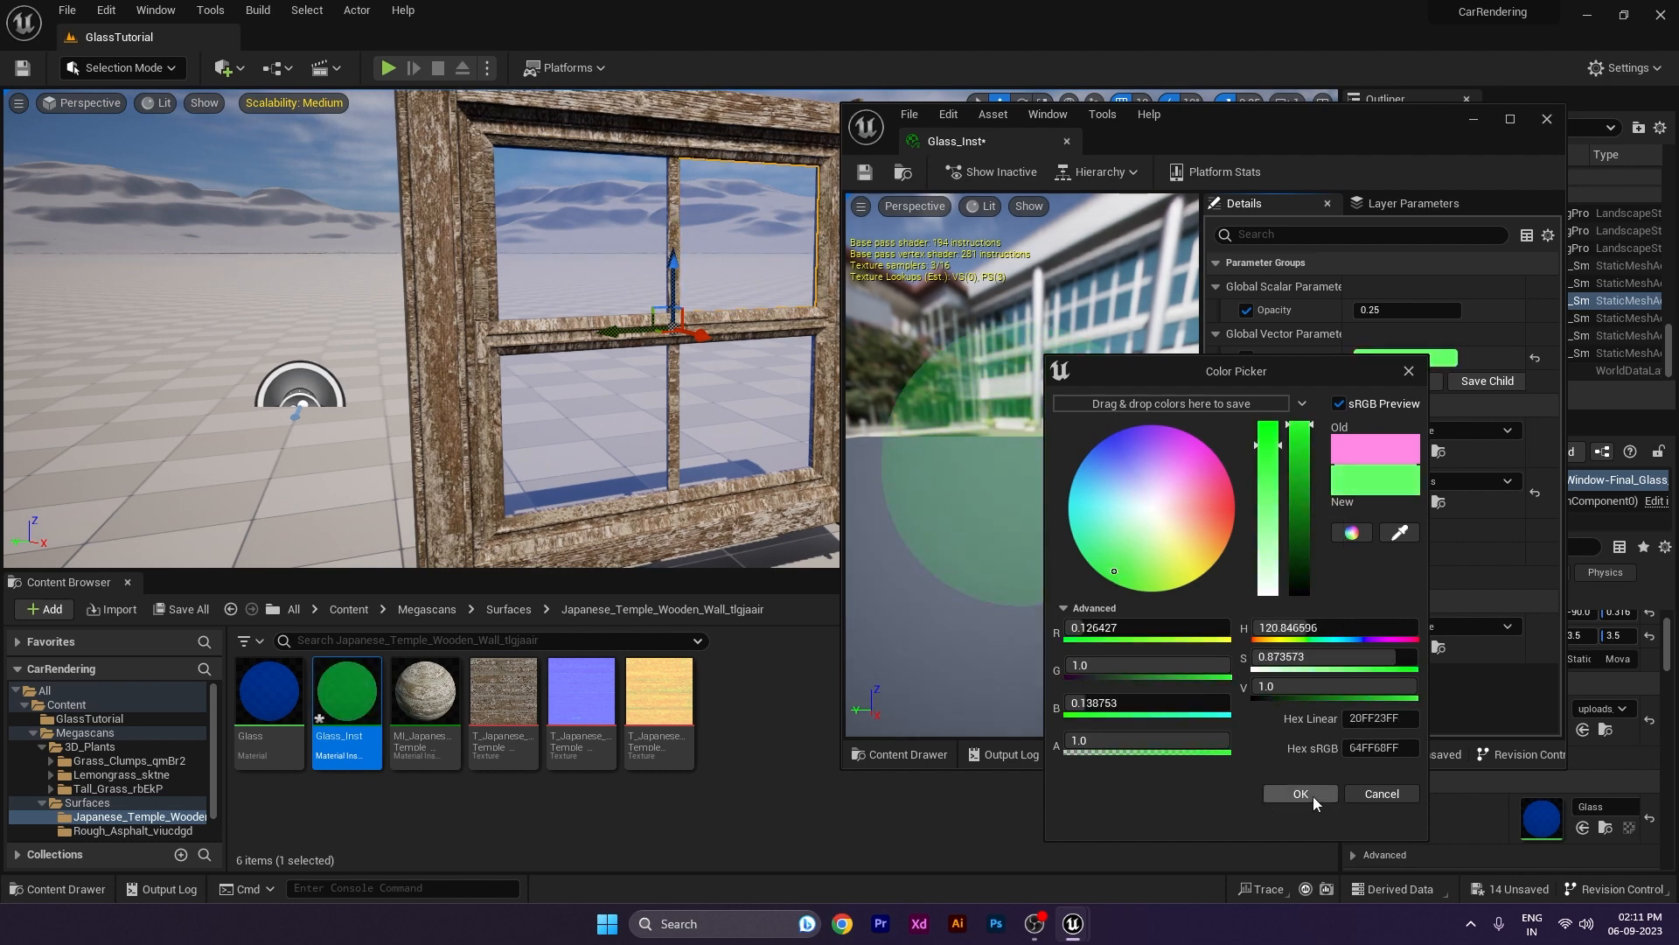
pyautogui.click(1300, 793)
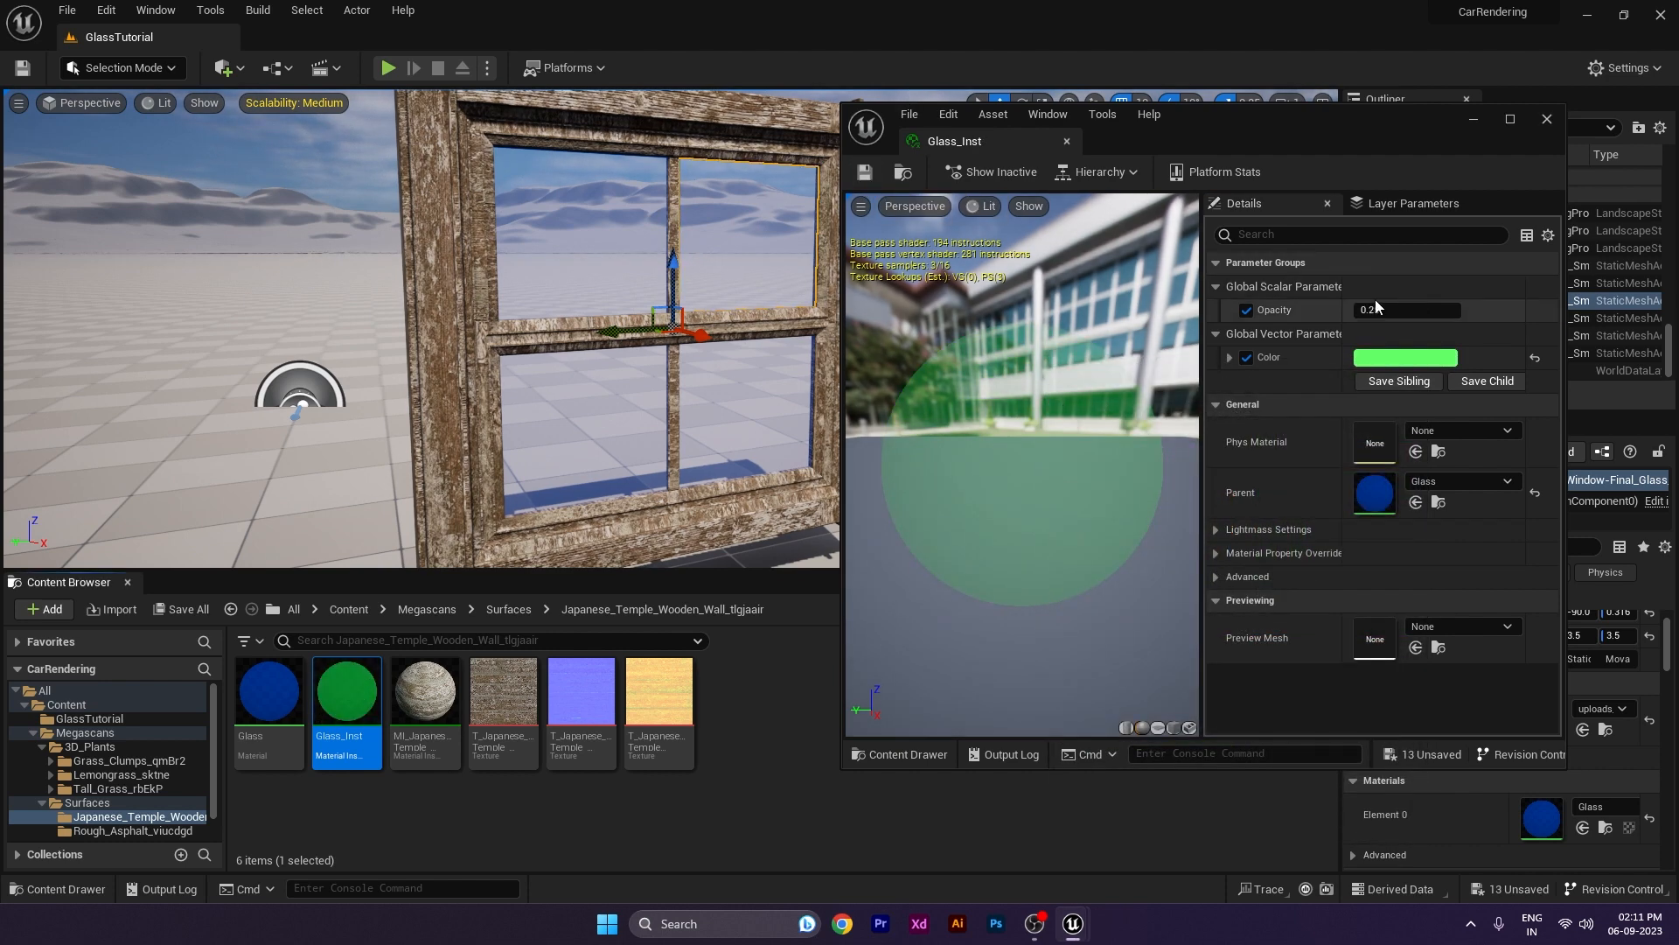
pyautogui.write('0.826')
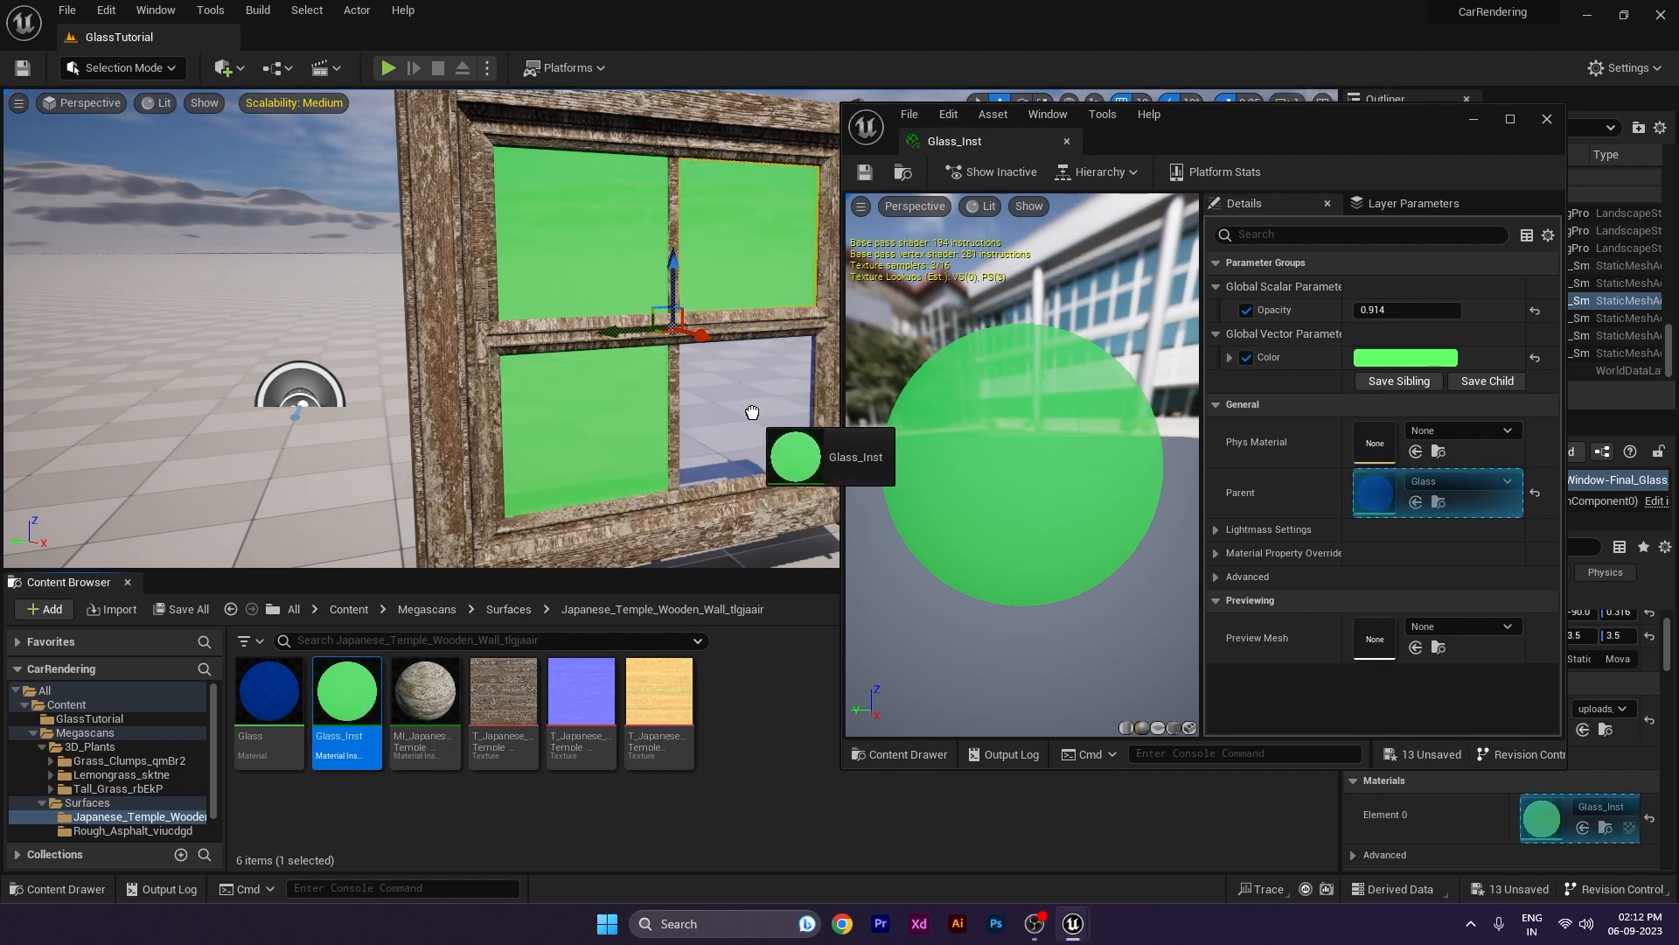
# Step: Assign Glass_Inst to the window panes and soften the tint to pale green at opacity 0.186
pyautogui.click(1405, 357)
pyautogui.write('0.074')
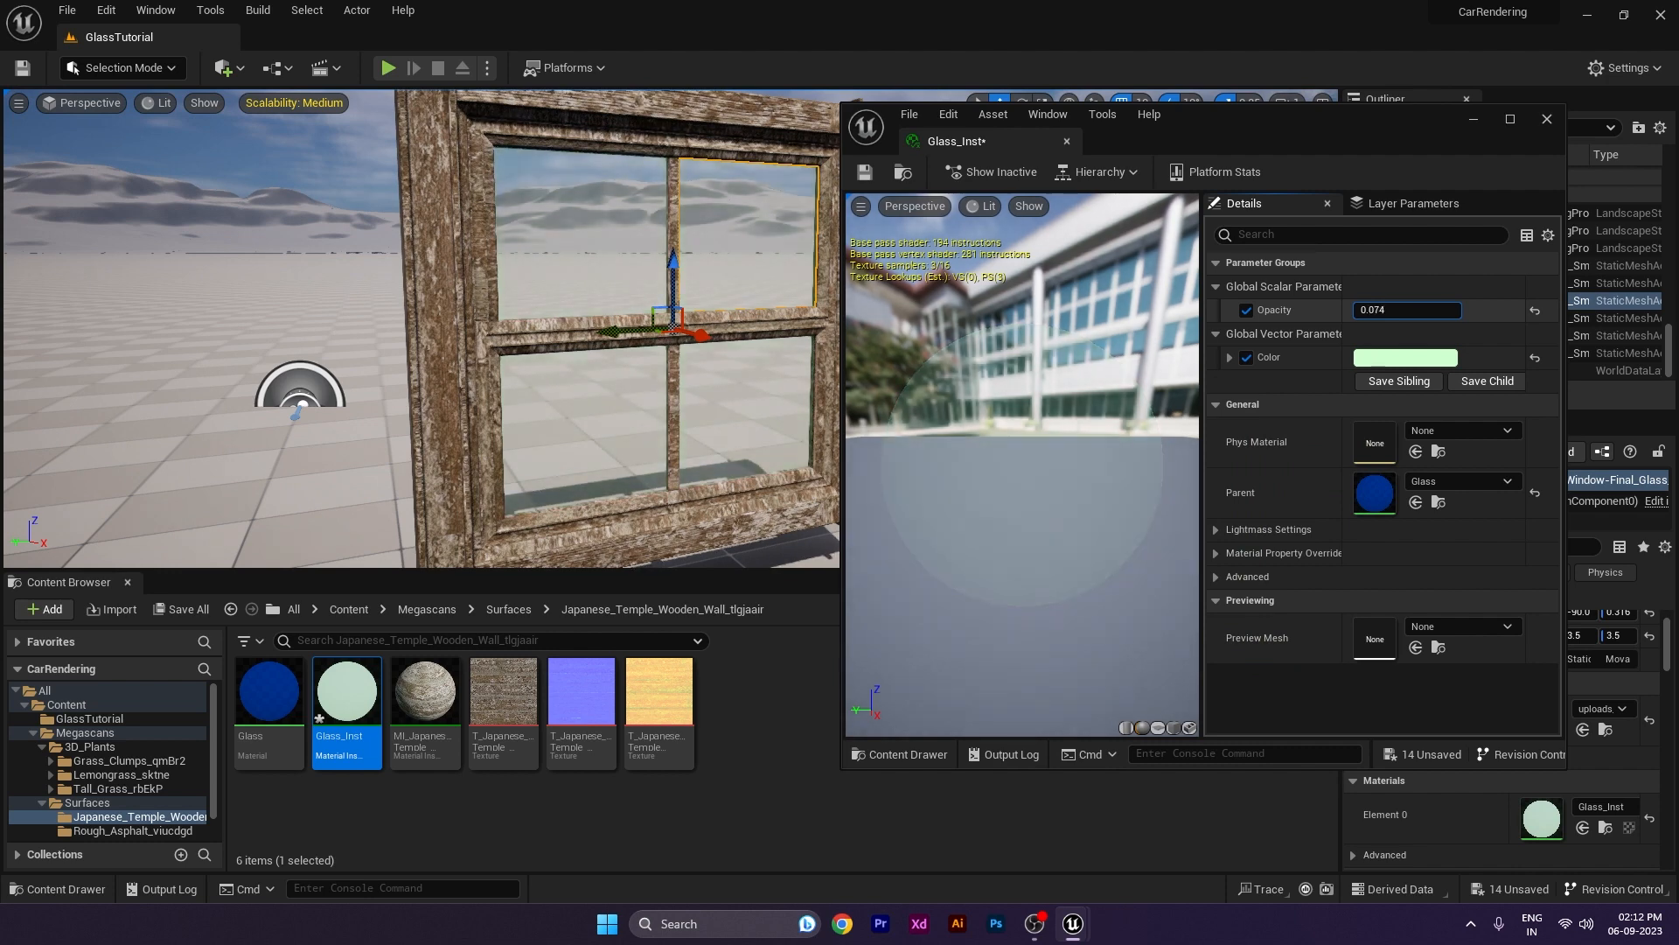
pyautogui.click(1403, 356)
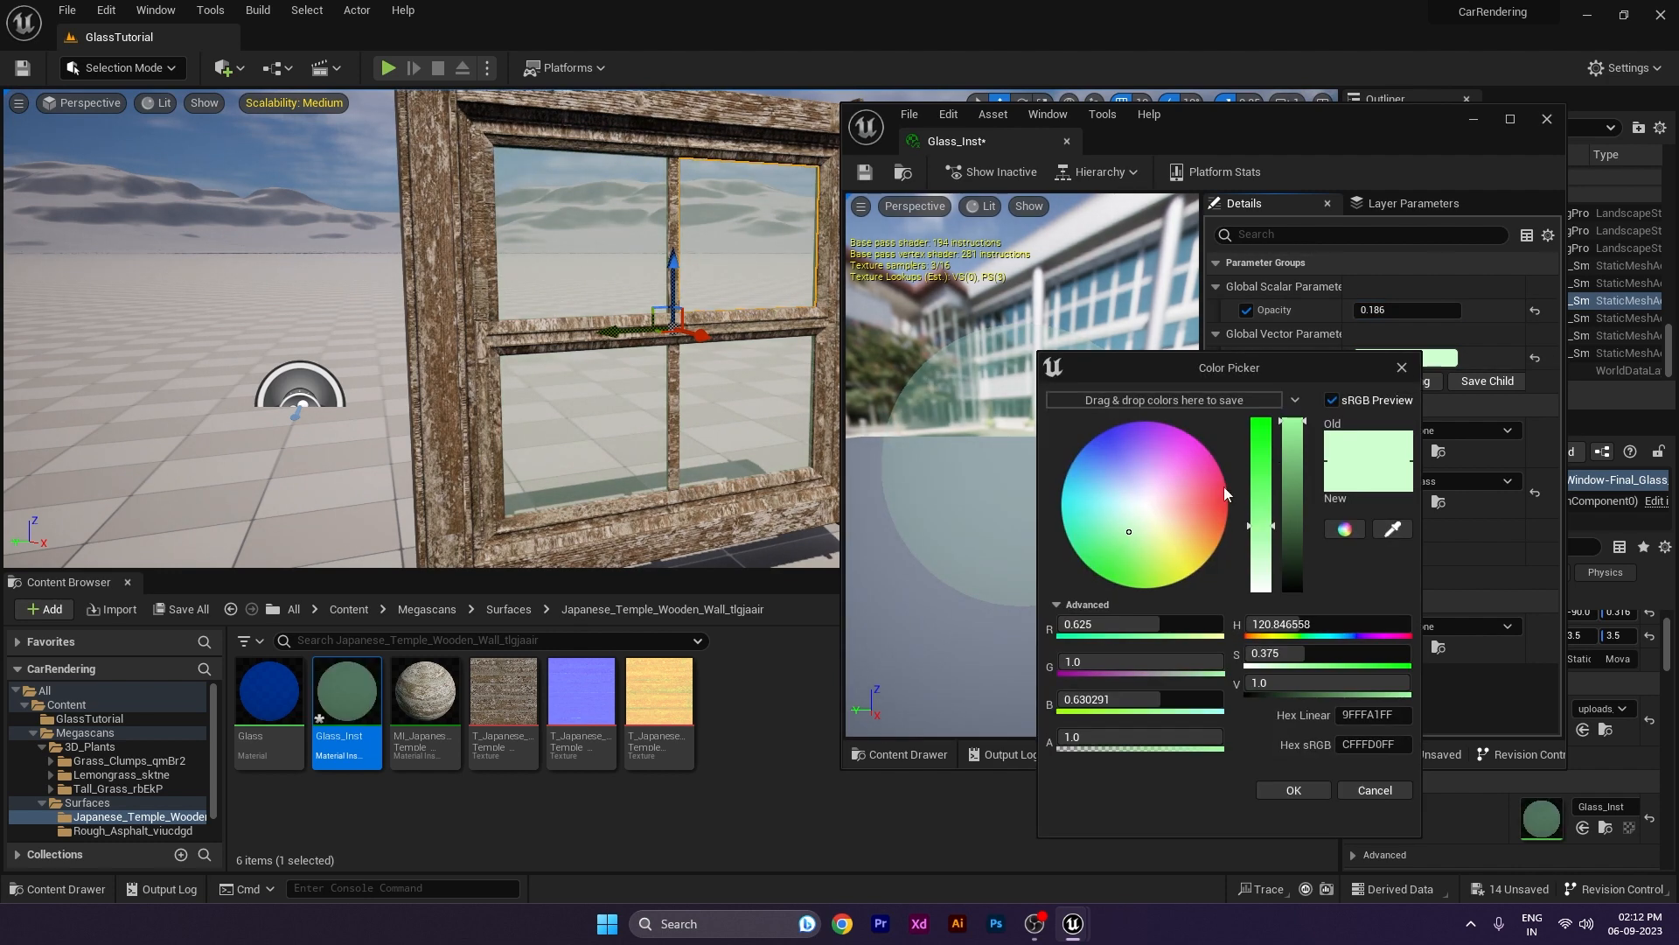